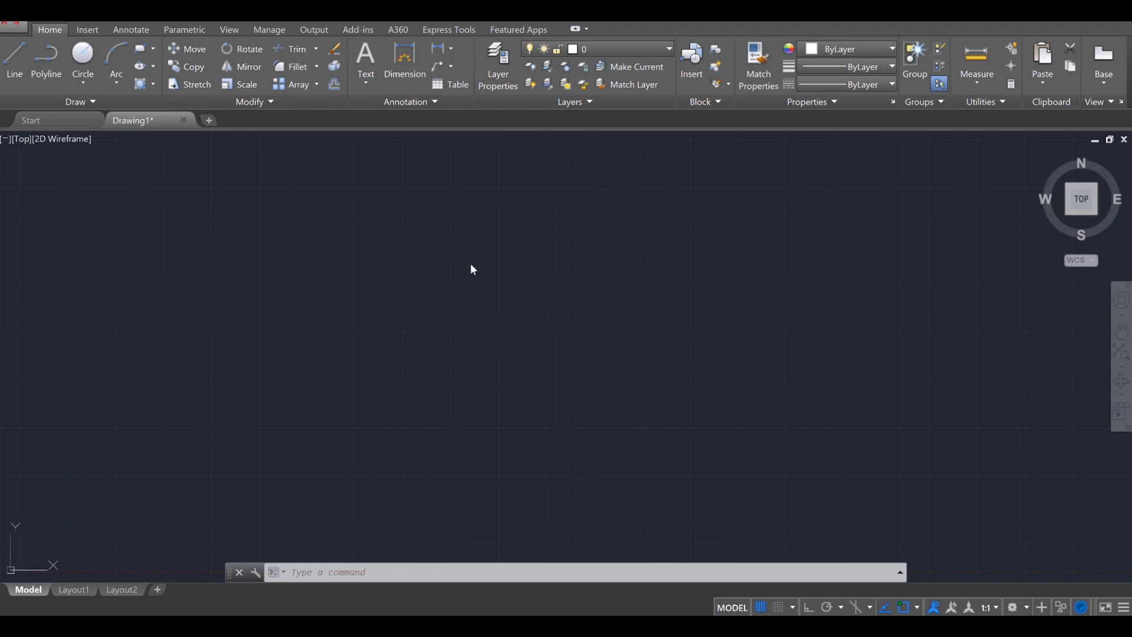
{"action": "mouse_move", "coordinate": [444, 104]}
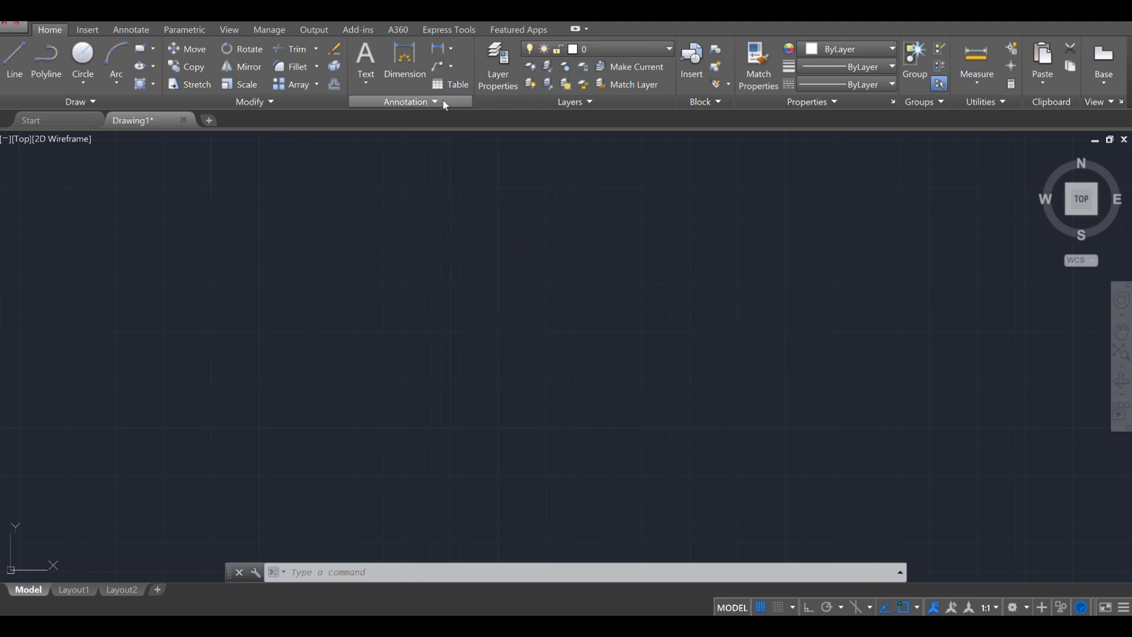
{"action": "mouse_move", "coordinate": [1012, 607]}
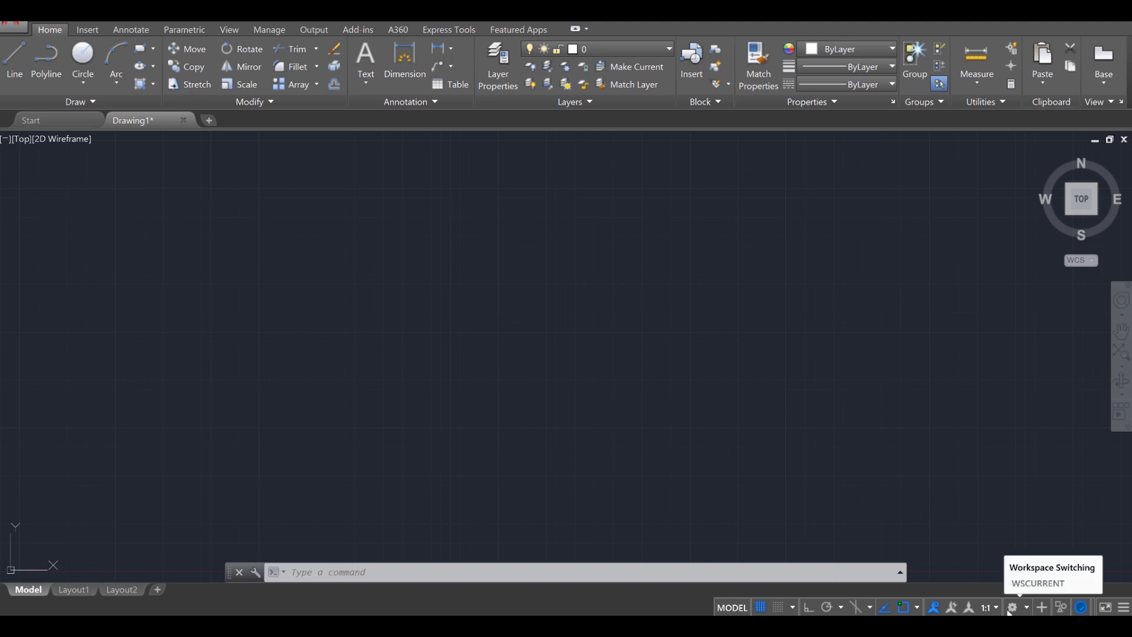
- In the Layer Properties Manager, add new layers Foundation and Floor Joists
{"action": "left_click", "coordinate": [1014, 606]}
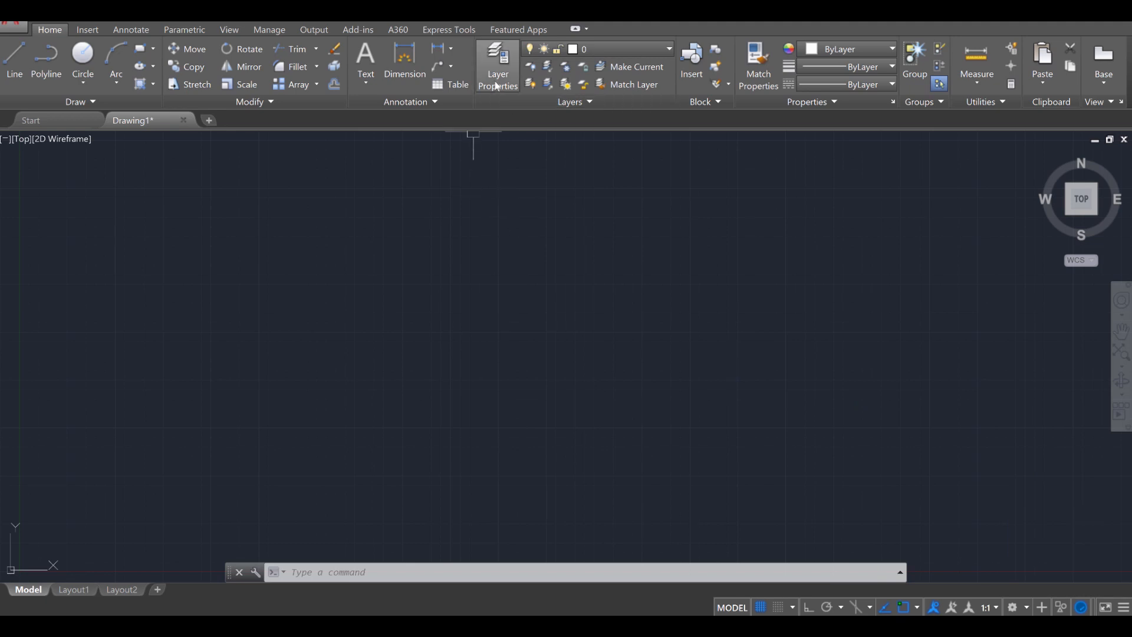
{"action": "left_click", "coordinate": [498, 62]}
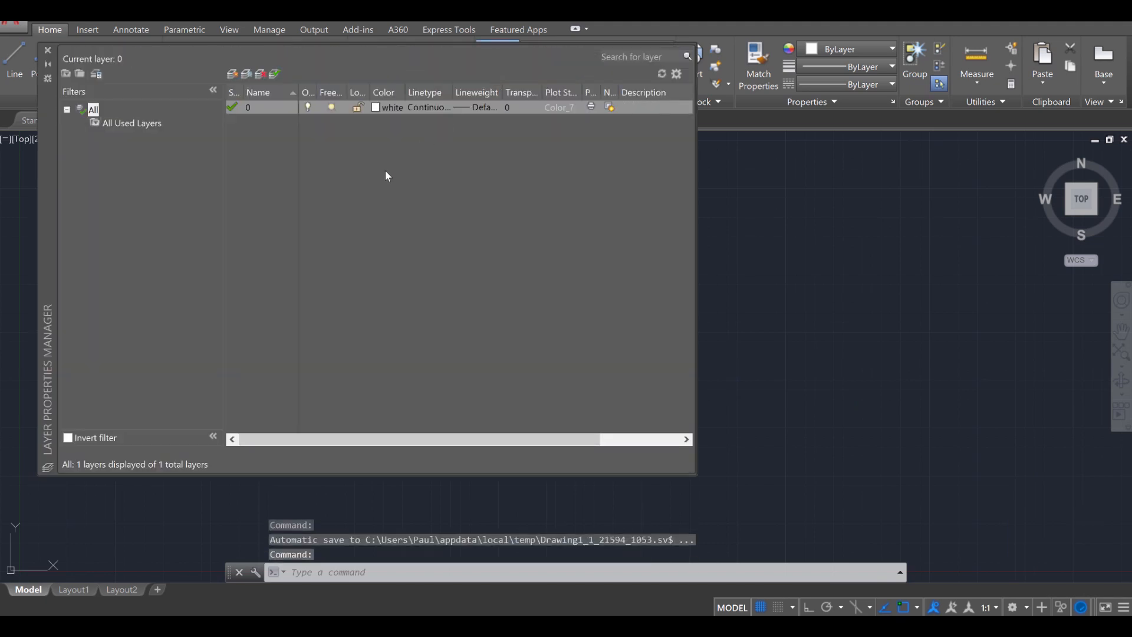
{"action": "mouse_move", "coordinate": [318, 322]}
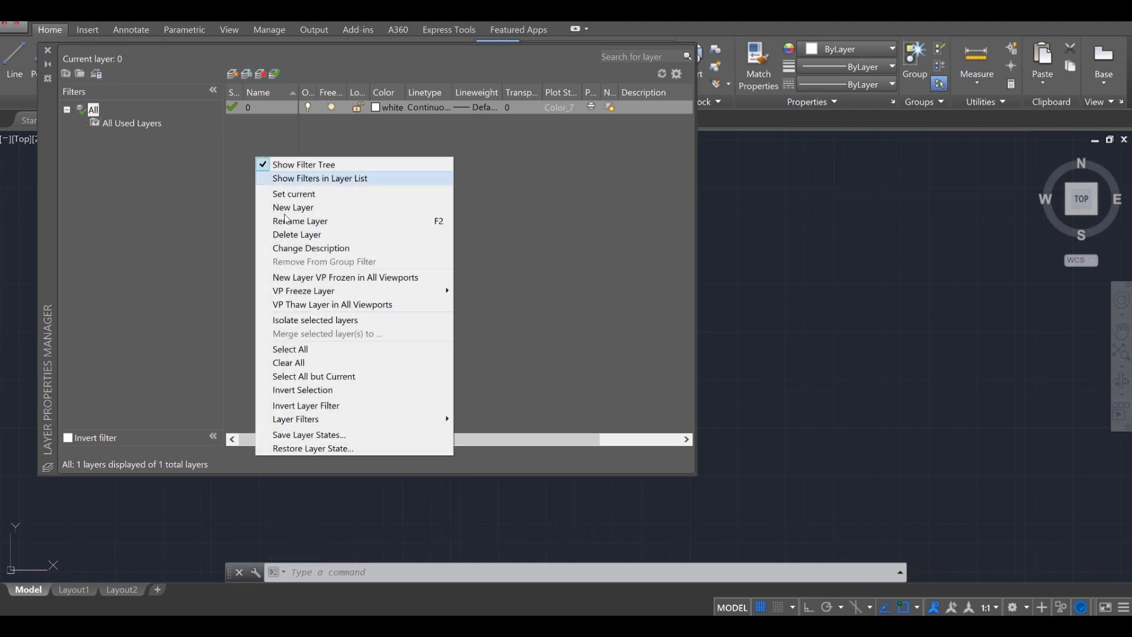
{"action": "left_click", "coordinate": [292, 206]}
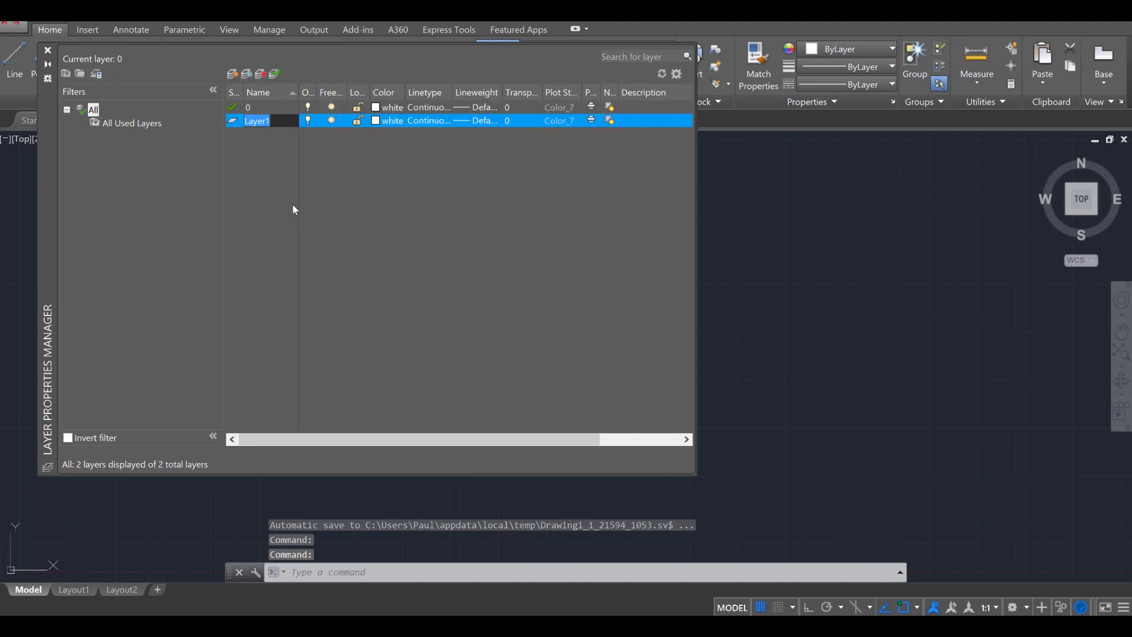
{"action": "type", "text": "Foundation"}
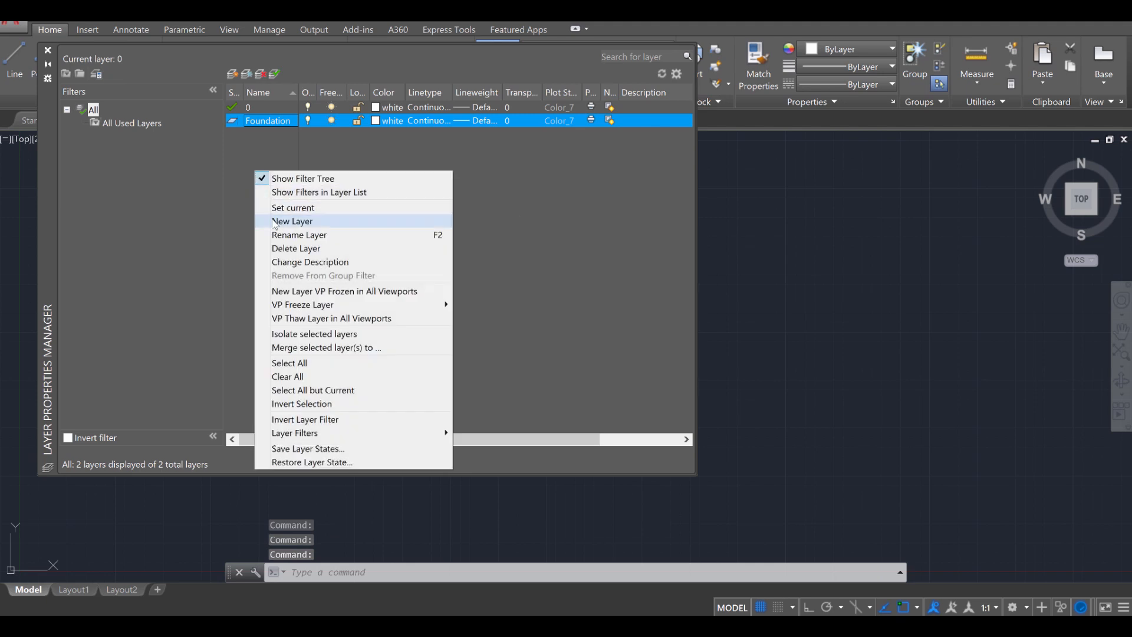
{"action": "left_click", "coordinate": [292, 221]}
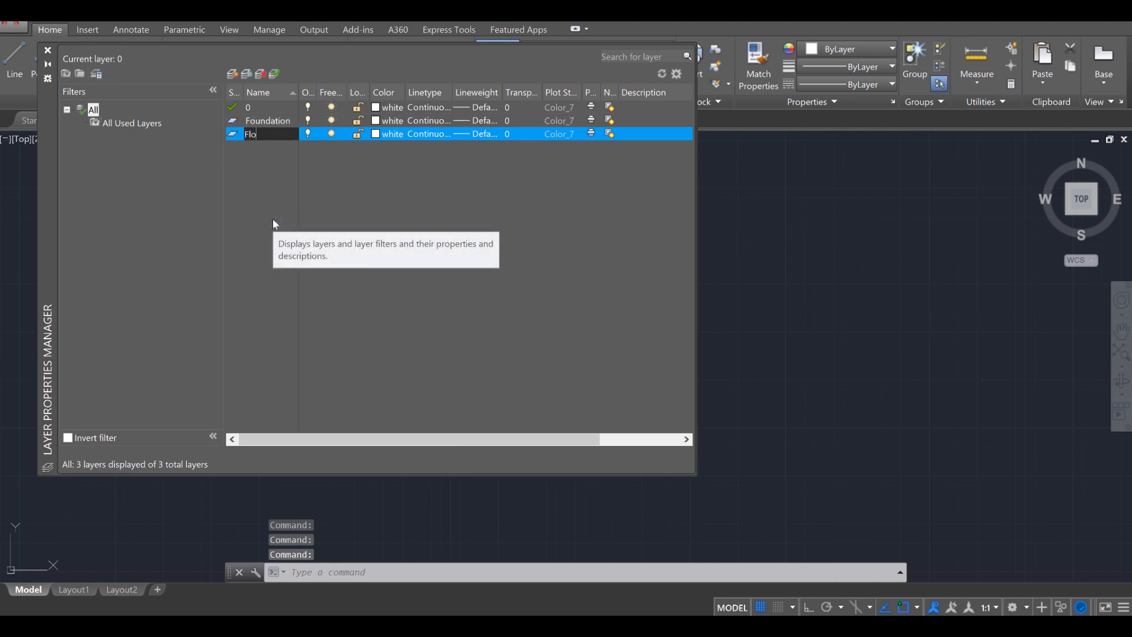
{"action": "type", "text": "Floor Joists"}
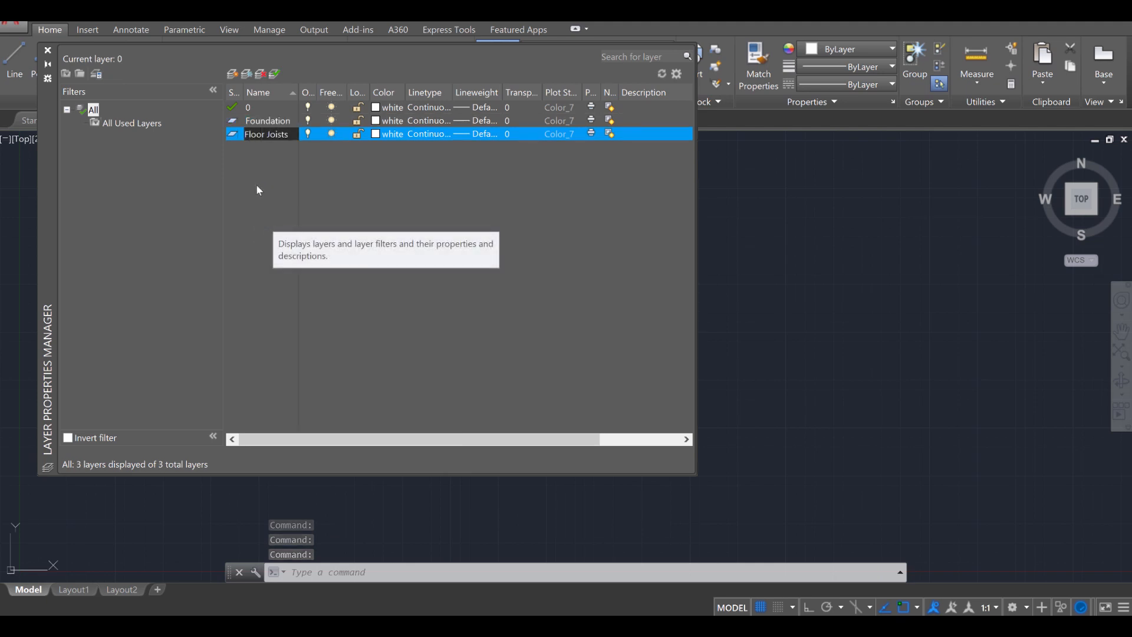
- Add layers Subfloor, Studs, Insulation and Sheathing Wall
{"action": "left_click", "coordinate": [231, 73]}
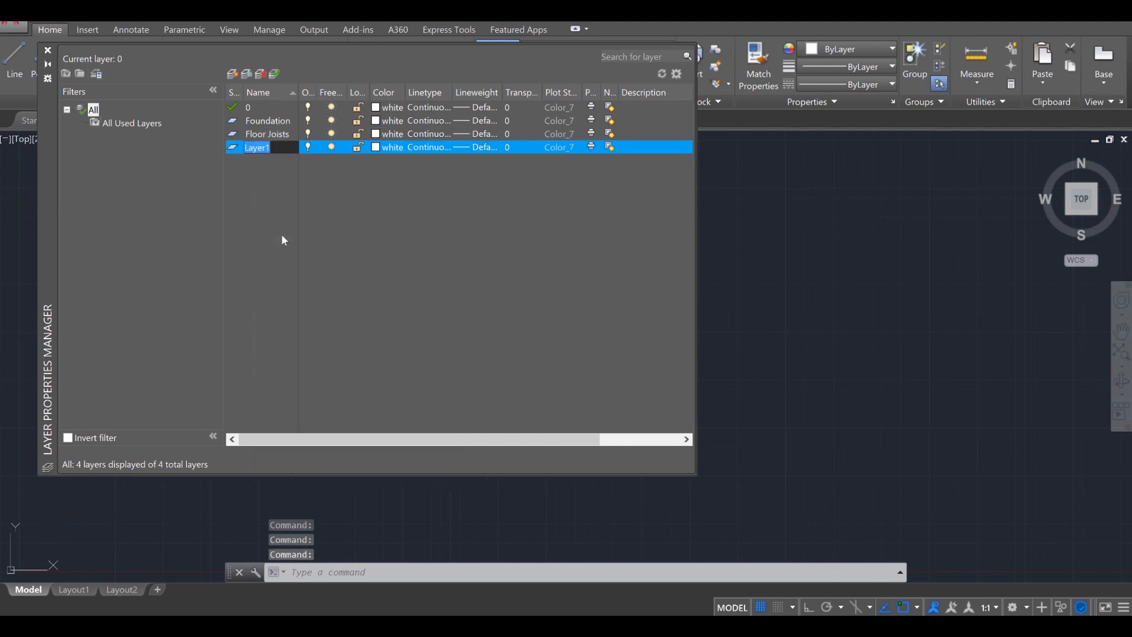
{"action": "type", "text": "Subfloor"}
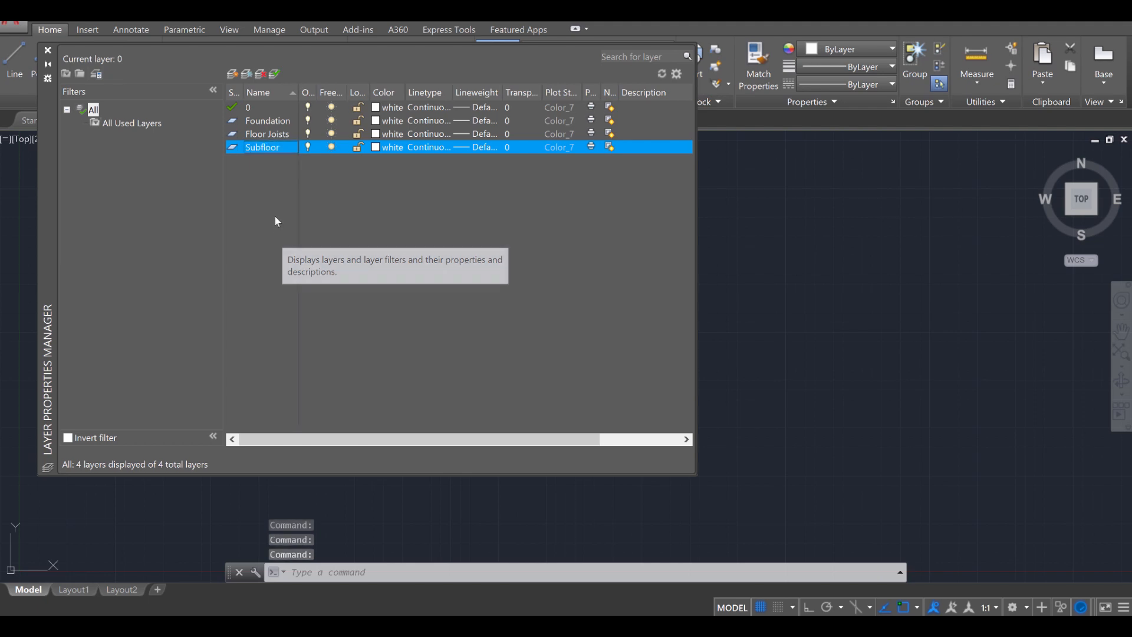
{"action": "left_click", "coordinate": [230, 73]}
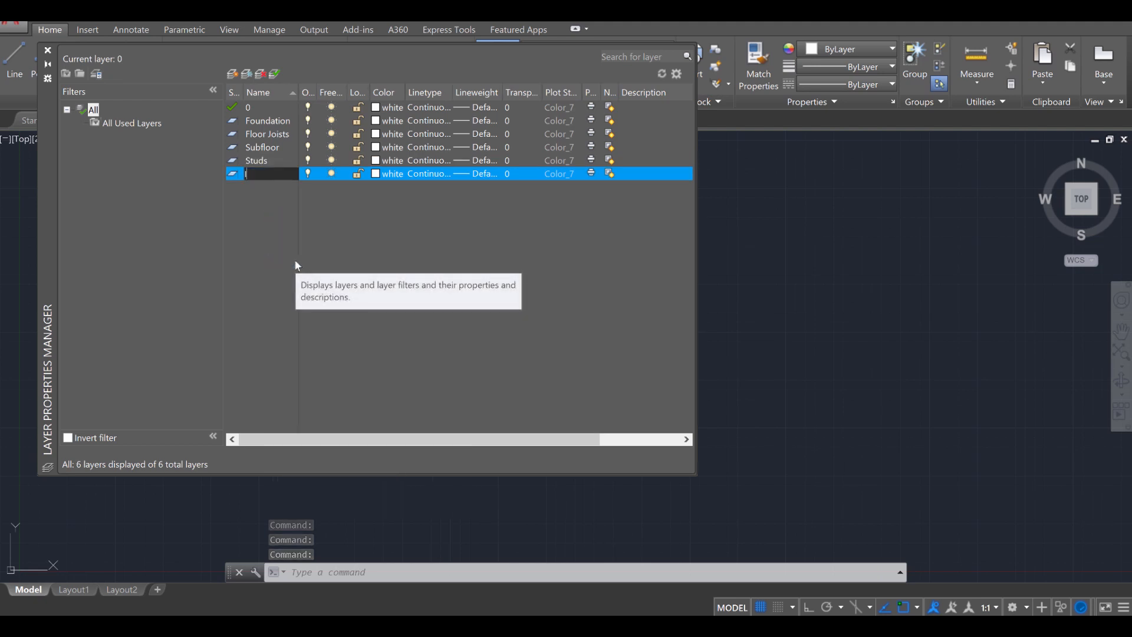
{"action": "type", "text": "Insulation"}
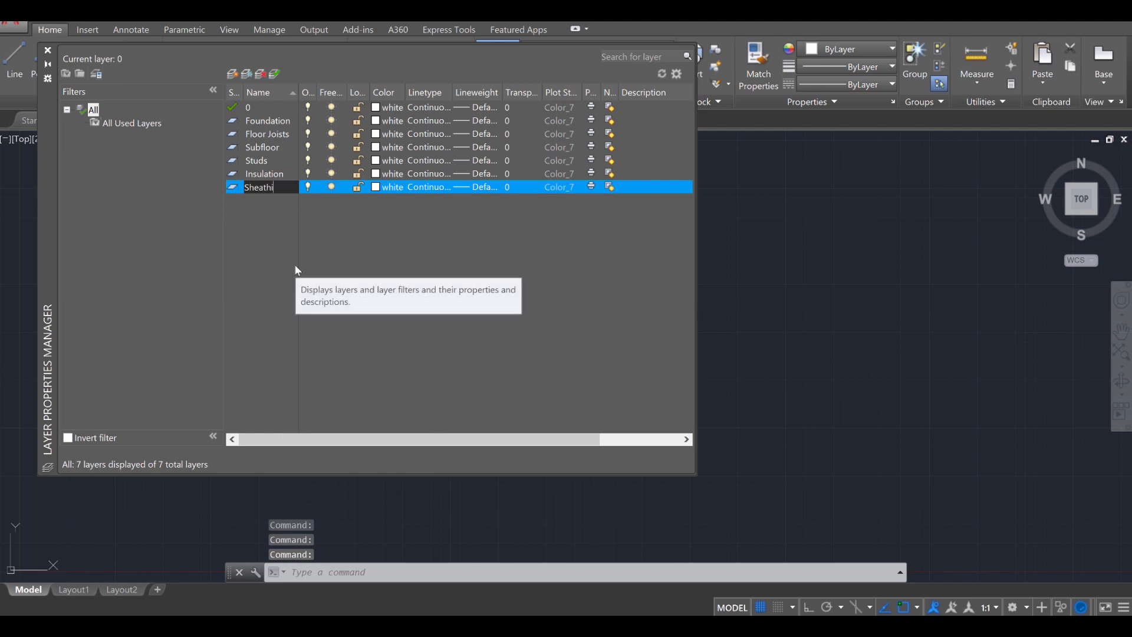
{"action": "type", "text": "ng -"}
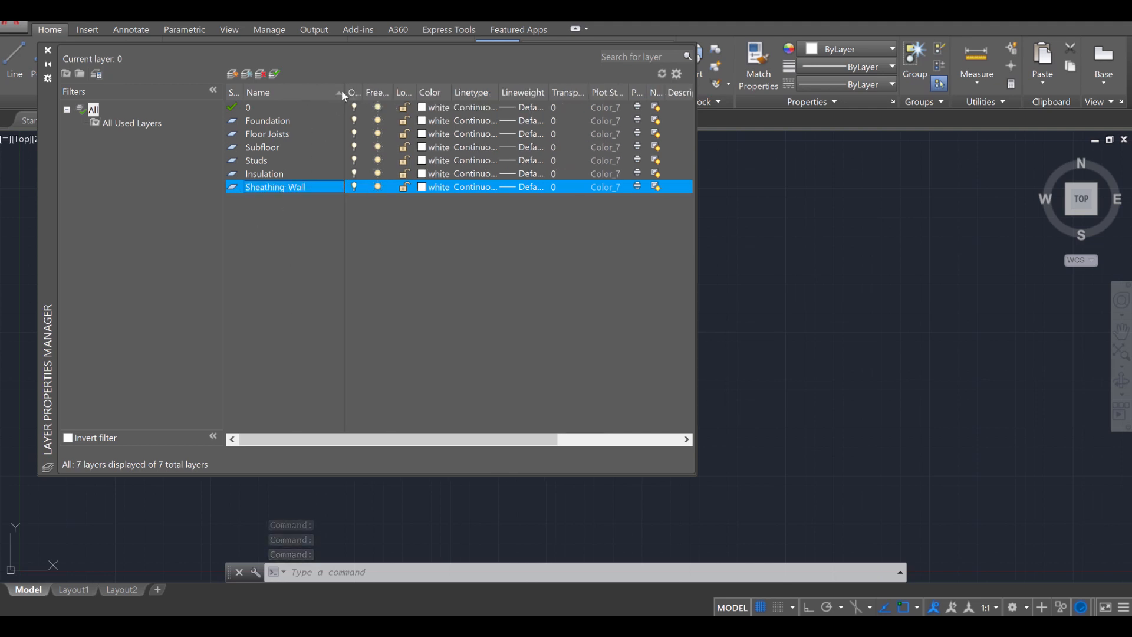
- Add new layers Vapor Barrier, Finish and Truss
{"action": "right_click", "coordinate": [276, 187]}
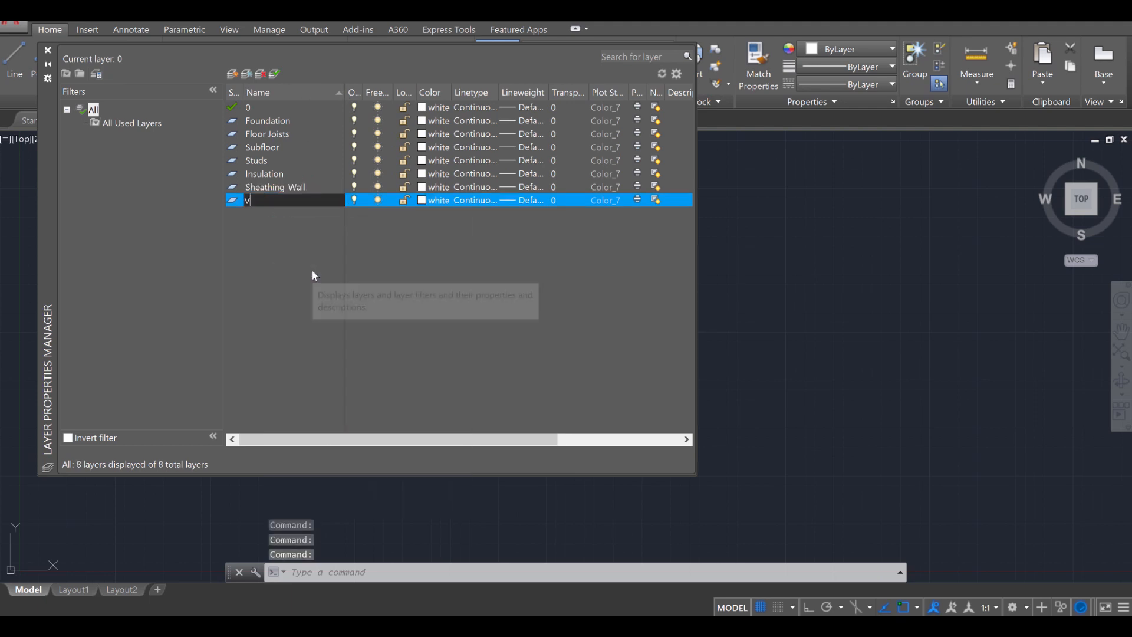
{"action": "type", "text": "Vapor Barrier"}
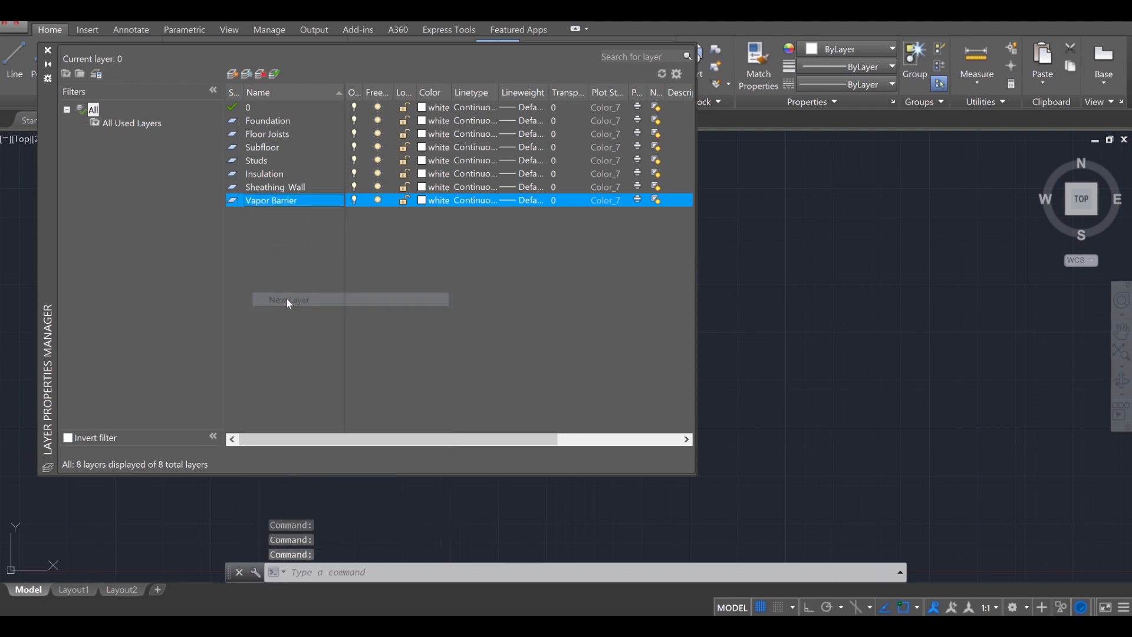
{"action": "type", "text": "Finish"}
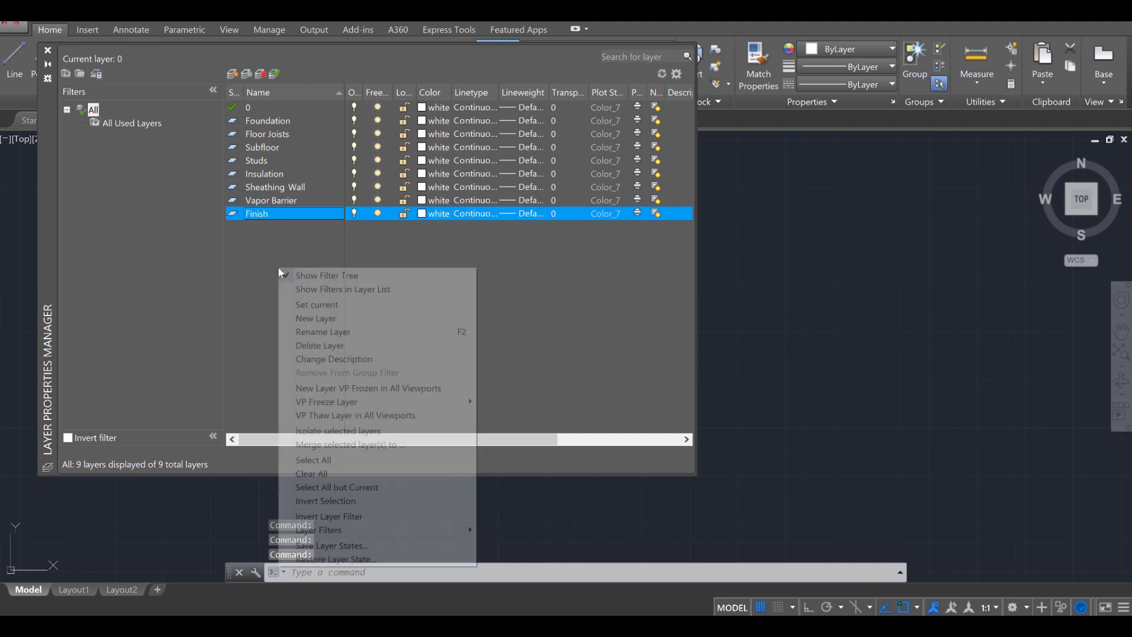
{"action": "left_click", "coordinate": [316, 319]}
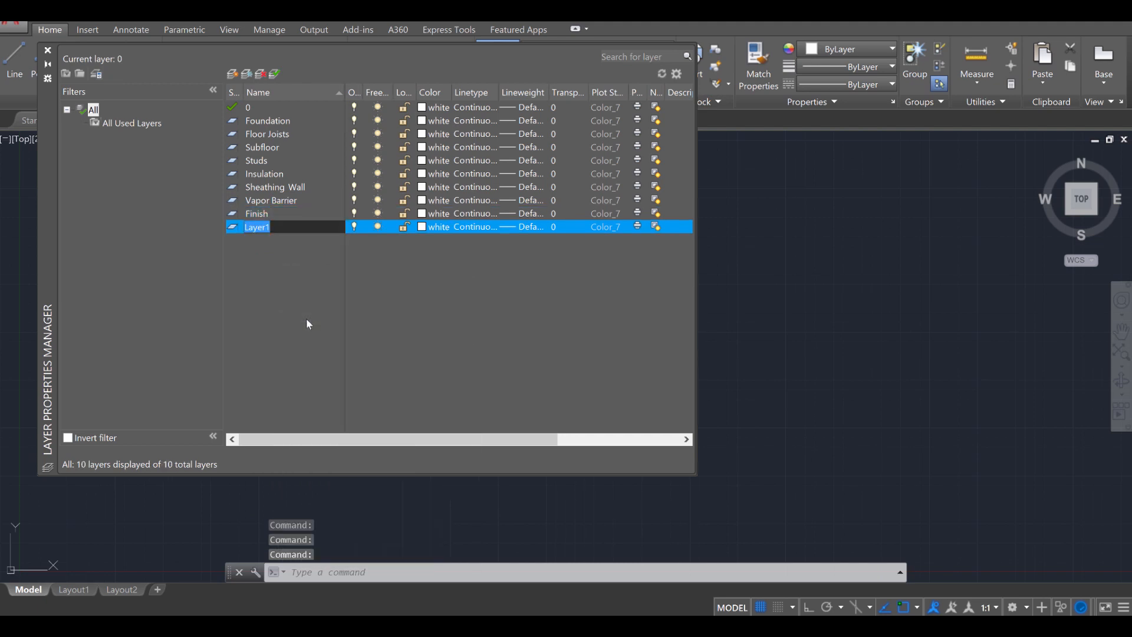
{"action": "type", "text": "Trus"}
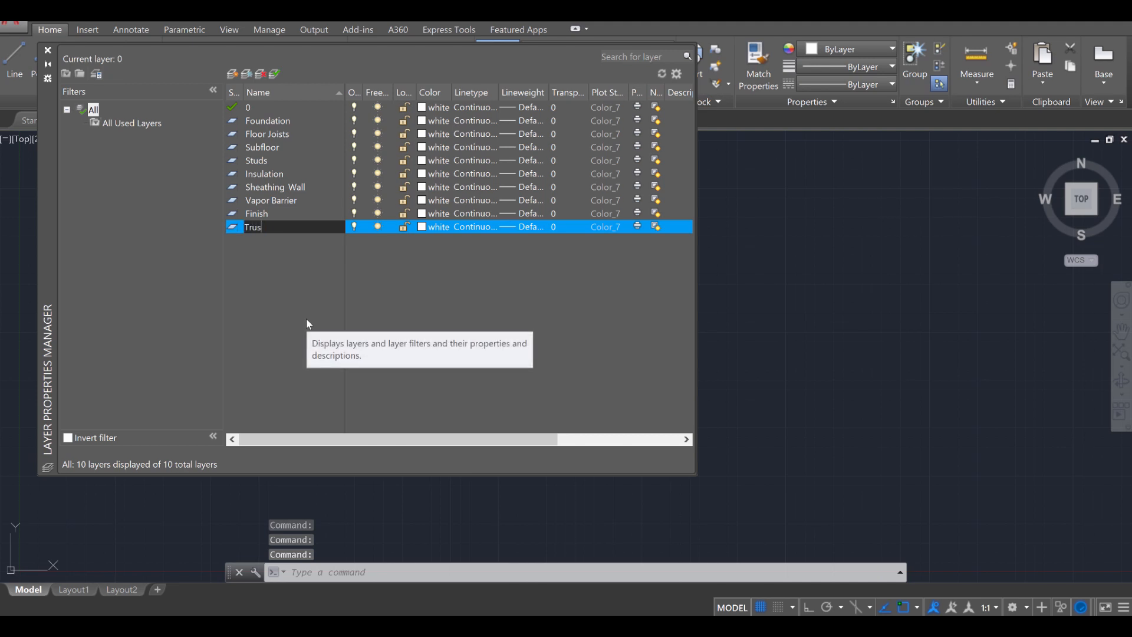
- Add layers Sheathing Roof, Underlayment and Roof Finish, bringing the total to thirteen
{"action": "right_click", "coordinate": [264, 227]}
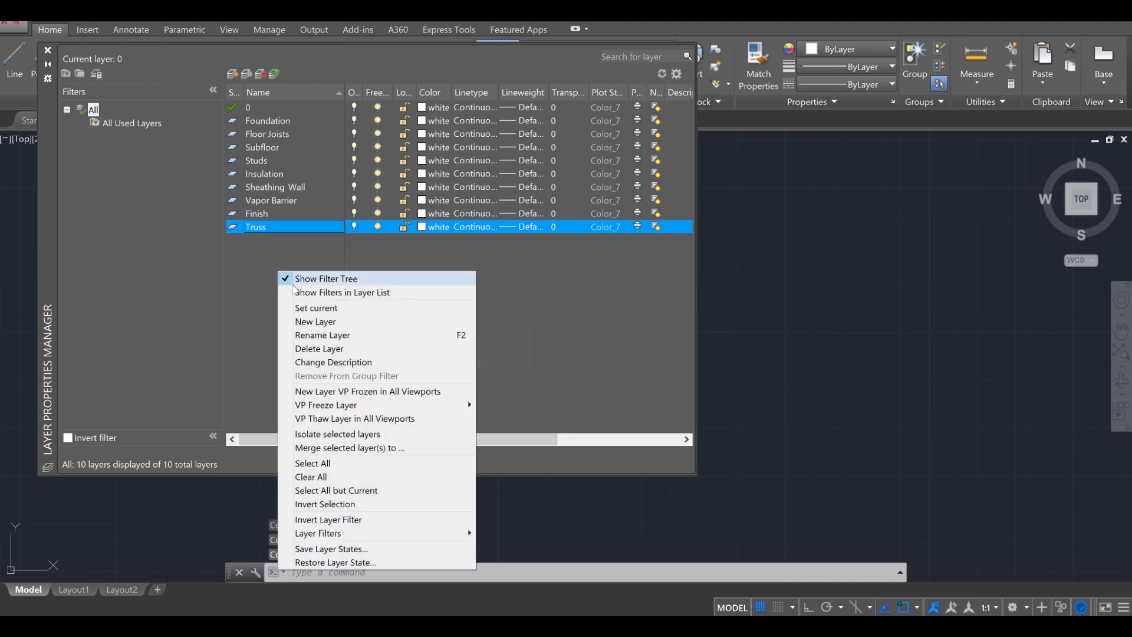
{"action": "left_click", "coordinate": [315, 320]}
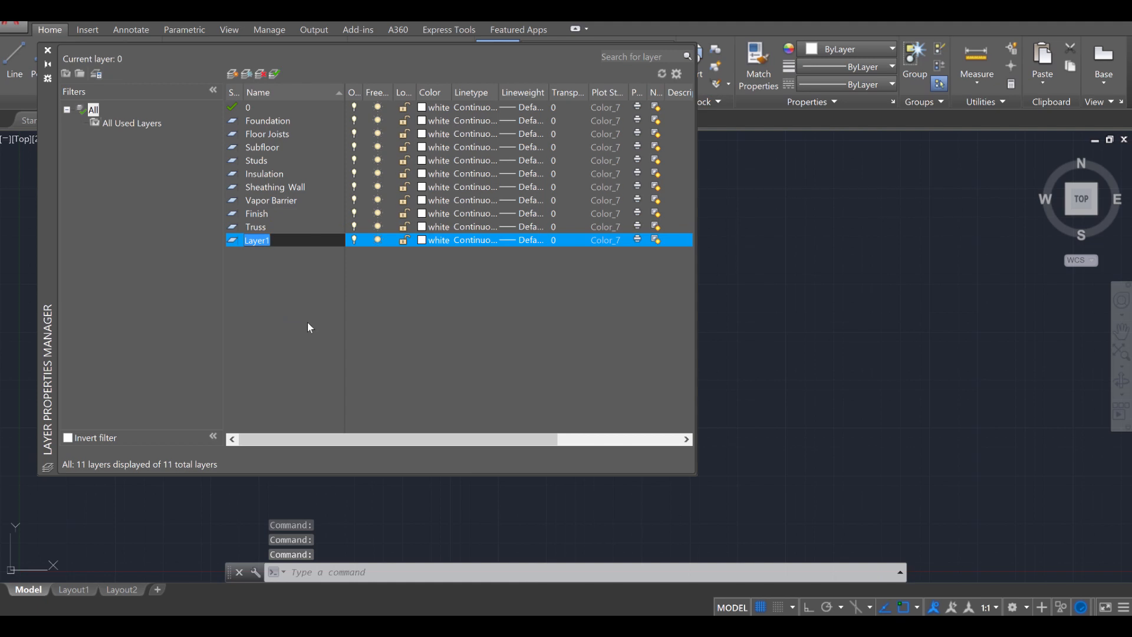
{"action": "type", "text": "Sheathing"}
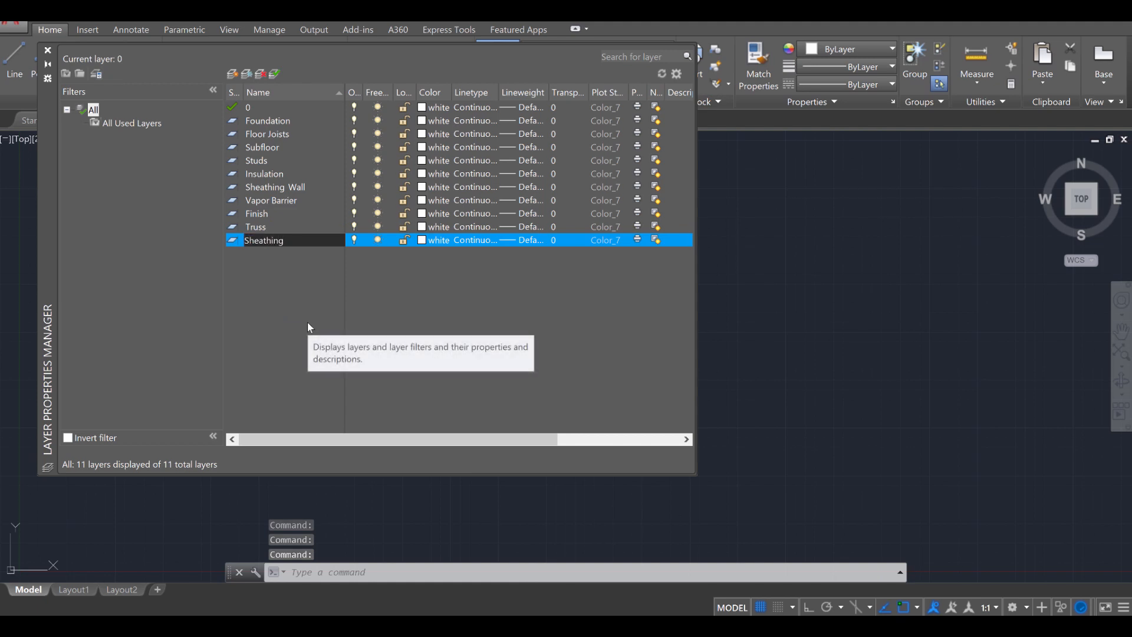
{"action": "type", "text": "-Roof"}
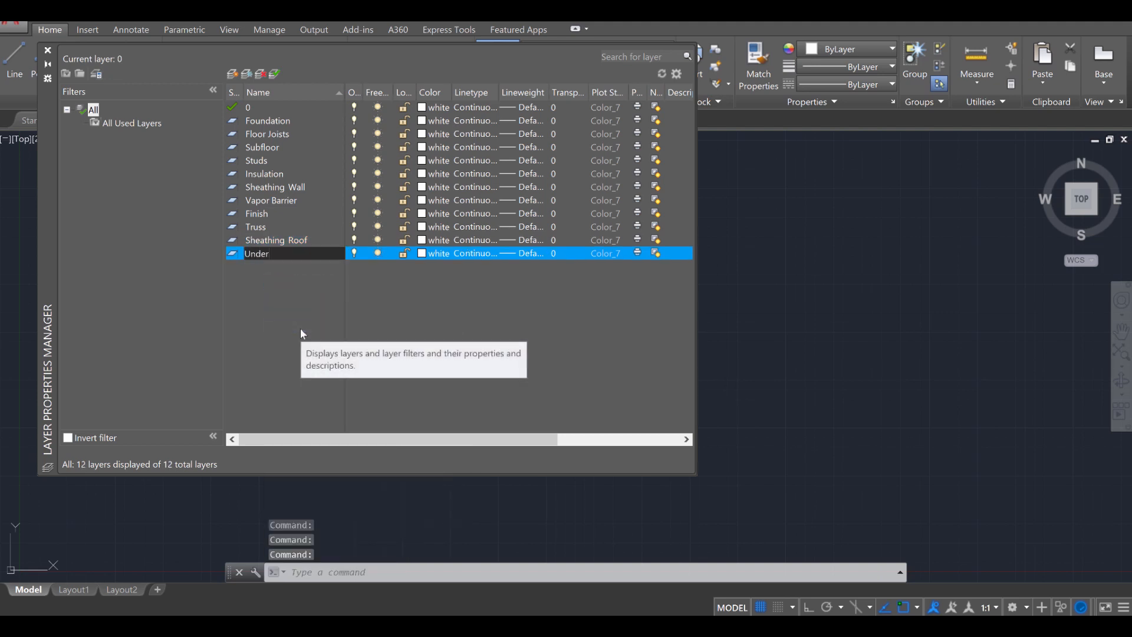
{"action": "type", "text": "layment"}
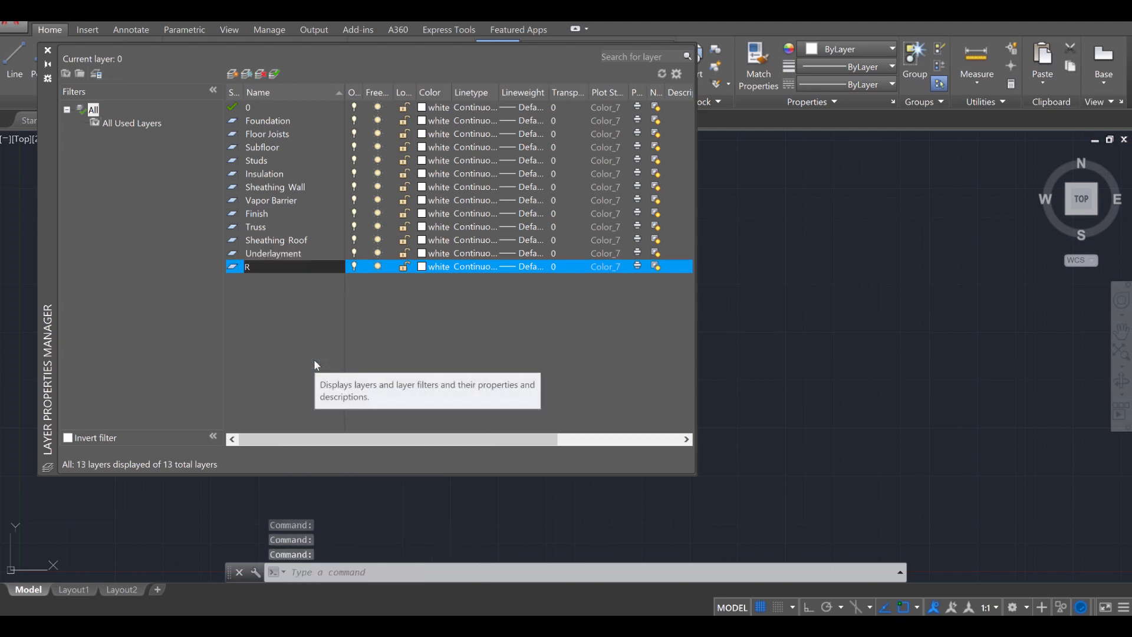
{"action": "type", "text": "oof"}
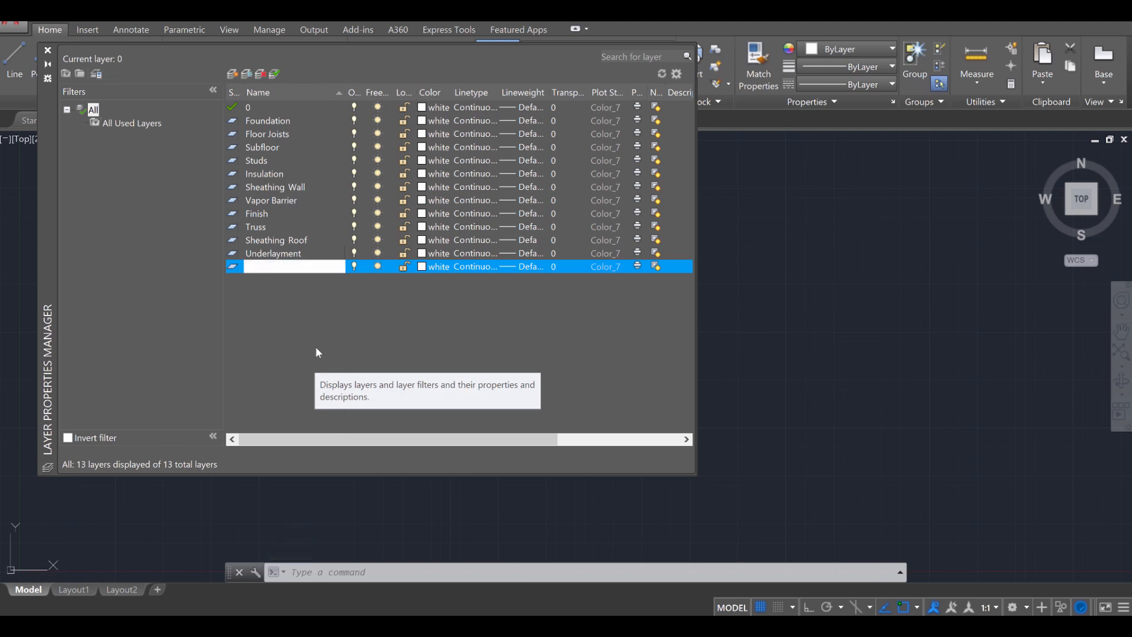
{"action": "type", "text": "Roof Finish"}
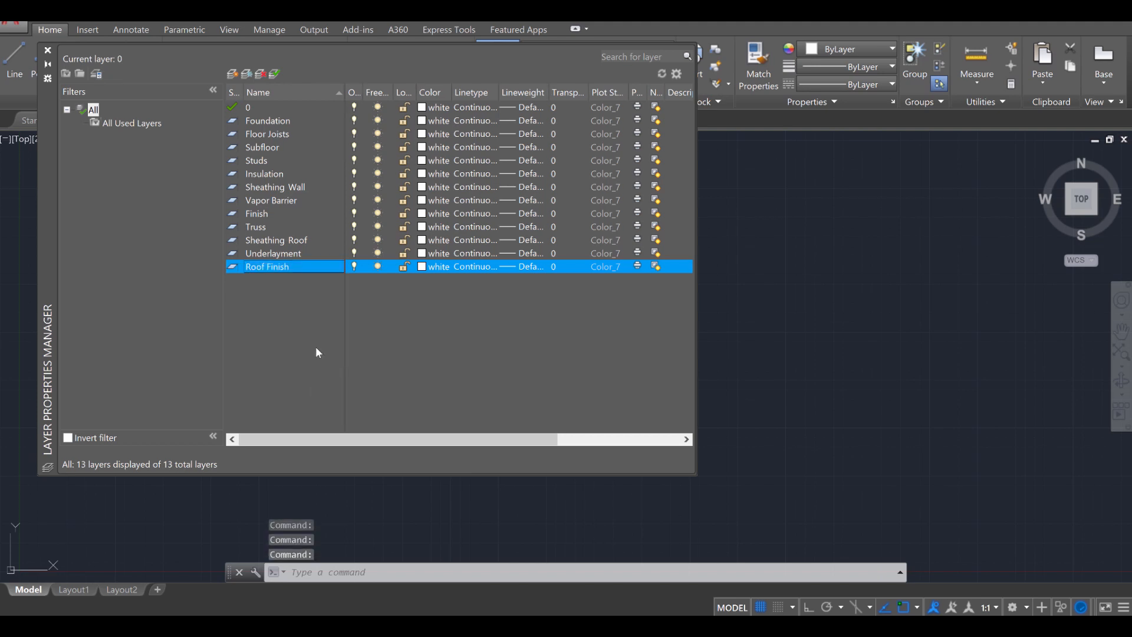
{"action": "mouse_move", "coordinate": [341, 339]}
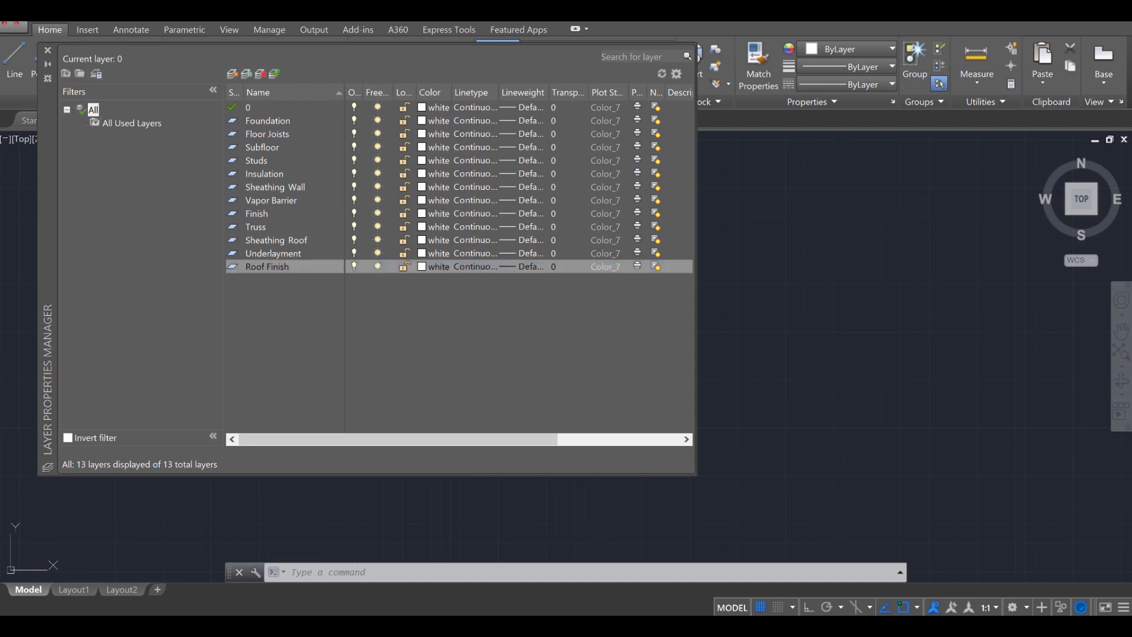
- Assign medium grey to Foundation, colour 52 to Floor Joists and colour 64 to Subfloor
{"action": "left_click", "coordinate": [421, 121]}
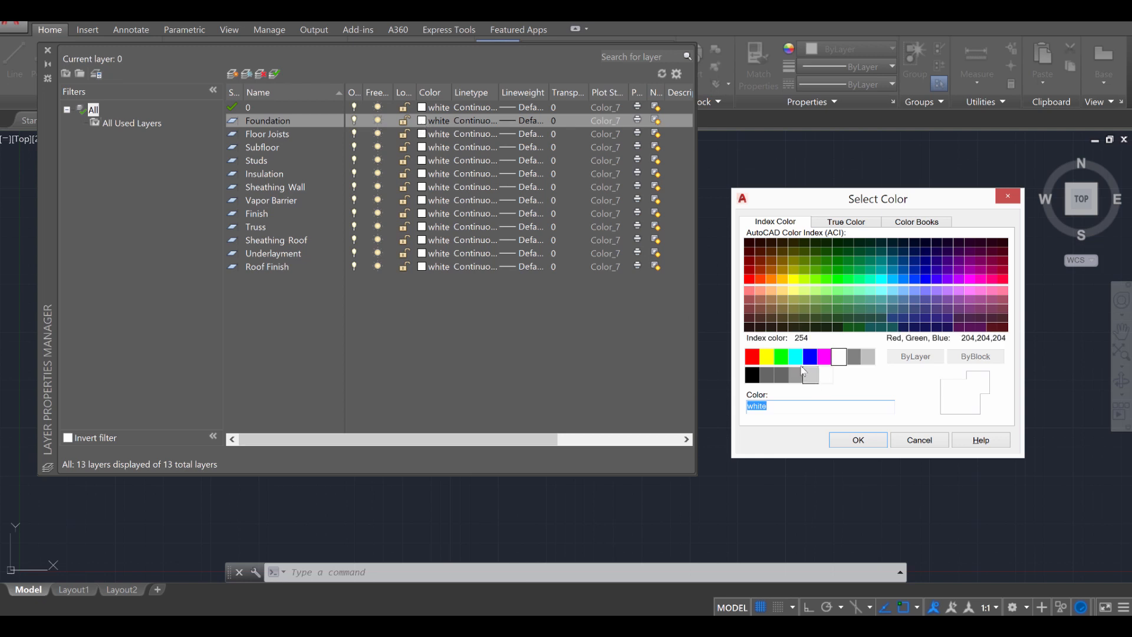
{"action": "left_click", "coordinate": [853, 356]}
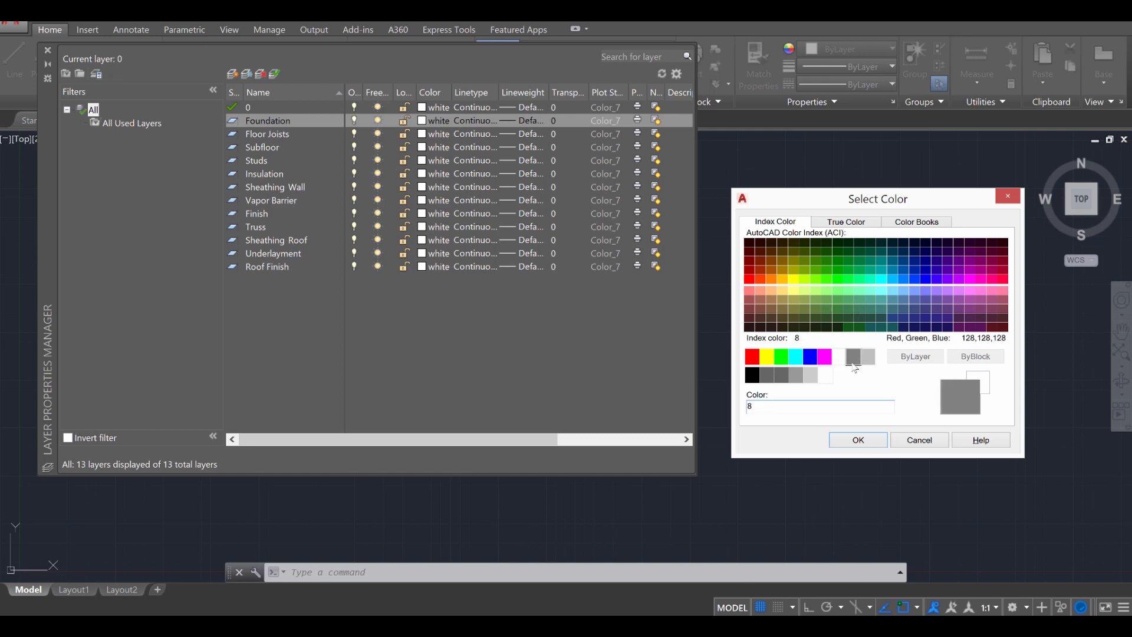
{"action": "left_click", "coordinate": [859, 440]}
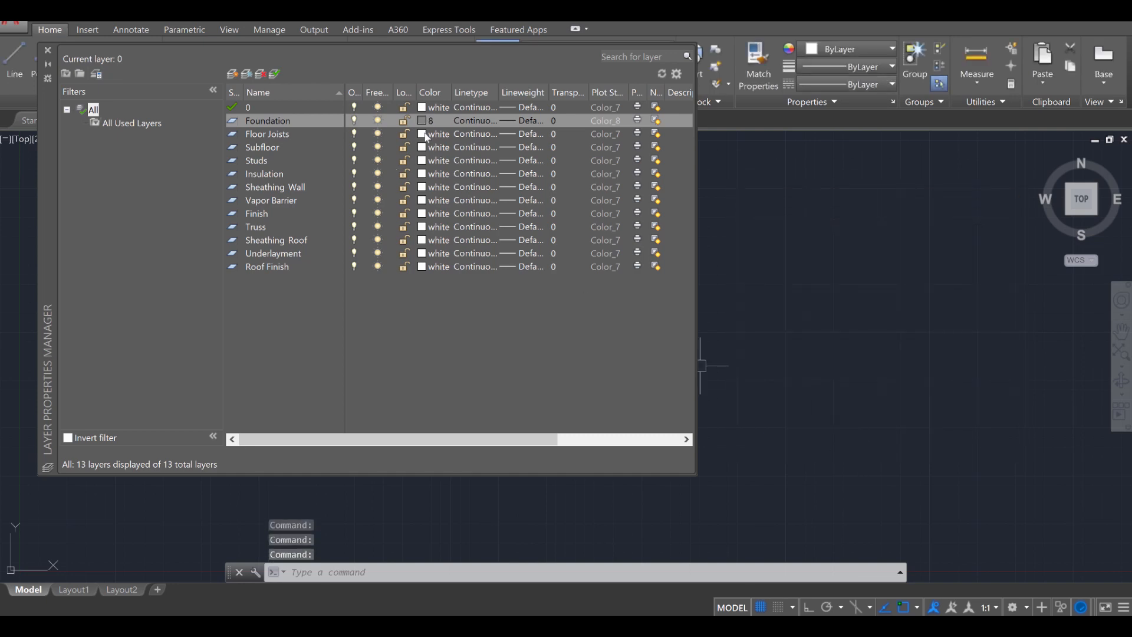
{"action": "left_click", "coordinate": [422, 133]}
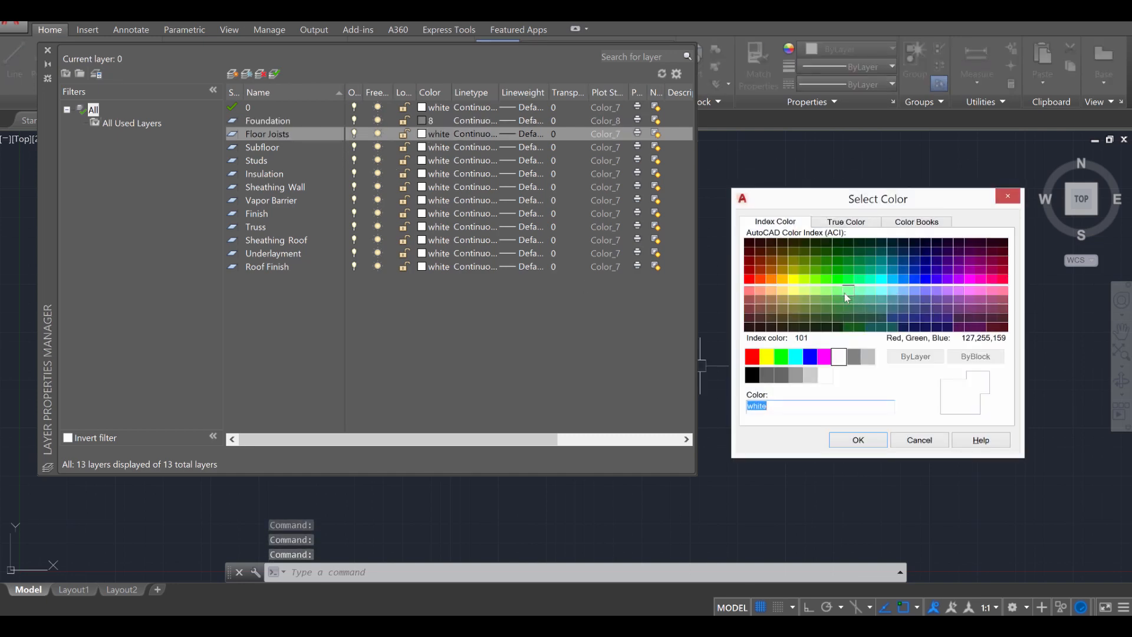
{"action": "left_click", "coordinate": [793, 269]}
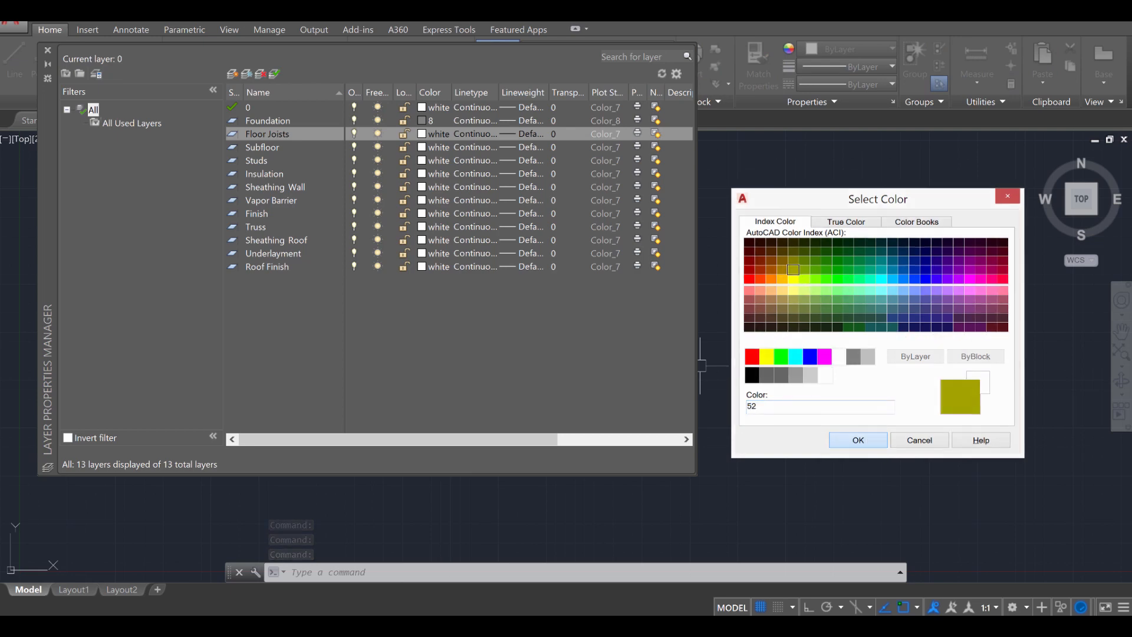
{"action": "left_click", "coordinate": [859, 440]}
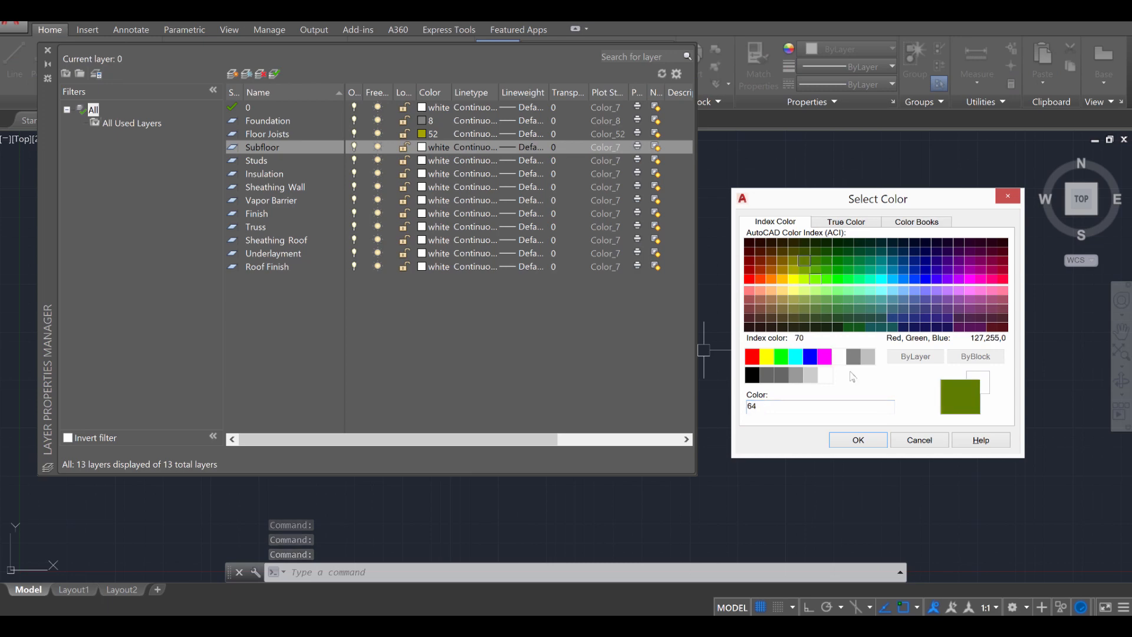
{"action": "left_click", "coordinate": [858, 440]}
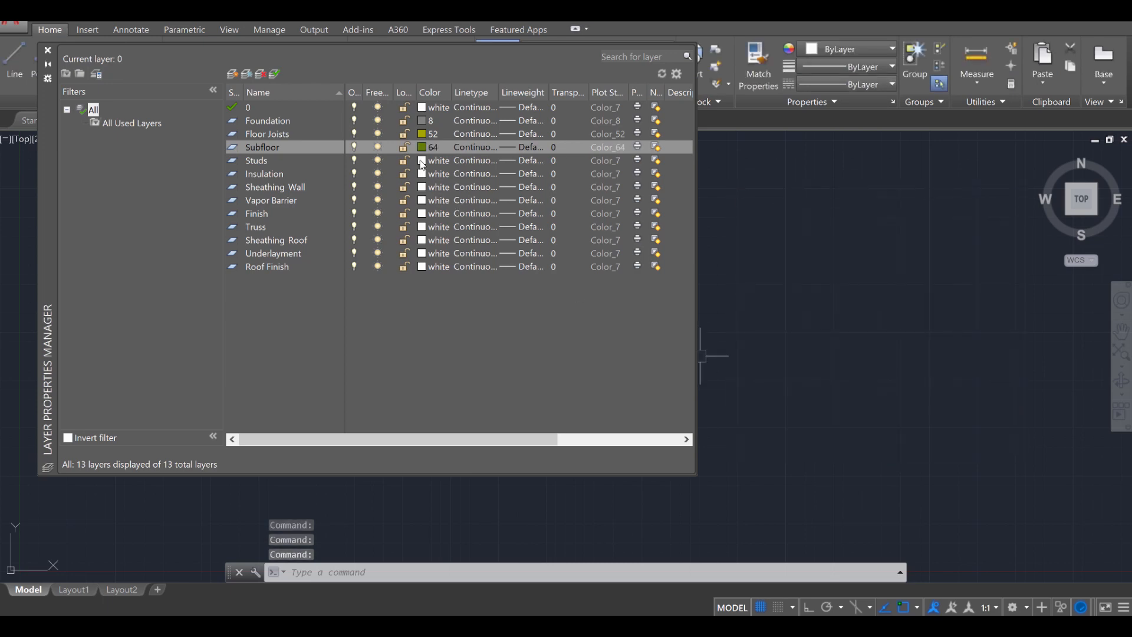
- Assign colour 41 to Studs, magenta to Insulation and colour 73 to Sheathing Wall
{"action": "left_click", "coordinate": [421, 160]}
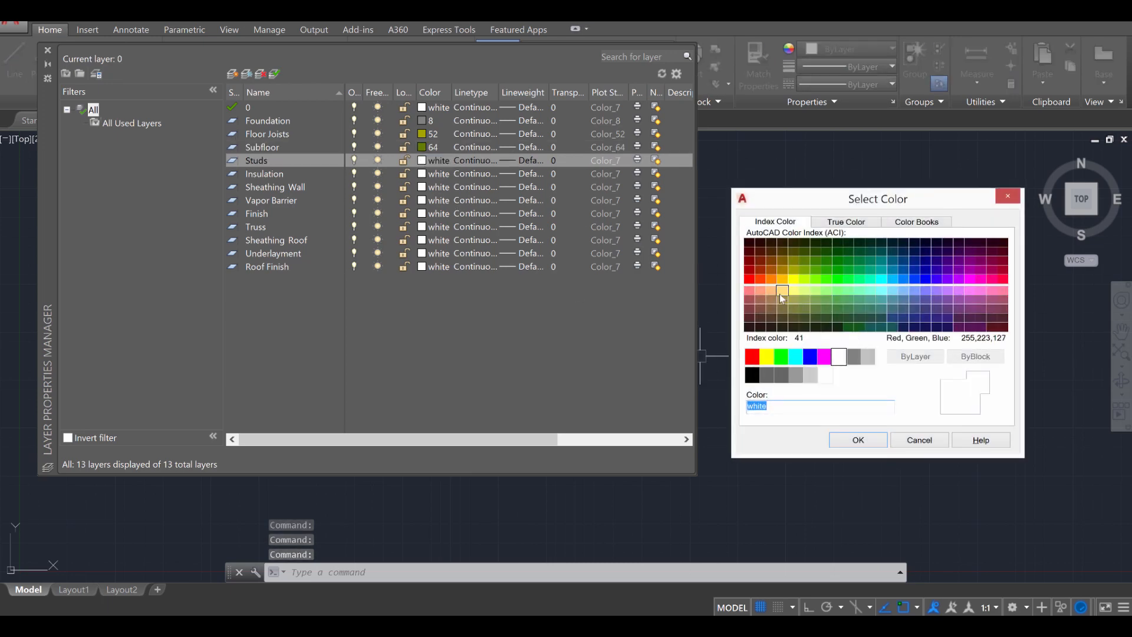
{"action": "left_click", "coordinate": [782, 290]}
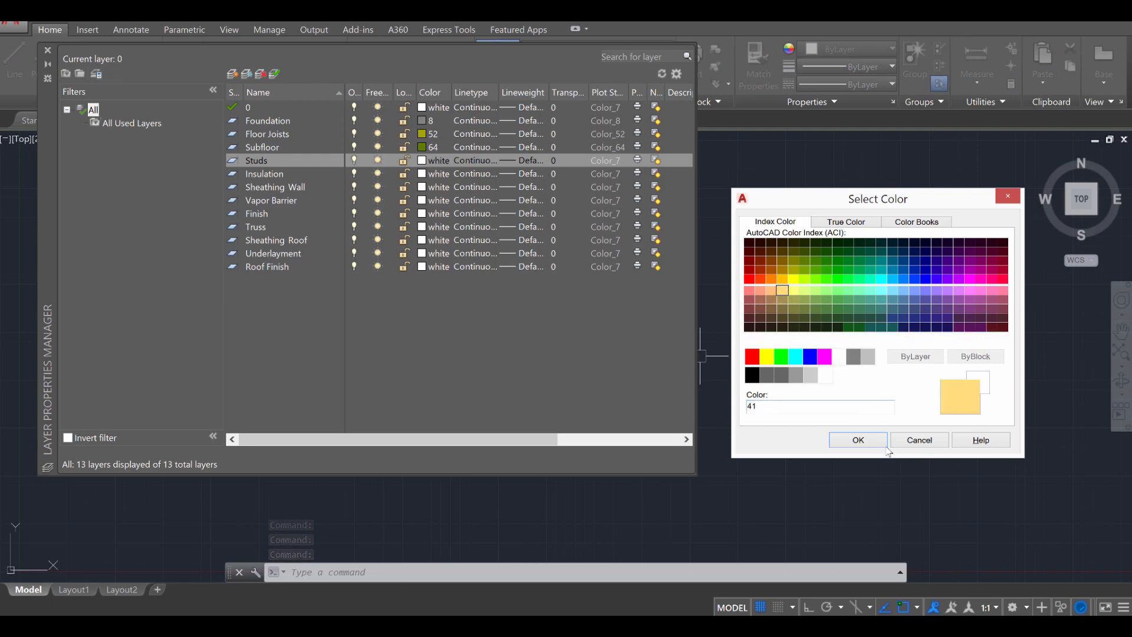
{"action": "left_click", "coordinate": [858, 439]}
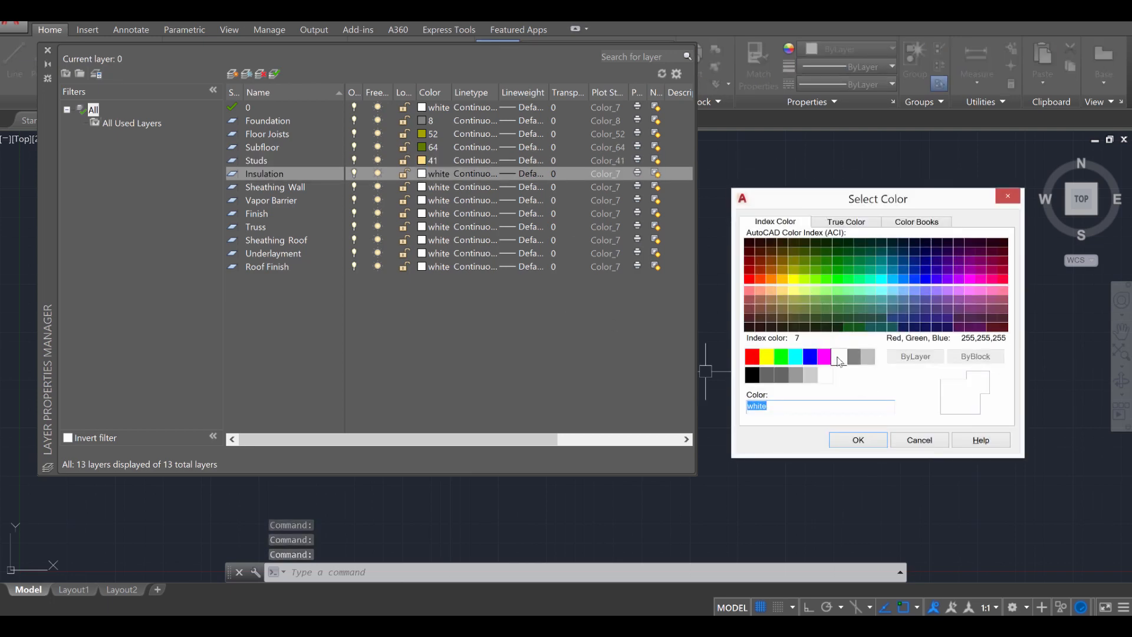
{"action": "left_click", "coordinate": [858, 440]}
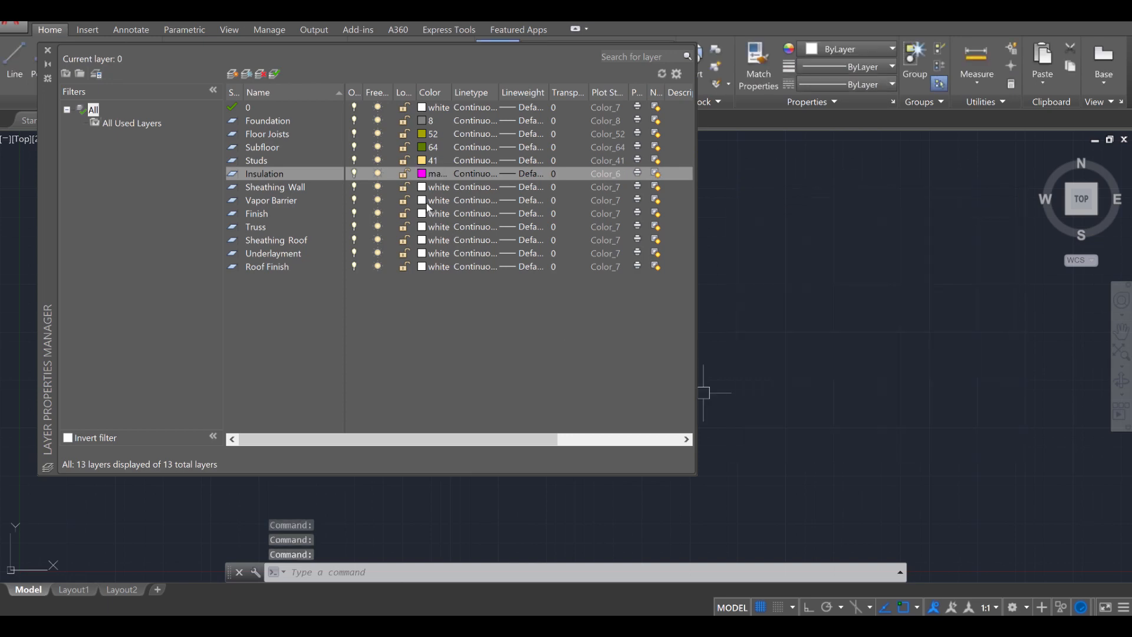
{"action": "left_click", "coordinate": [421, 186]}
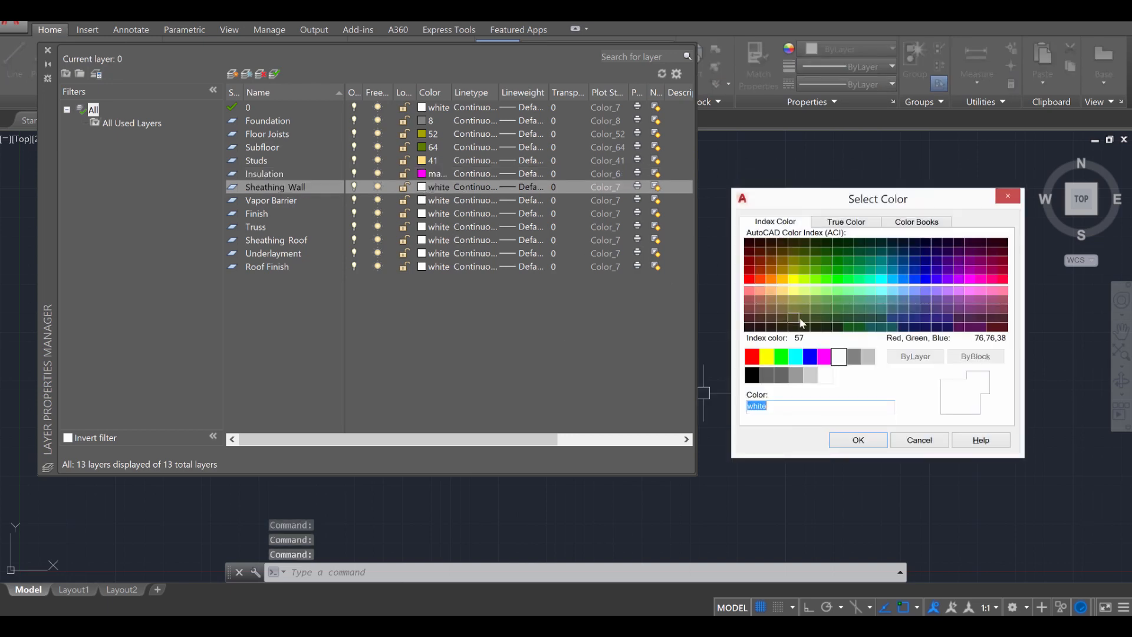
{"action": "left_click", "coordinate": [859, 440]}
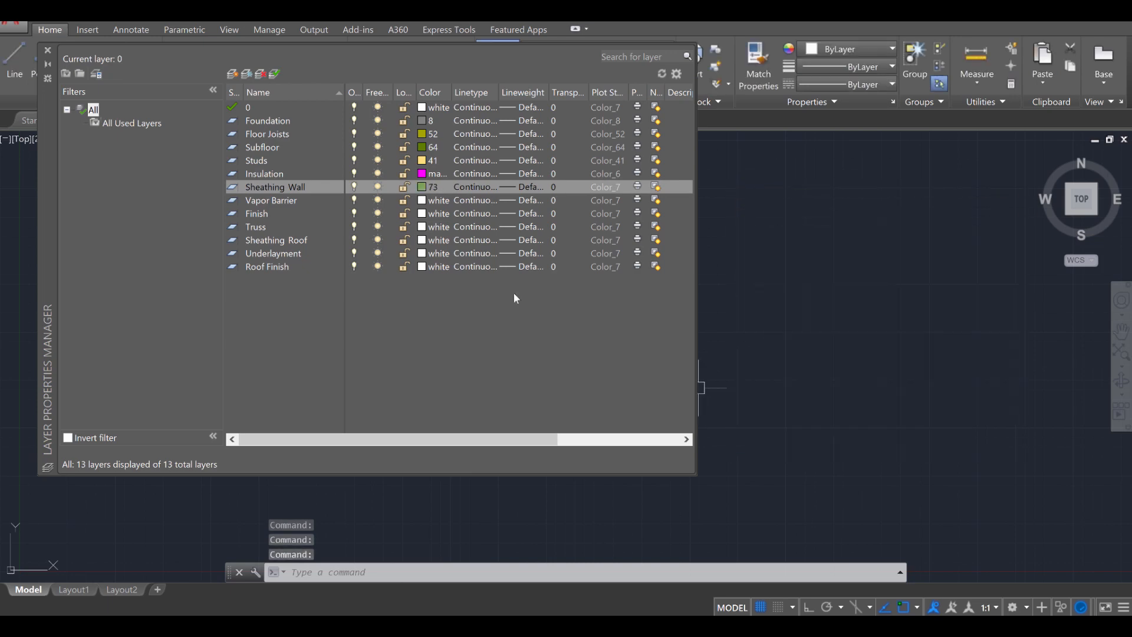
- Assign cyan 130 to Vapor Barrier, red 10 to Finish and colour 24 to Truss
{"action": "left_click", "coordinate": [423, 199]}
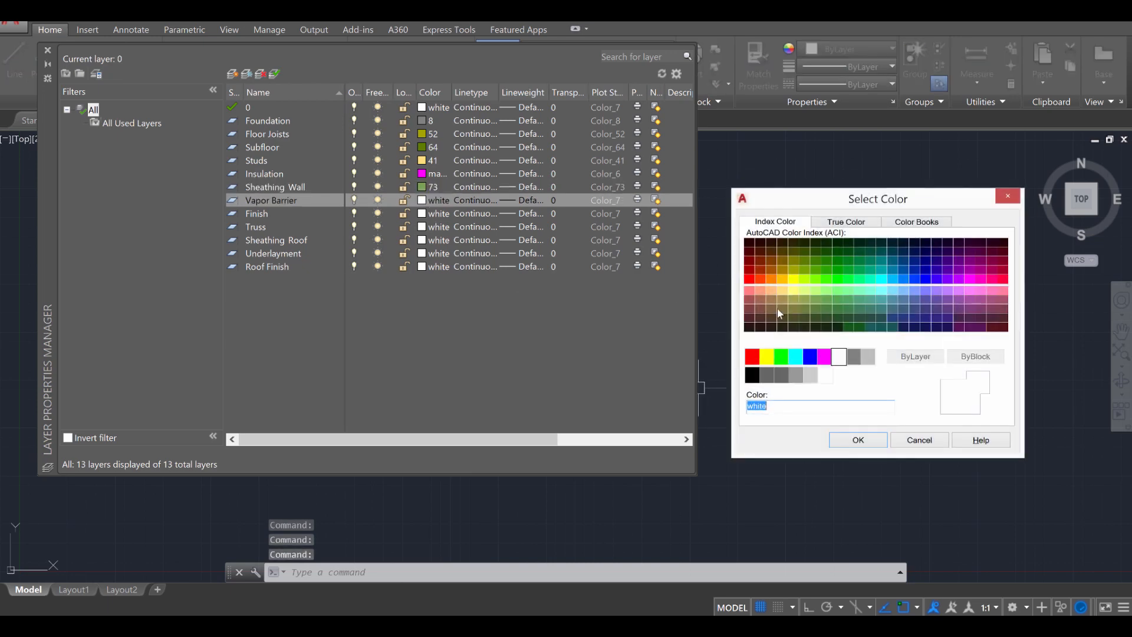
{"action": "left_click", "coordinate": [881, 278]}
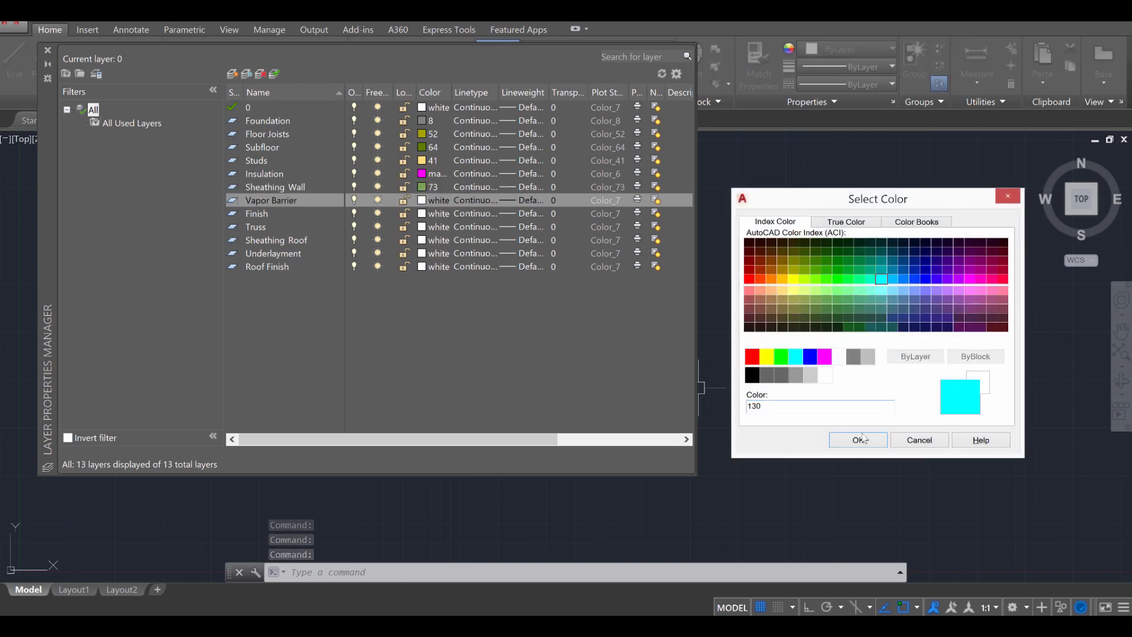
{"action": "left_click", "coordinate": [858, 440]}
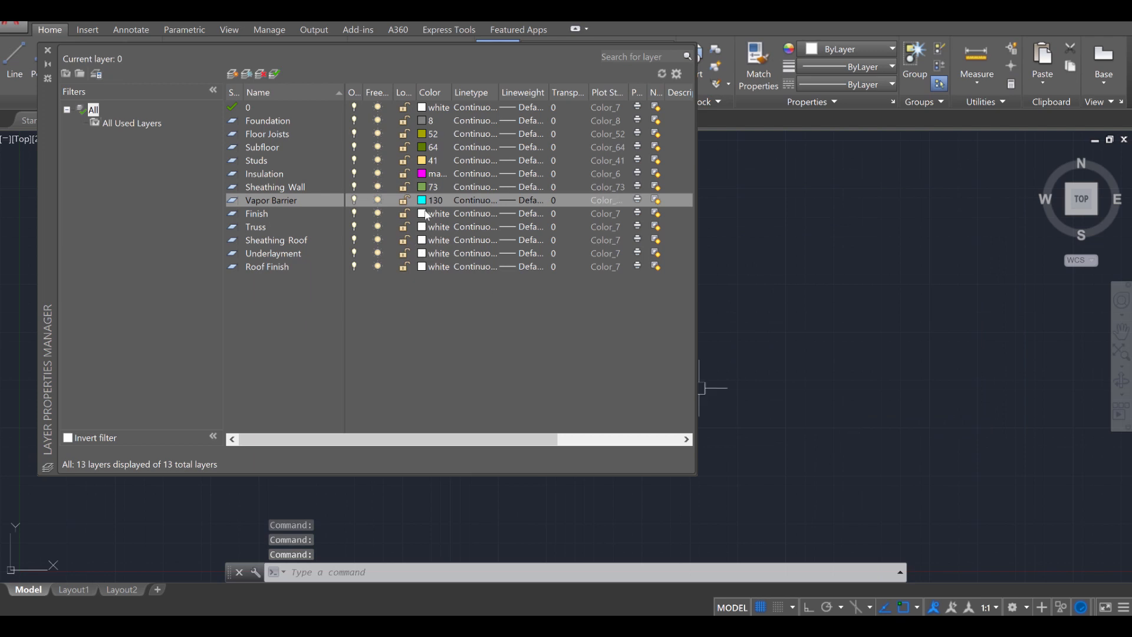
{"action": "left_click", "coordinate": [422, 214]}
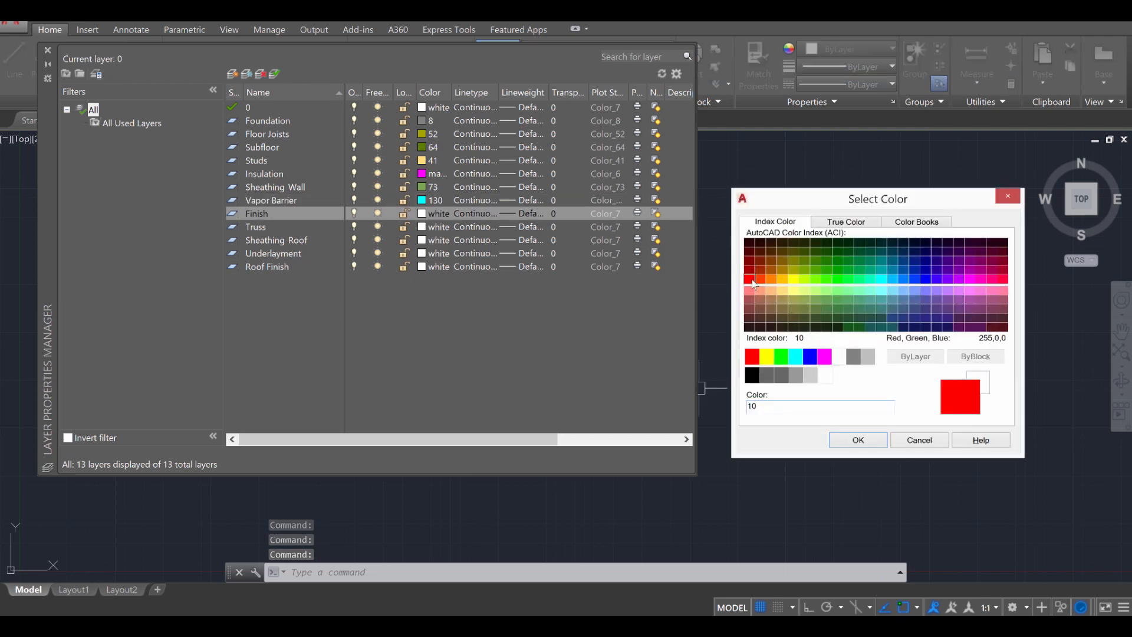
{"action": "left_click", "coordinate": [859, 440]}
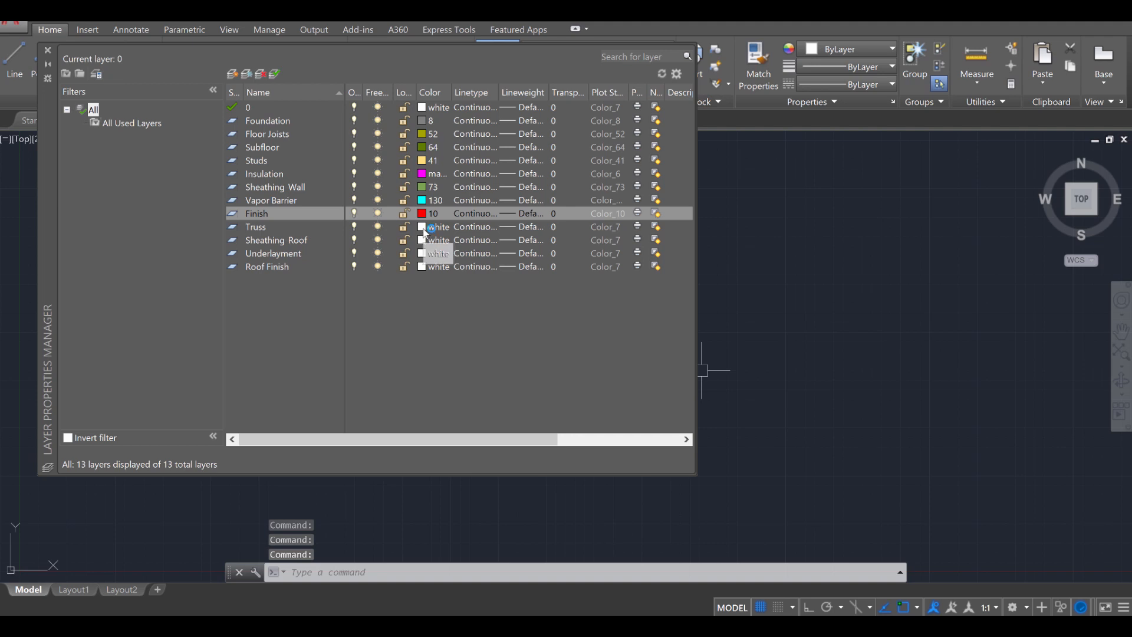
{"action": "left_click", "coordinate": [421, 226]}
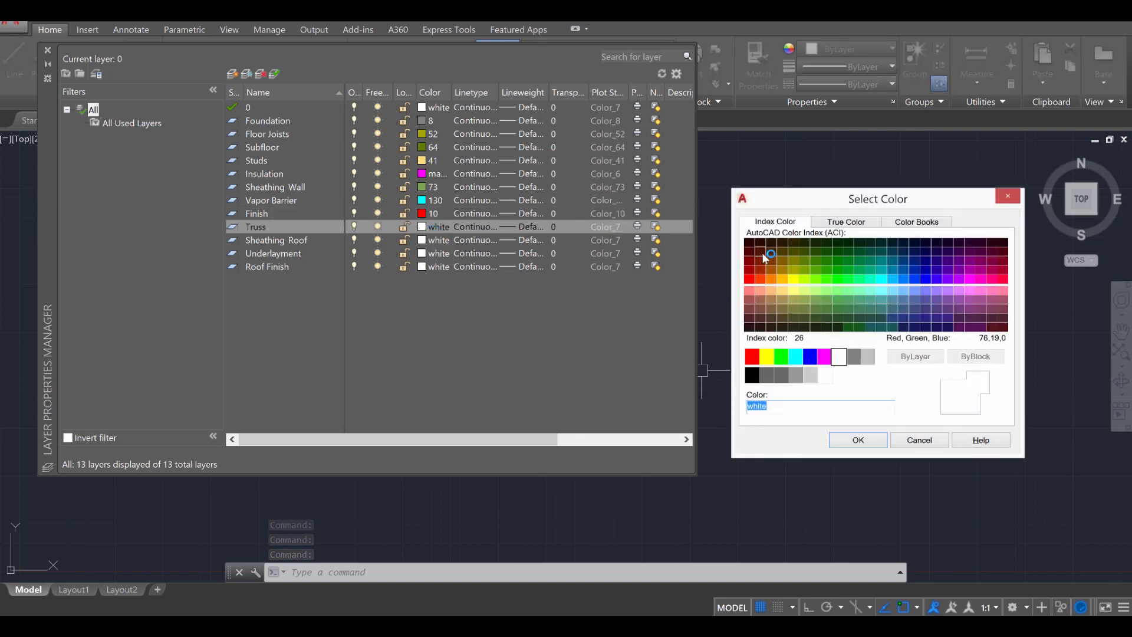
{"action": "left_click", "coordinate": [859, 440]}
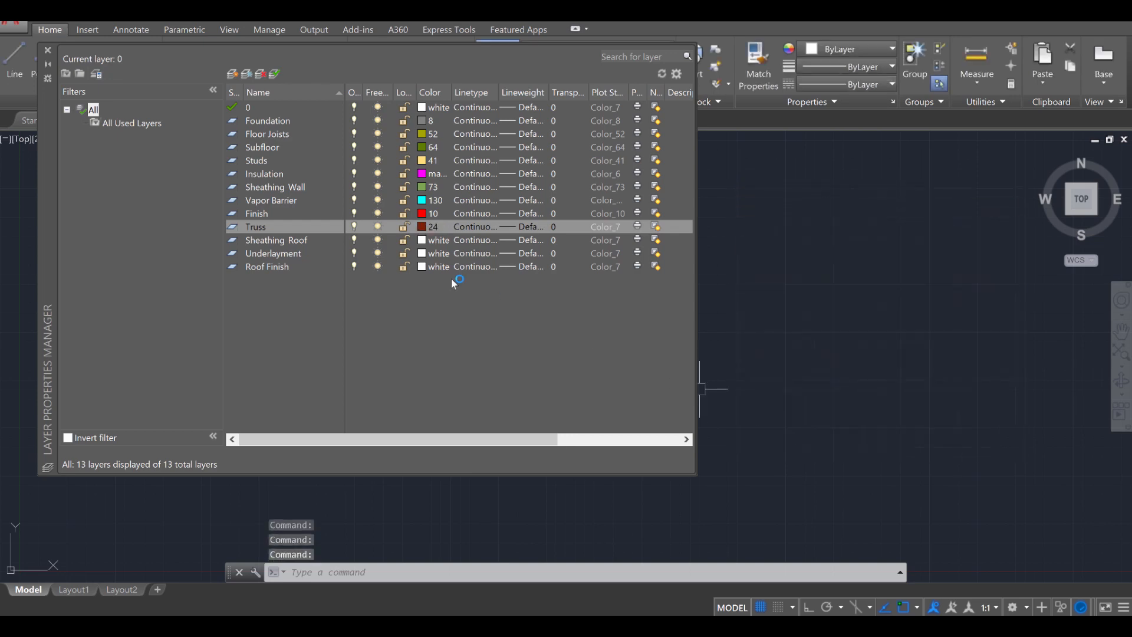
- Assign colour 63 to Sheathing Roof, colour 99 to Underlayment and green 100 to Roof Finish
{"action": "left_click", "coordinate": [421, 241]}
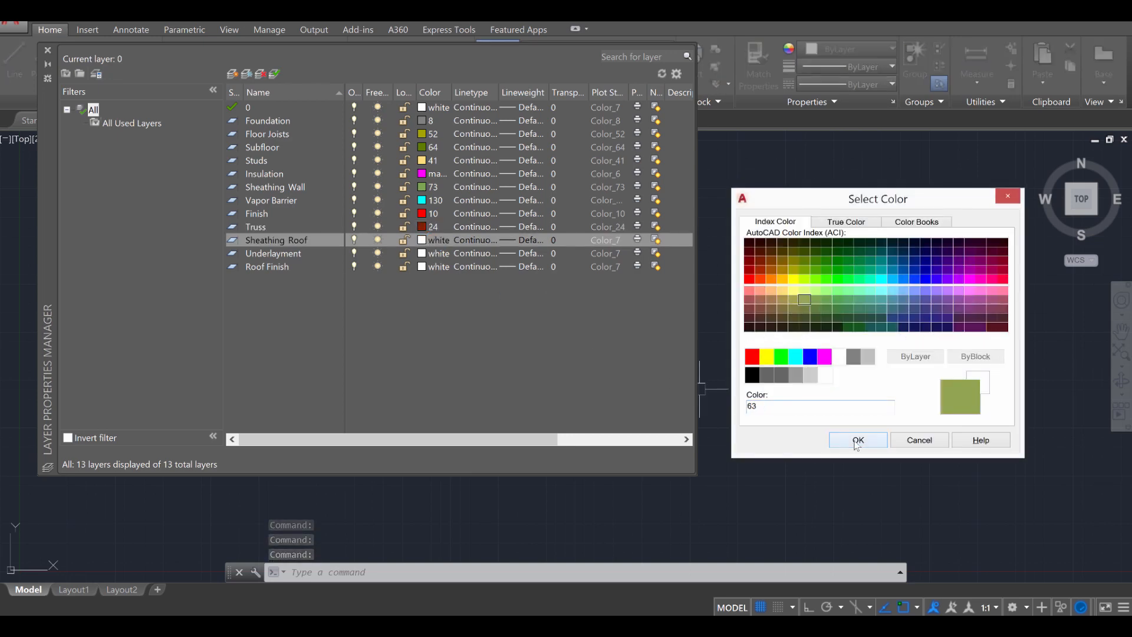
{"action": "left_click", "coordinate": [858, 440]}
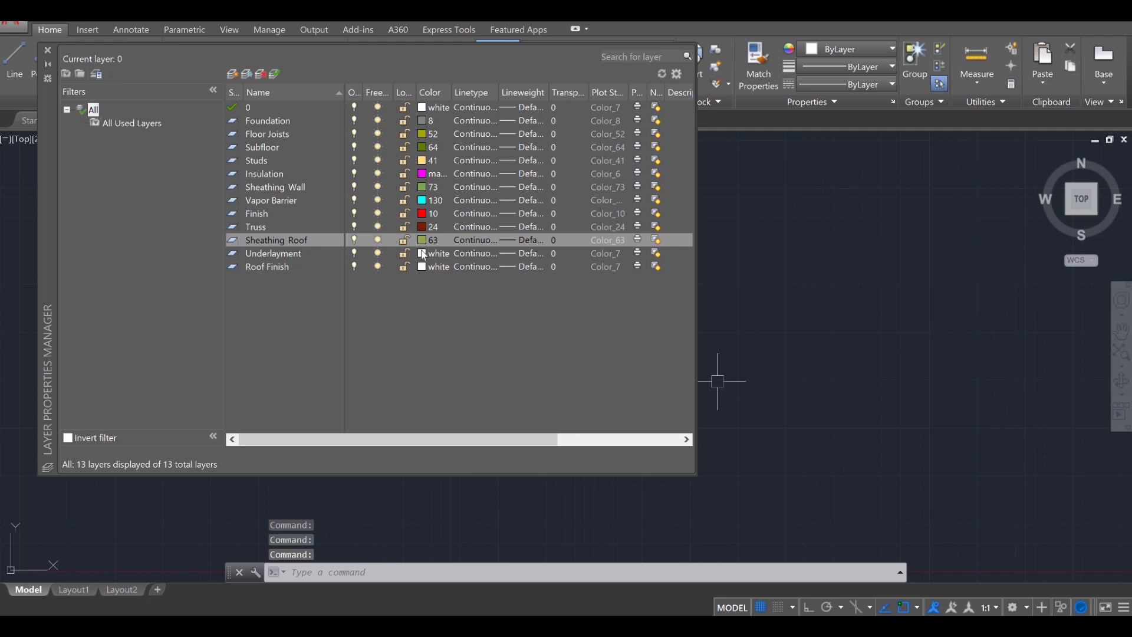
{"action": "left_click", "coordinate": [422, 253]}
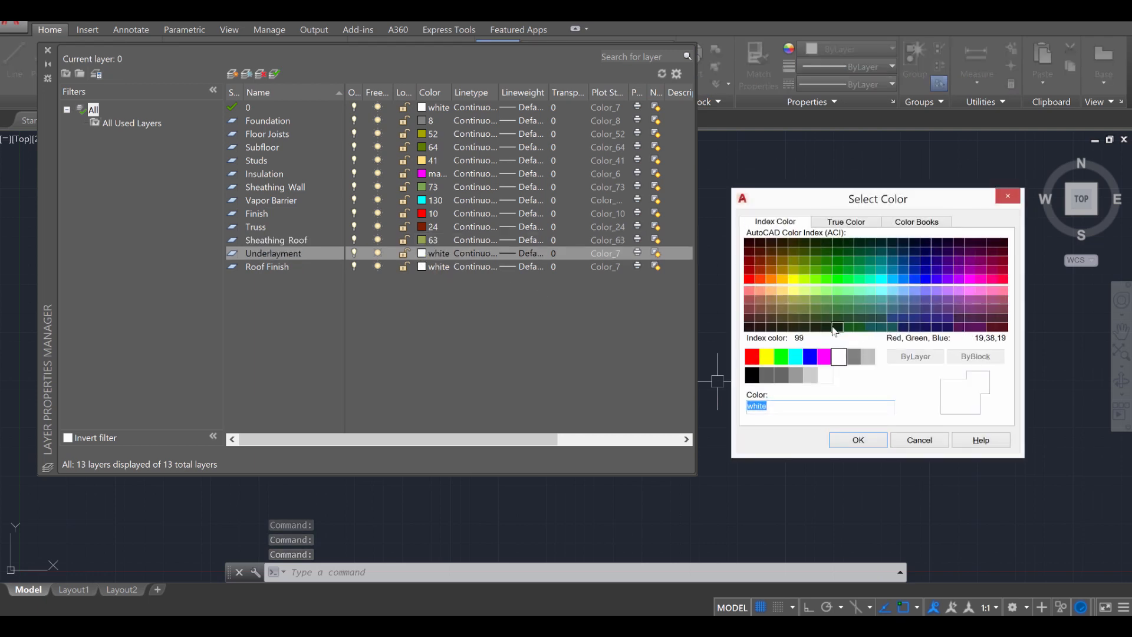
{"action": "left_click", "coordinate": [858, 440]}
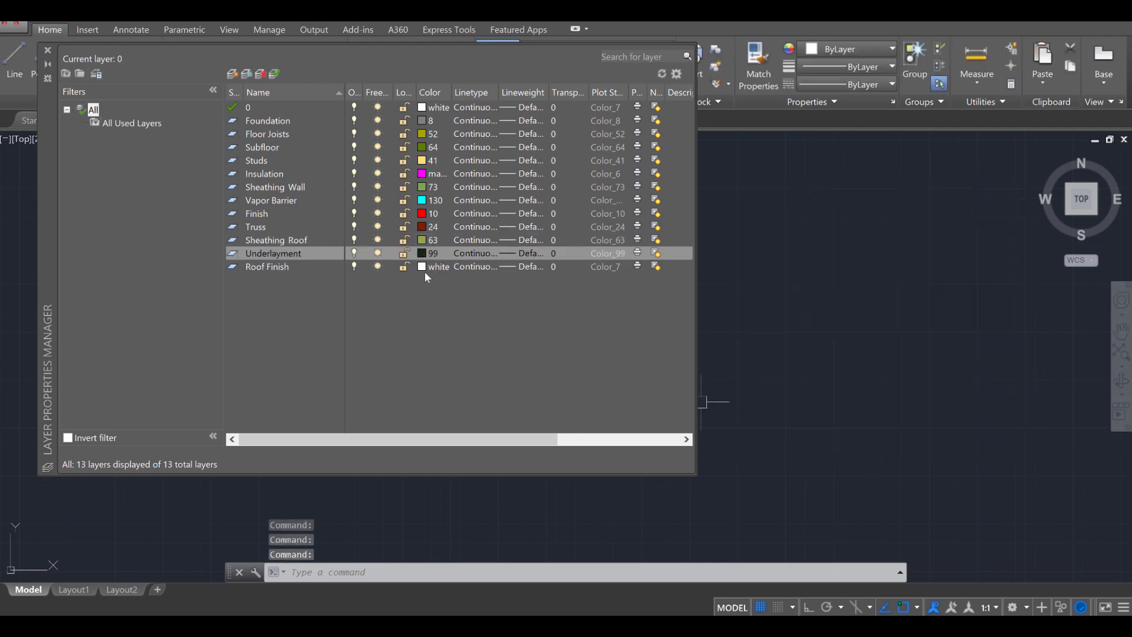
{"action": "left_click", "coordinate": [422, 266]}
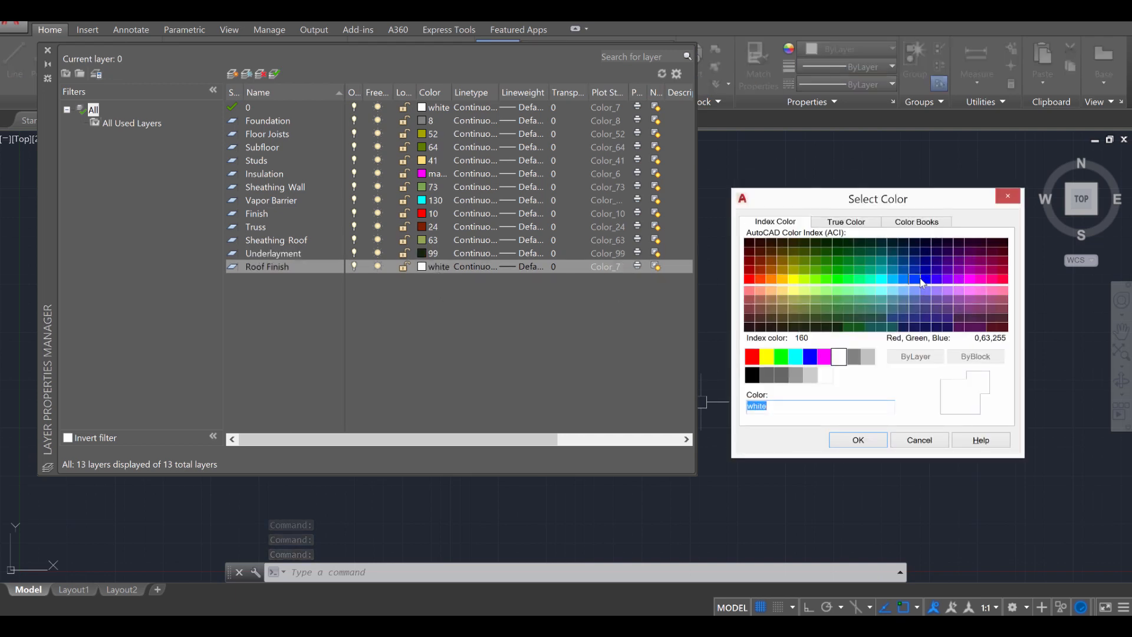
{"action": "left_click", "coordinate": [848, 277]}
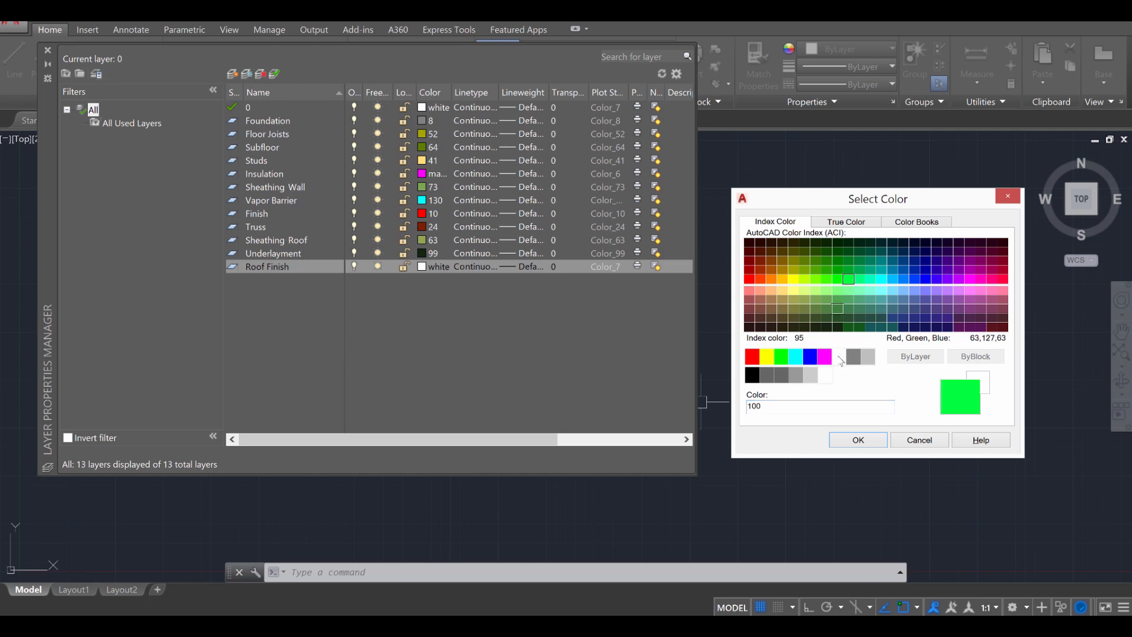
{"action": "left_click", "coordinate": [858, 440]}
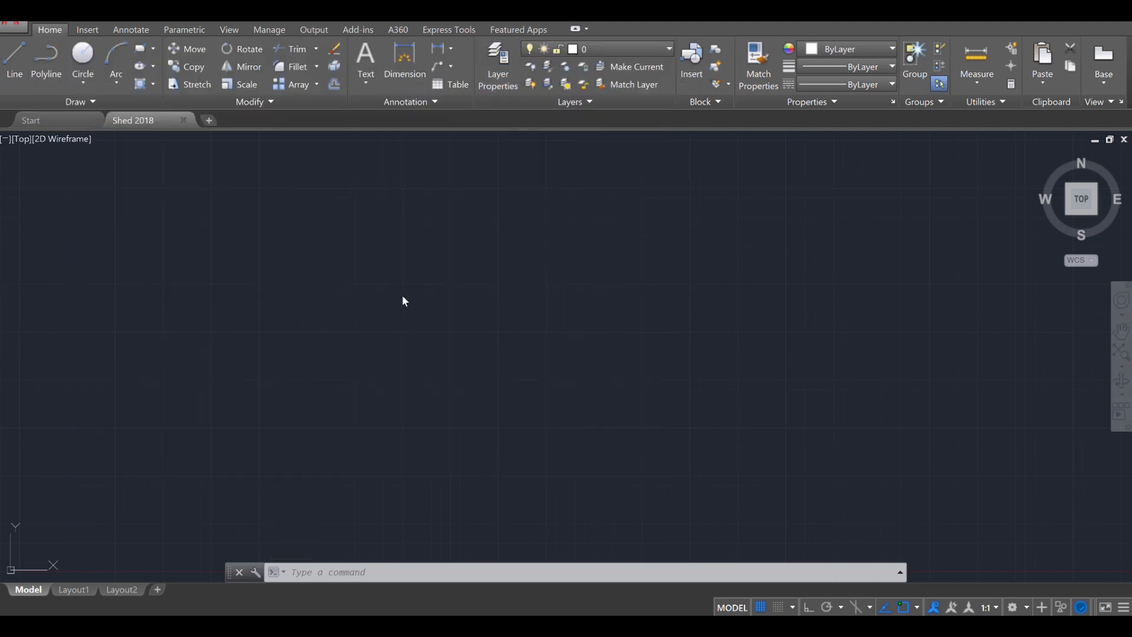
{"action": "mouse_move", "coordinate": [370, 248]}
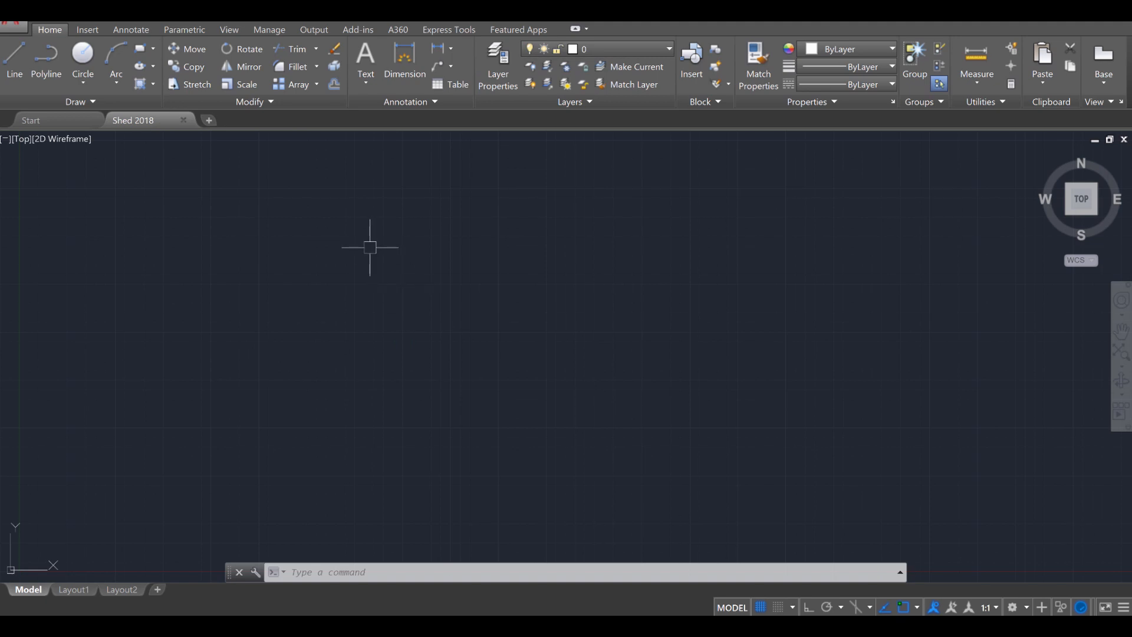
- Draw a 14 by 10 rectangle with REC as the first foundation slab outline
{"action": "type", "text": "REC"}
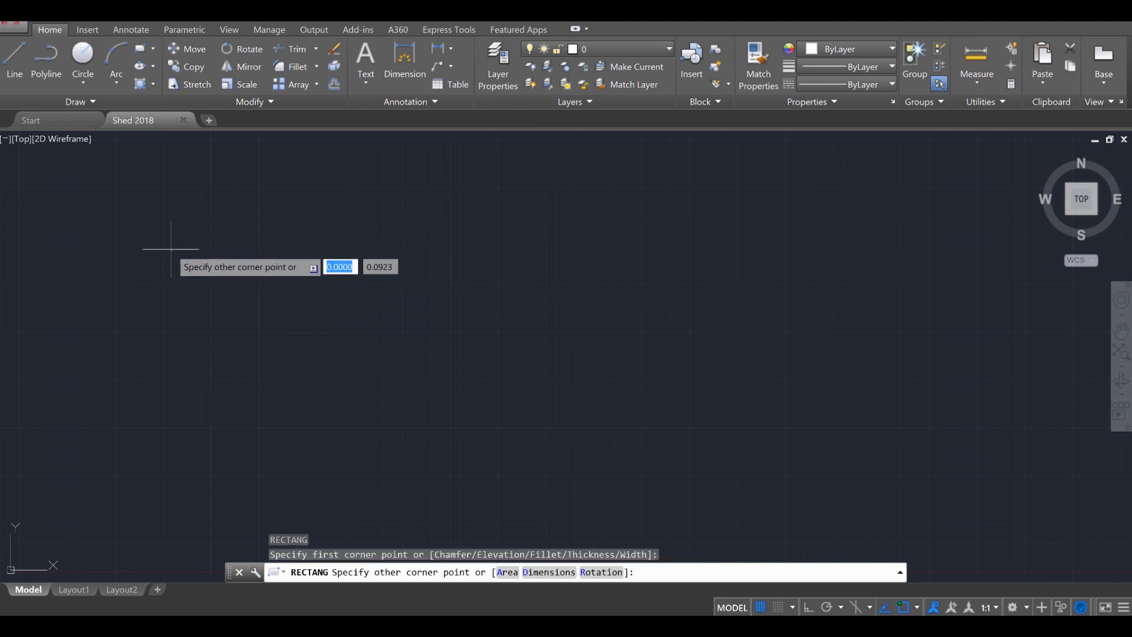
{"action": "mouse_move", "coordinate": [493, 430]}
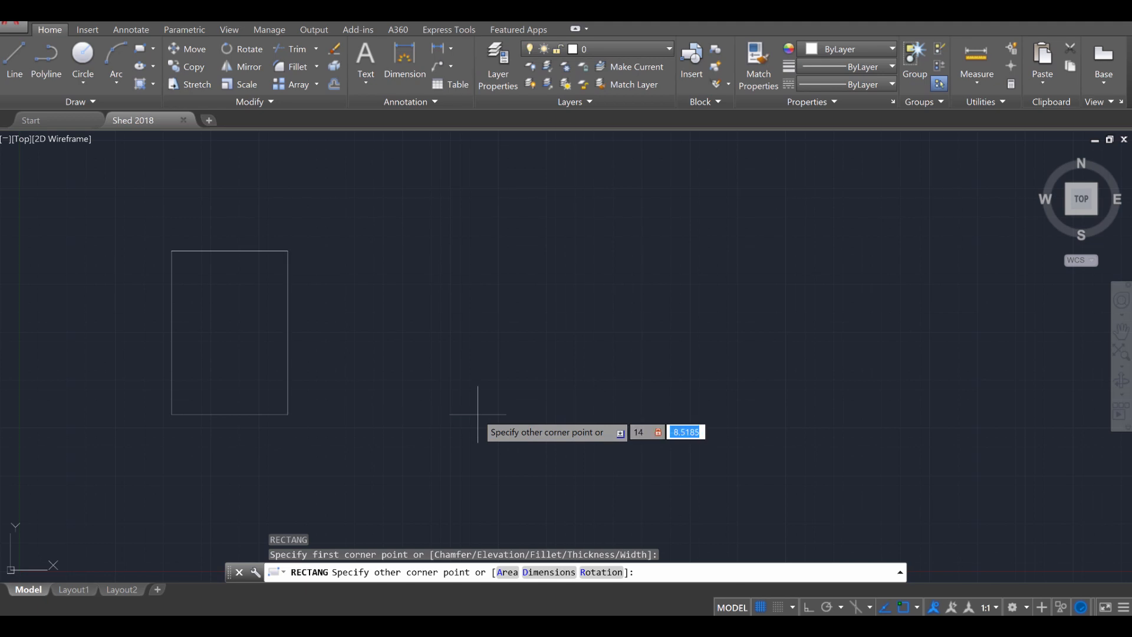
{"action": "type", "text": "10"}
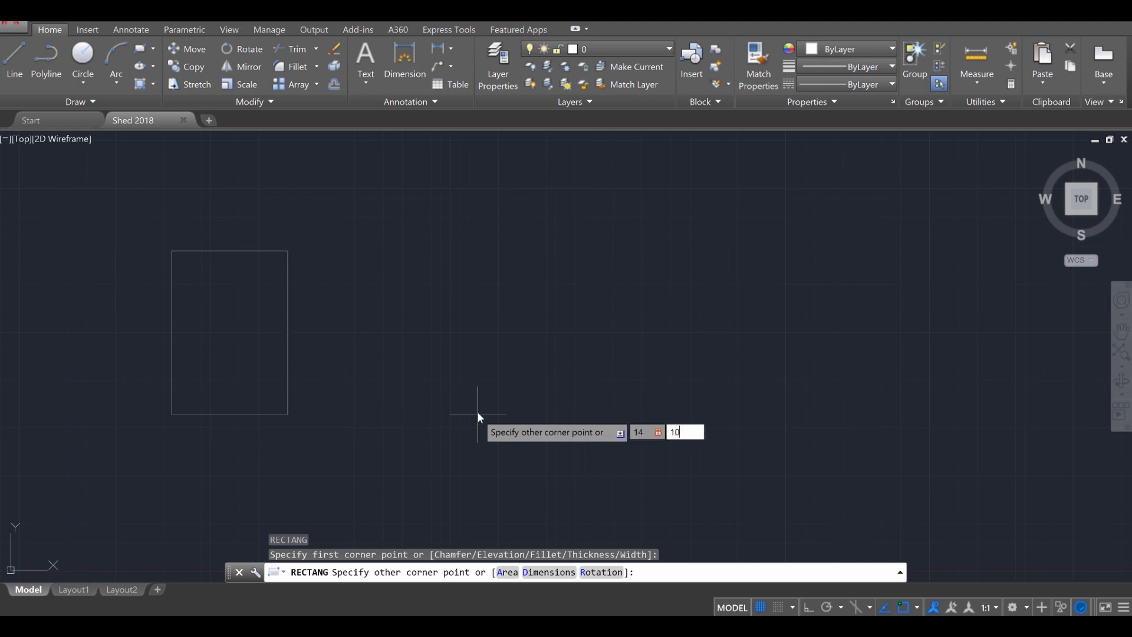
{"action": "key", "text": "Enter"}
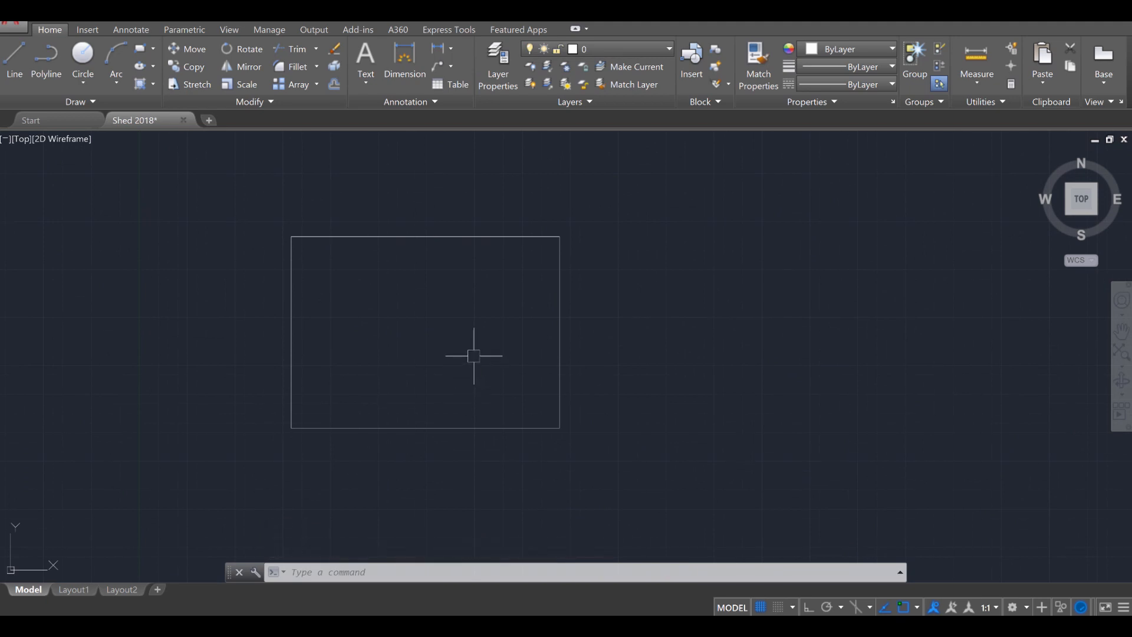
- Copy the slab rectangle from its corner to place identical outlines in a row to the right
{"action": "type", "text": "C"}
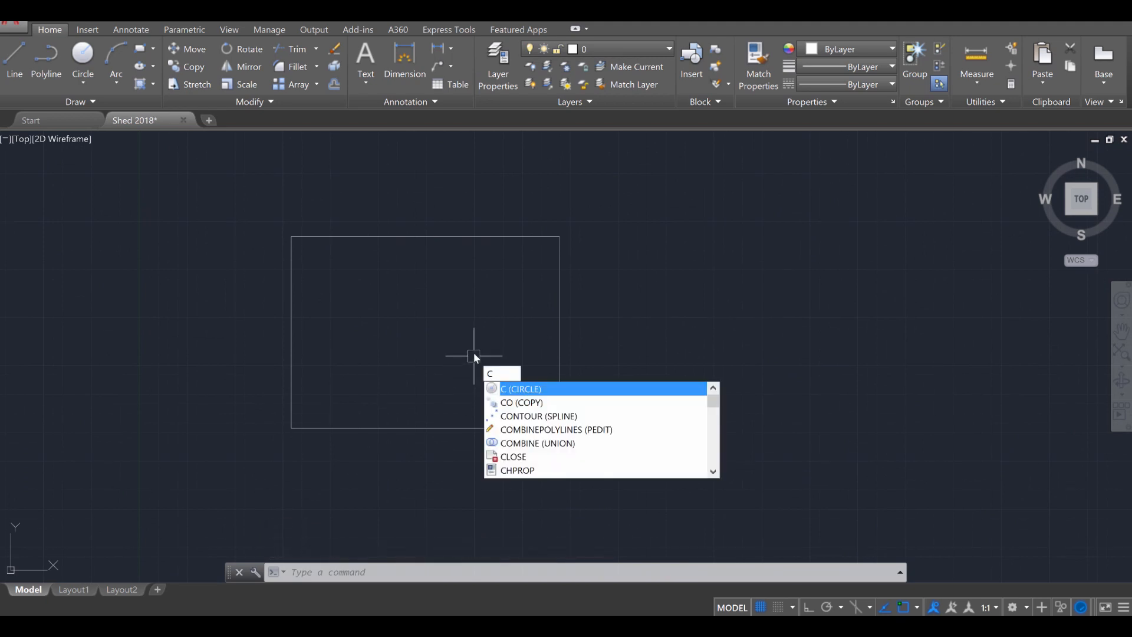
{"action": "type", "text": "O"}
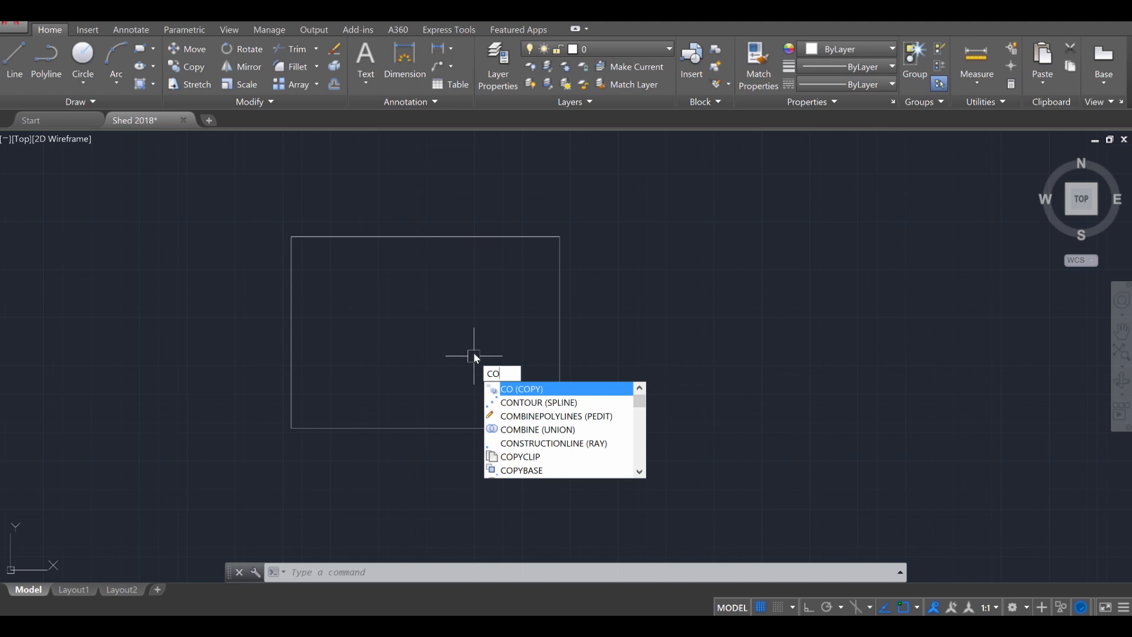
{"action": "left_click", "coordinate": [521, 389]}
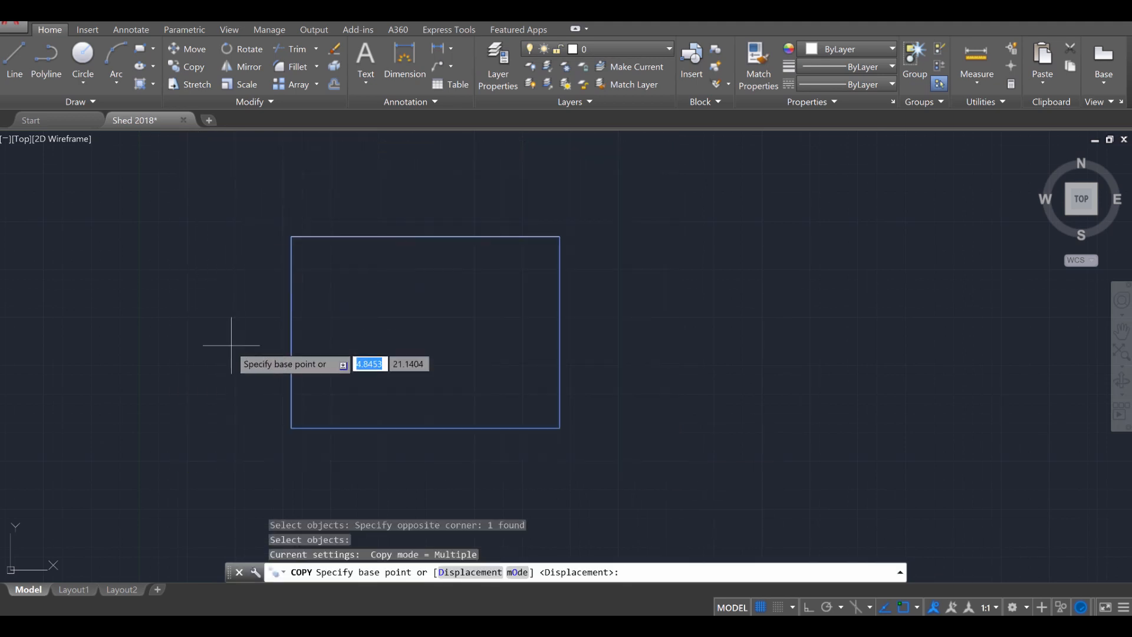
{"action": "left_click", "coordinate": [301, 421]}
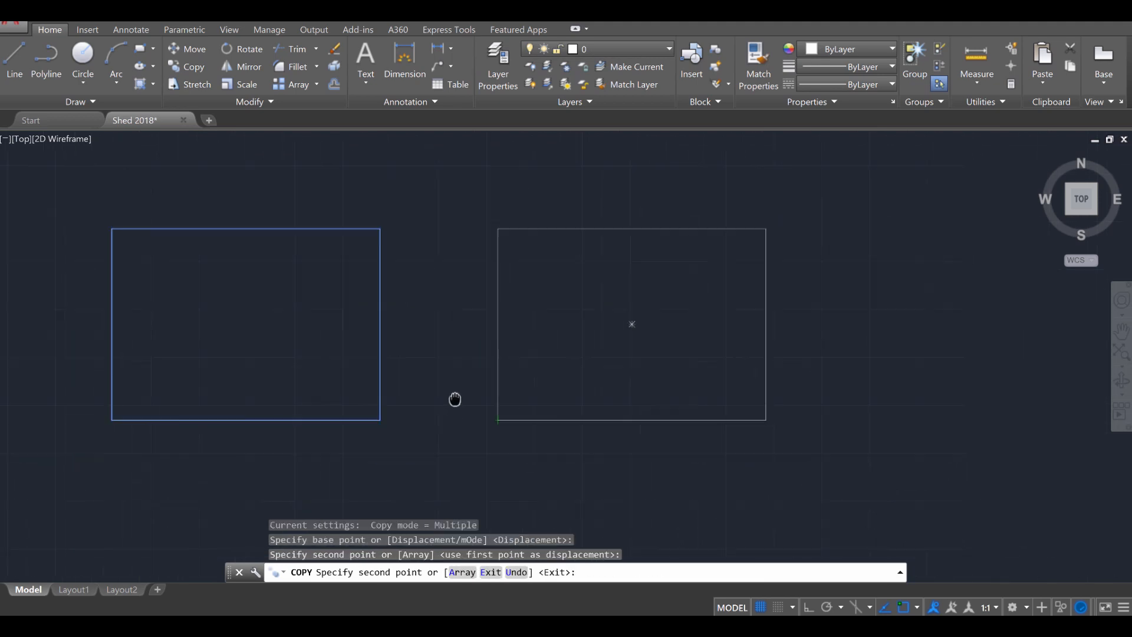
{"action": "left_click_drag", "start_coordinate": [455, 398], "coordinate": [507, 405]}
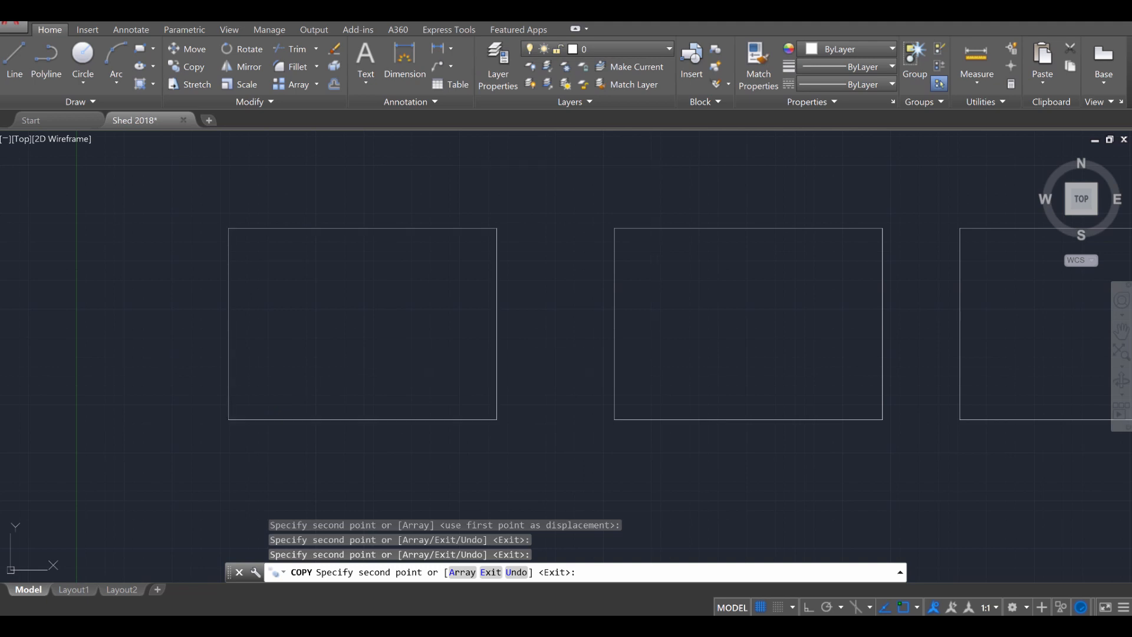
{"action": "key", "text": "Escape"}
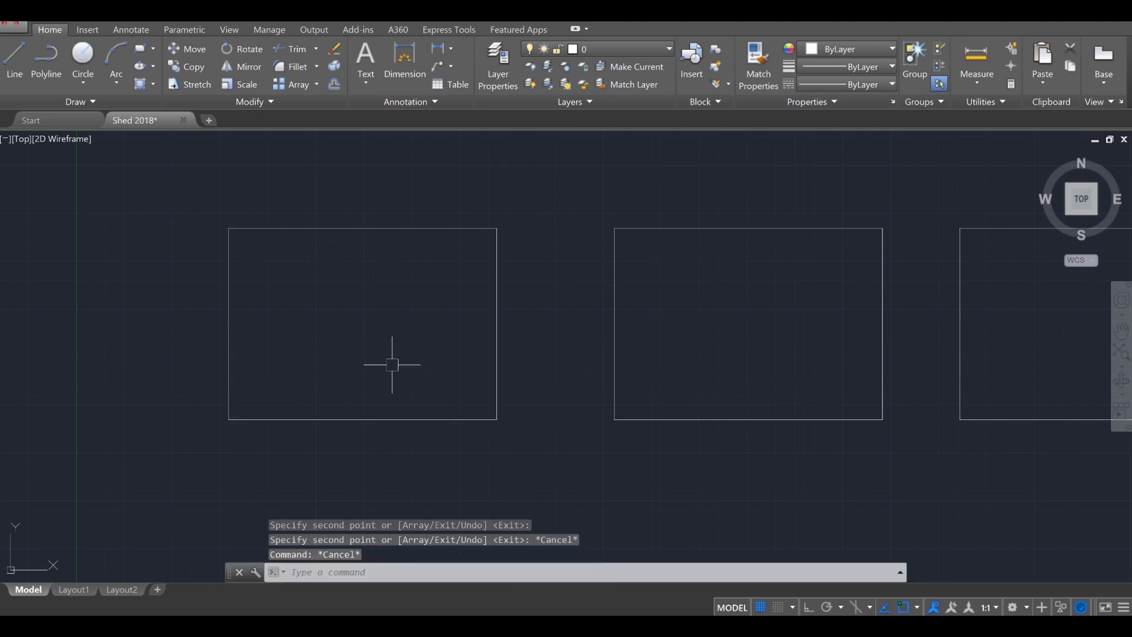
{"action": "mouse_move", "coordinate": [441, 385]}
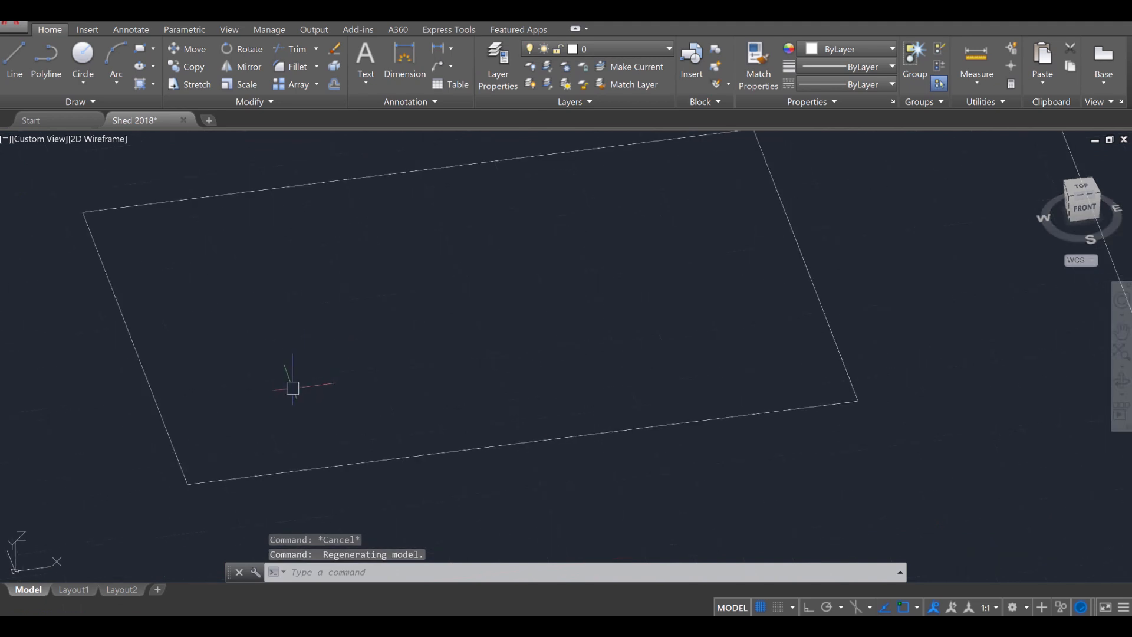
- Extrude the first slab rectangle into a thin 3D foundation solid
{"action": "type", "text": "EXT"}
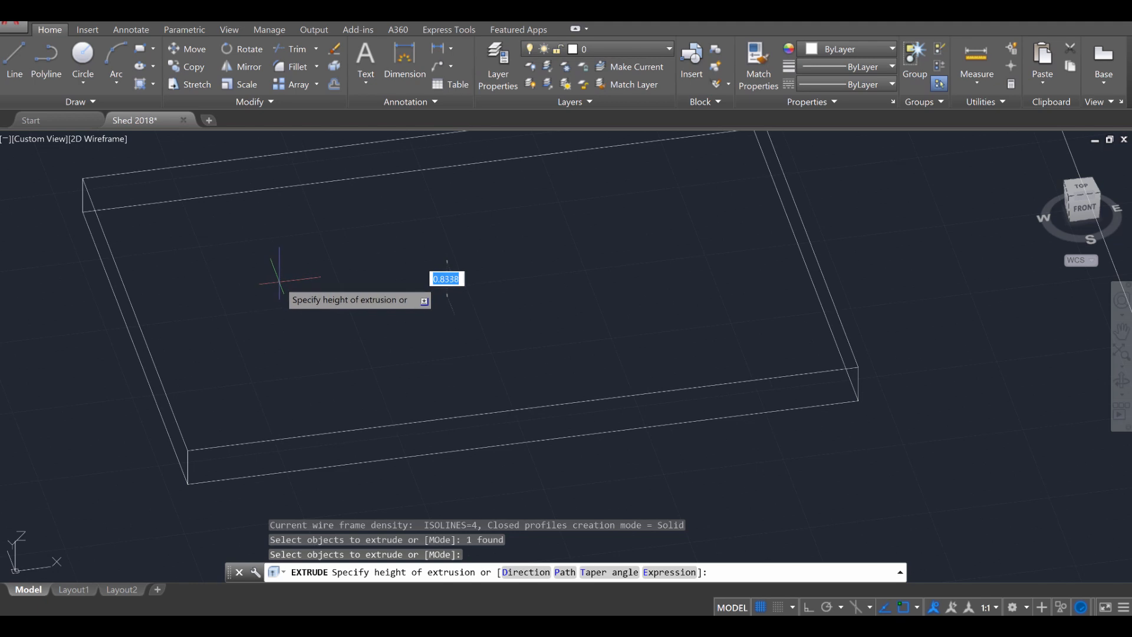
{"action": "key", "text": "Delete"}
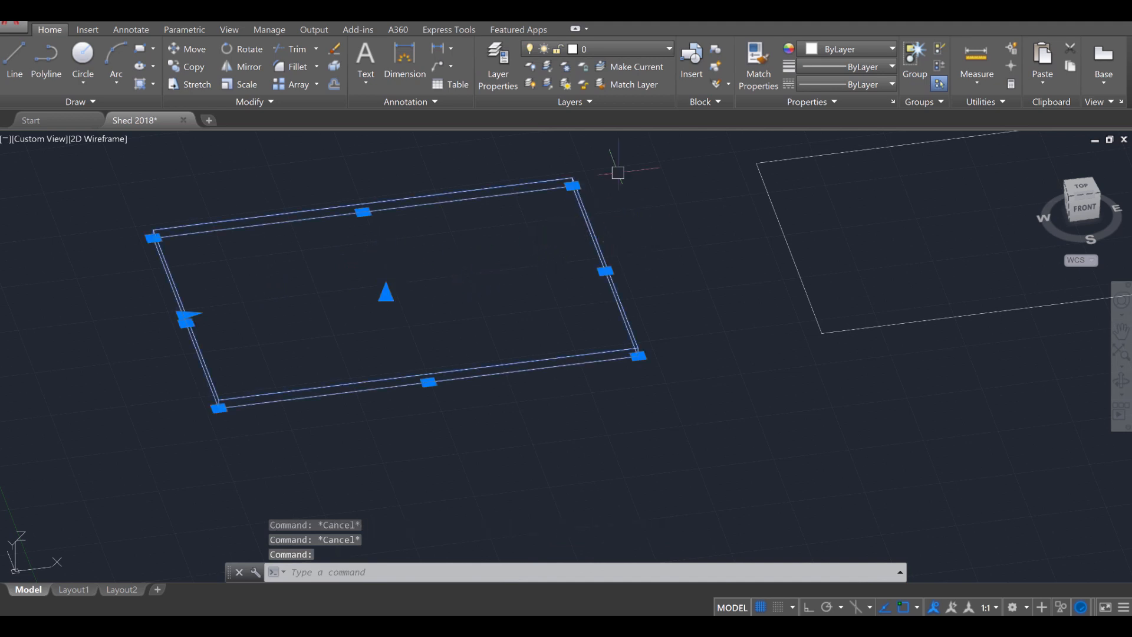
{"action": "mouse_move", "coordinate": [646, 51]}
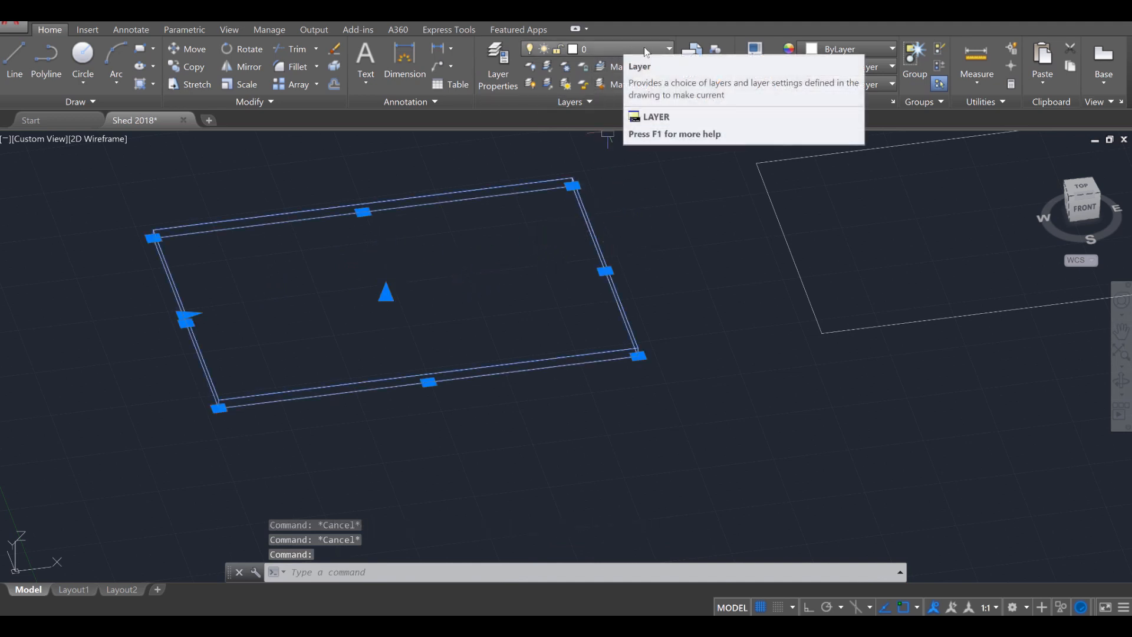
- Move the selected slab solid onto the Foundation layer
{"action": "left_click", "coordinate": [669, 49]}
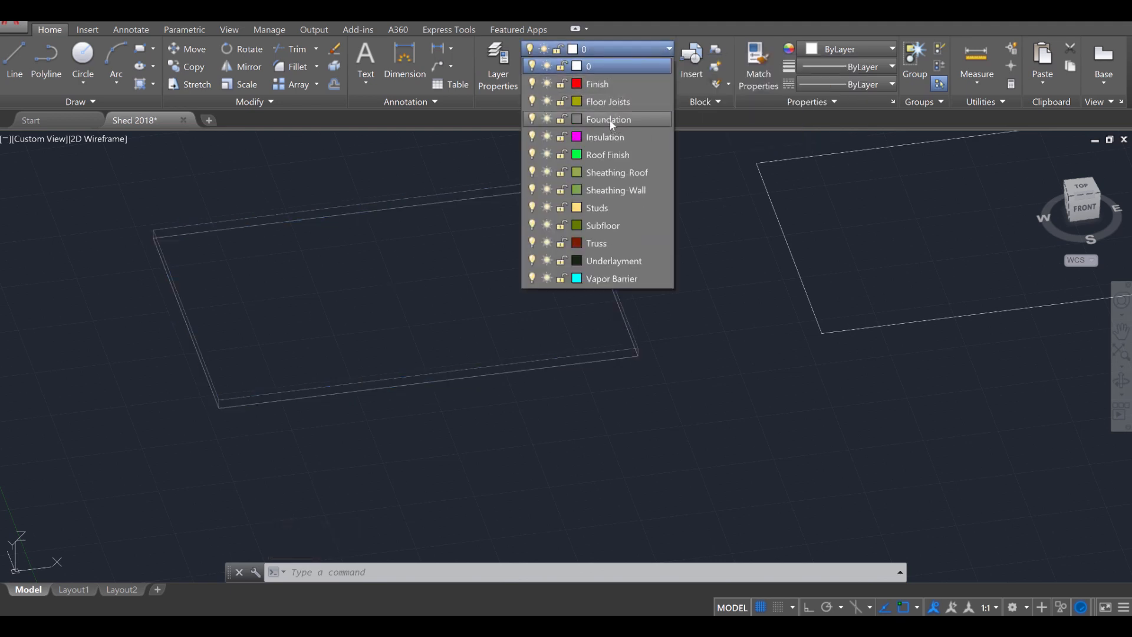
{"action": "left_click", "coordinate": [609, 119]}
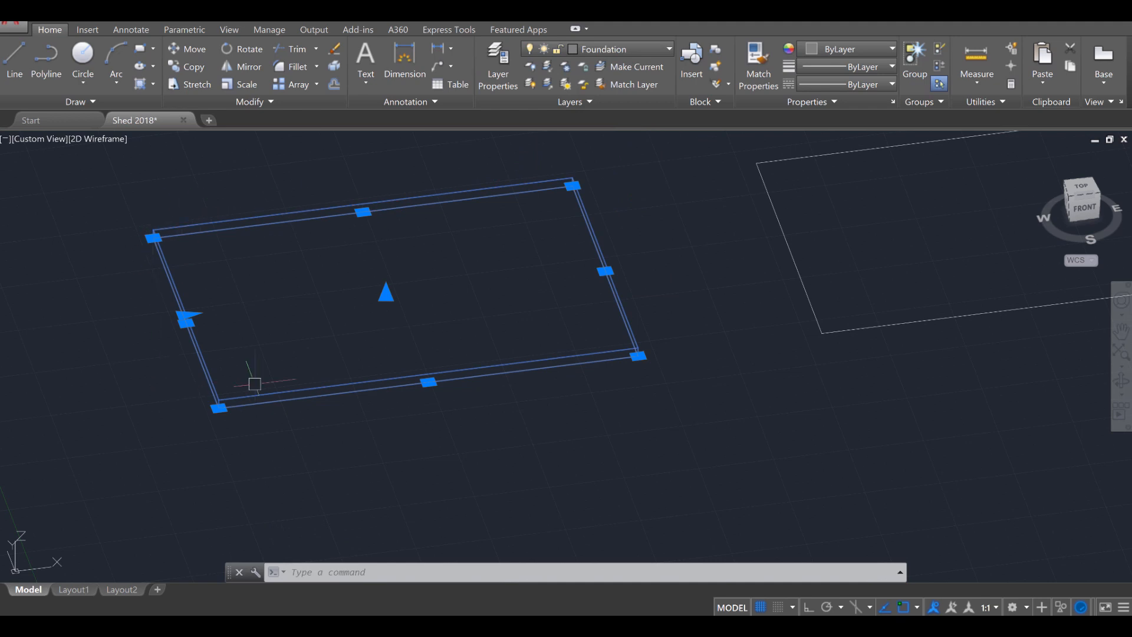
{"action": "mouse_move", "coordinate": [687, 220]}
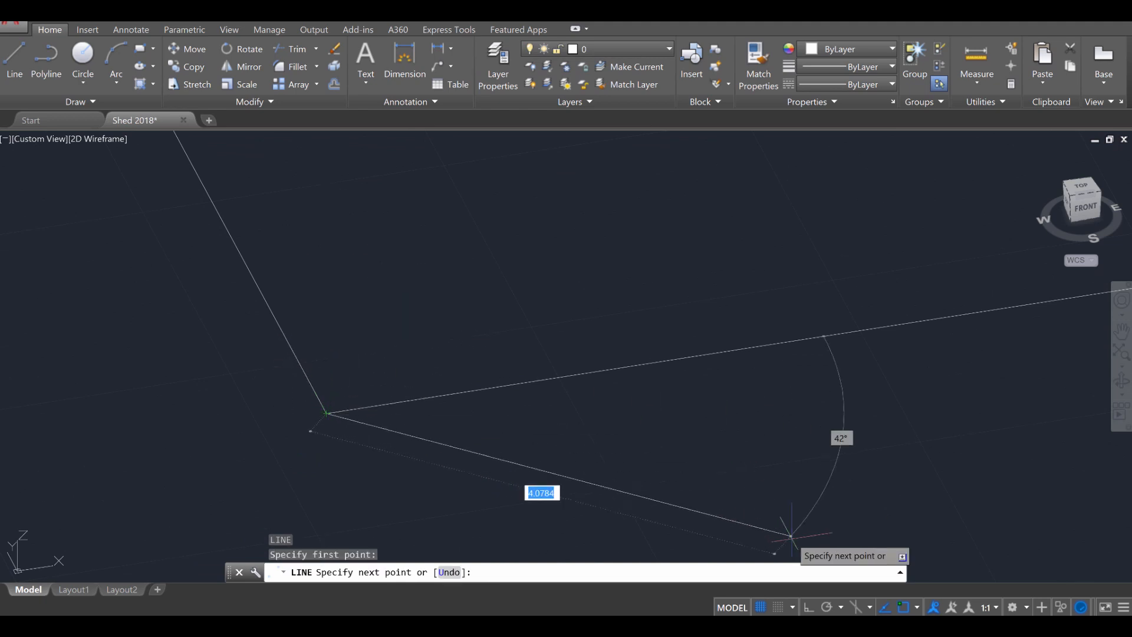
{"action": "mouse_move", "coordinate": [56, 270]}
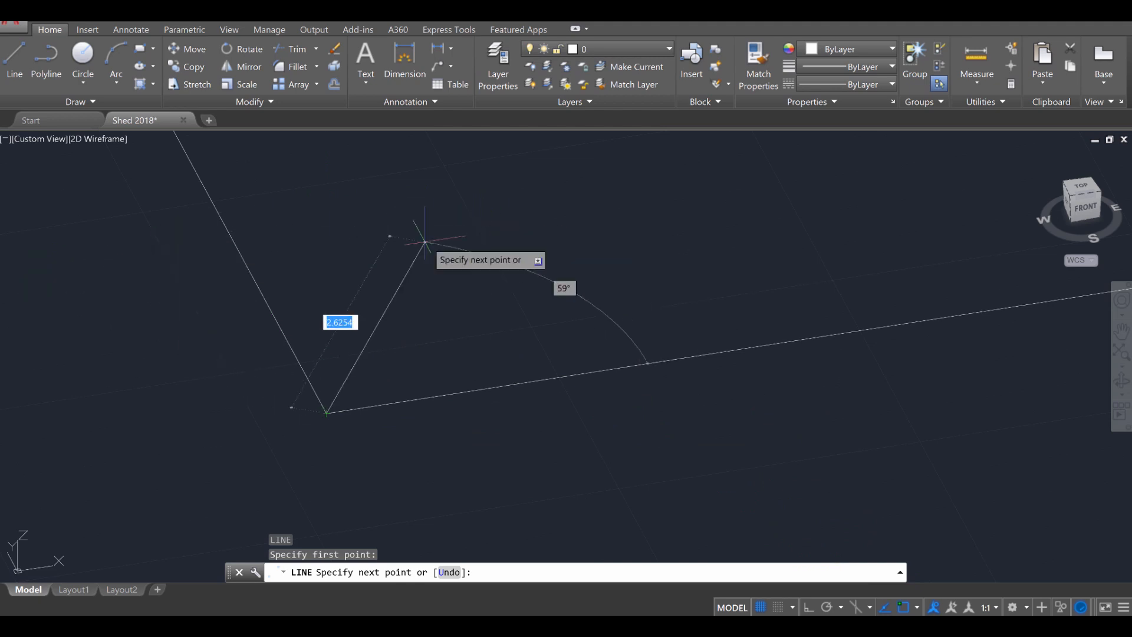
- Draw a joist end profile at the slab corner with lines .5 up, .17 across and .5 down
{"action": "left_click", "coordinate": [809, 623]}
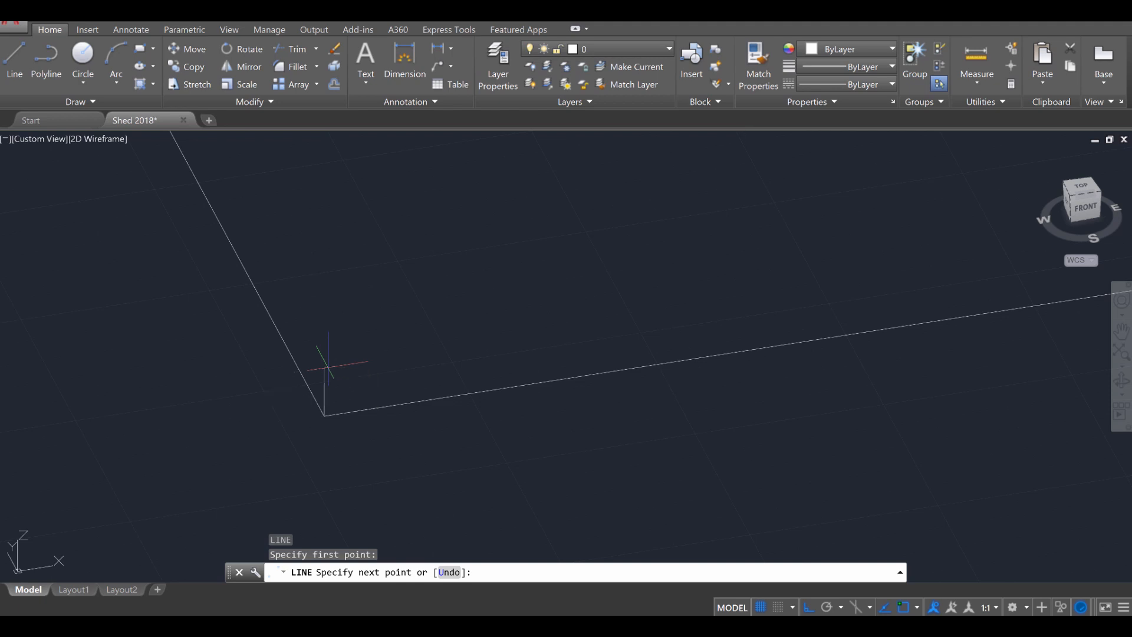
{"action": "type", "text": ".5"}
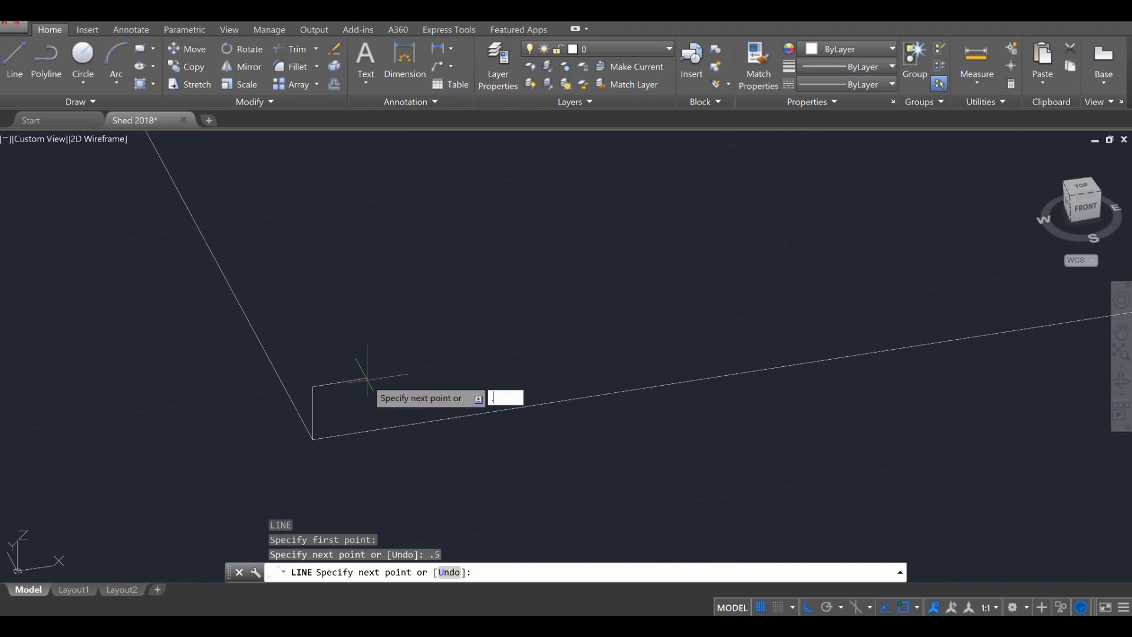
{"action": "type", "text": ".17"}
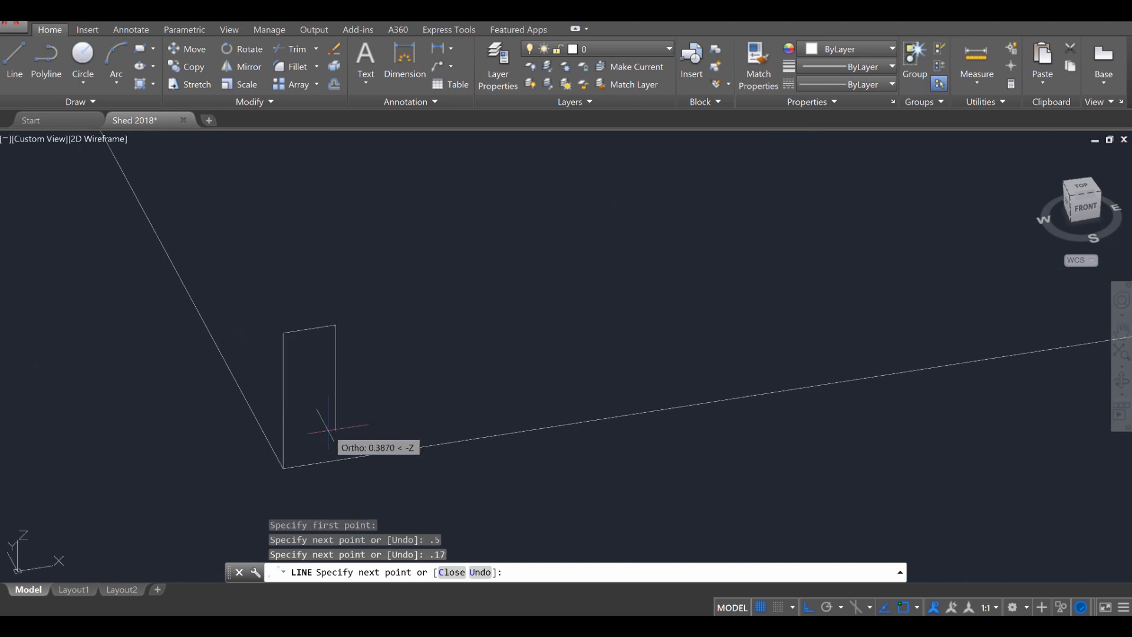
{"action": "type", "text": ".5"}
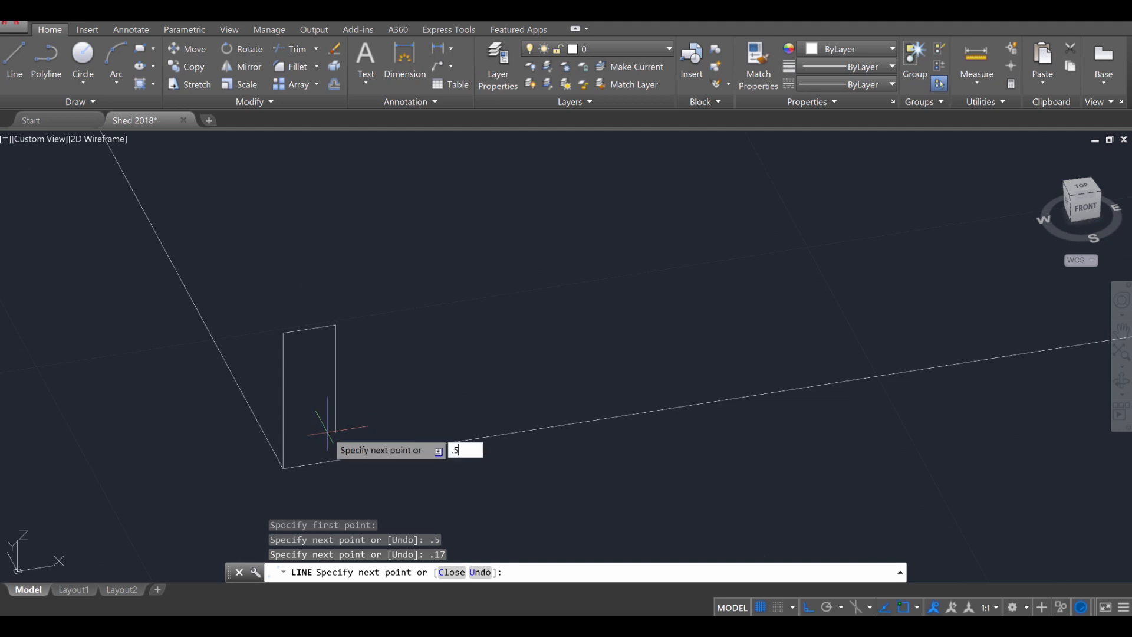
{"action": "key", "text": "Enter"}
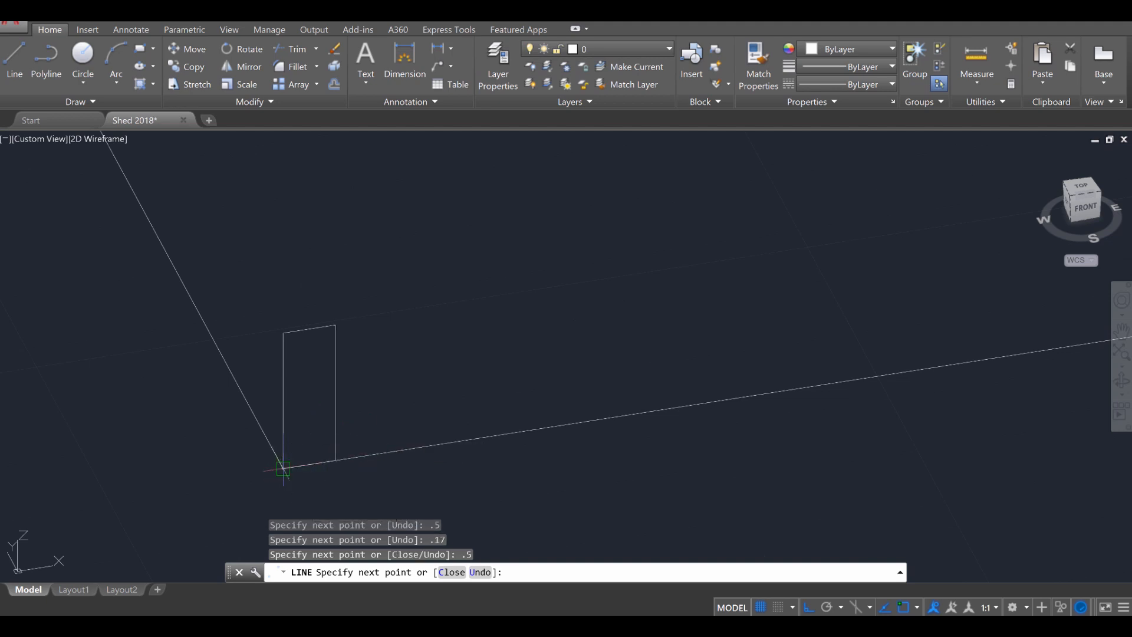
{"action": "key", "text": "Escape"}
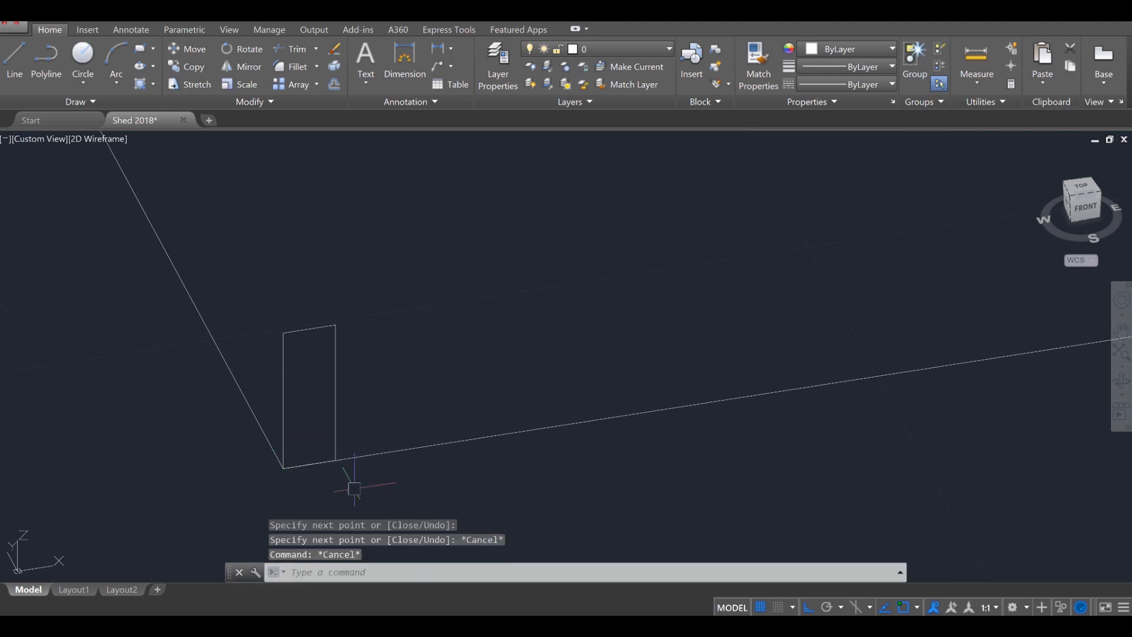
{"action": "mouse_move", "coordinate": [873, 520]}
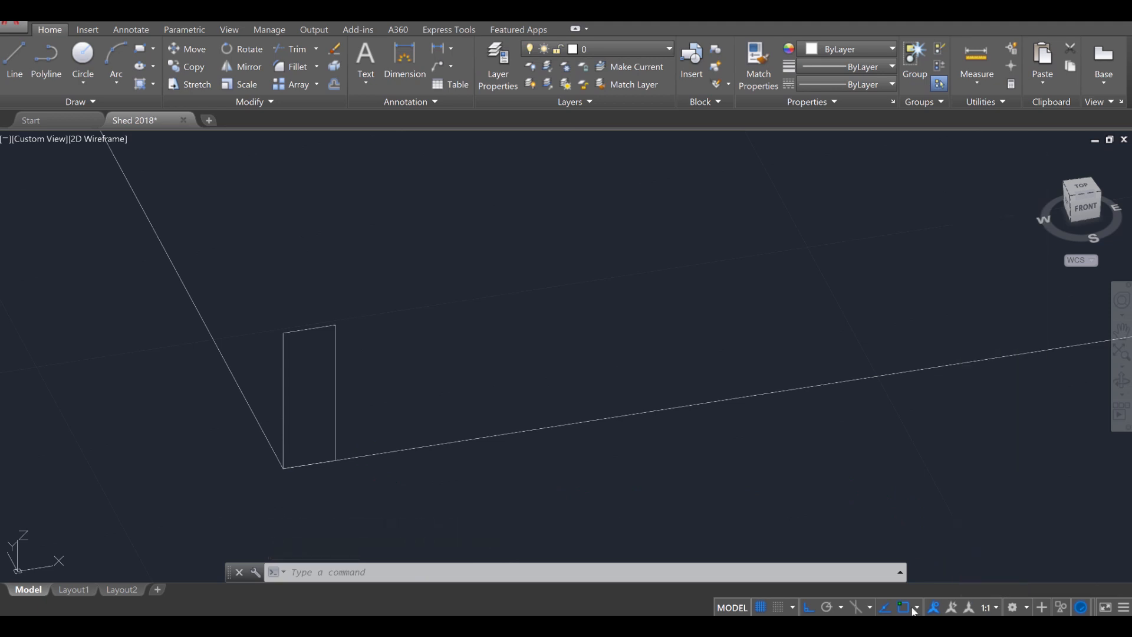
{"action": "mouse_move", "coordinate": [903, 609]}
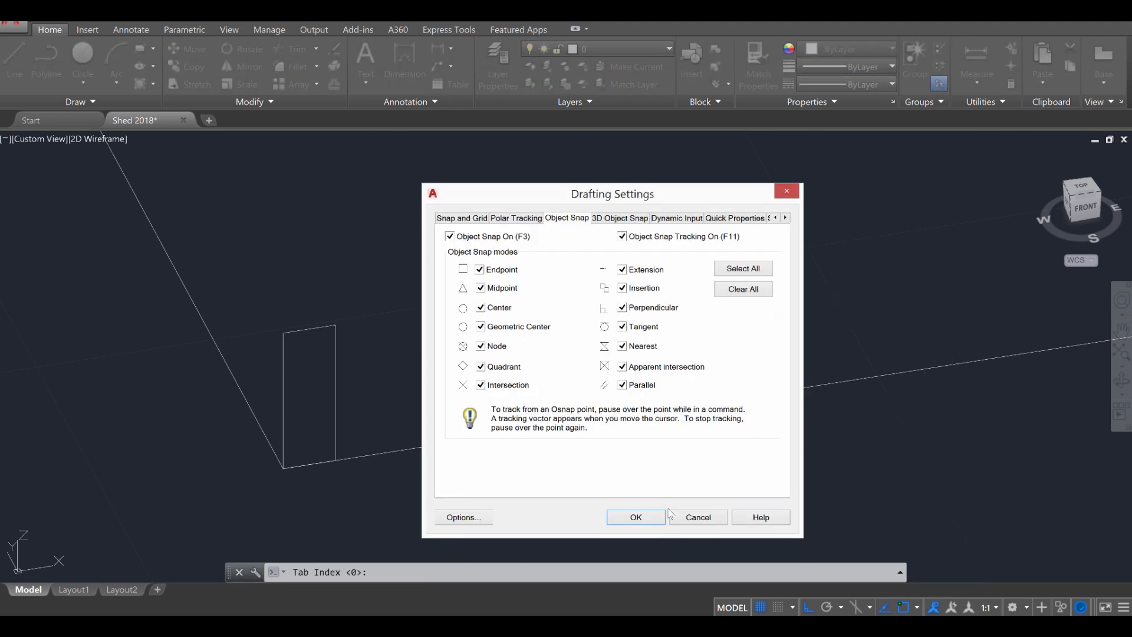
{"action": "left_click", "coordinate": [698, 518]}
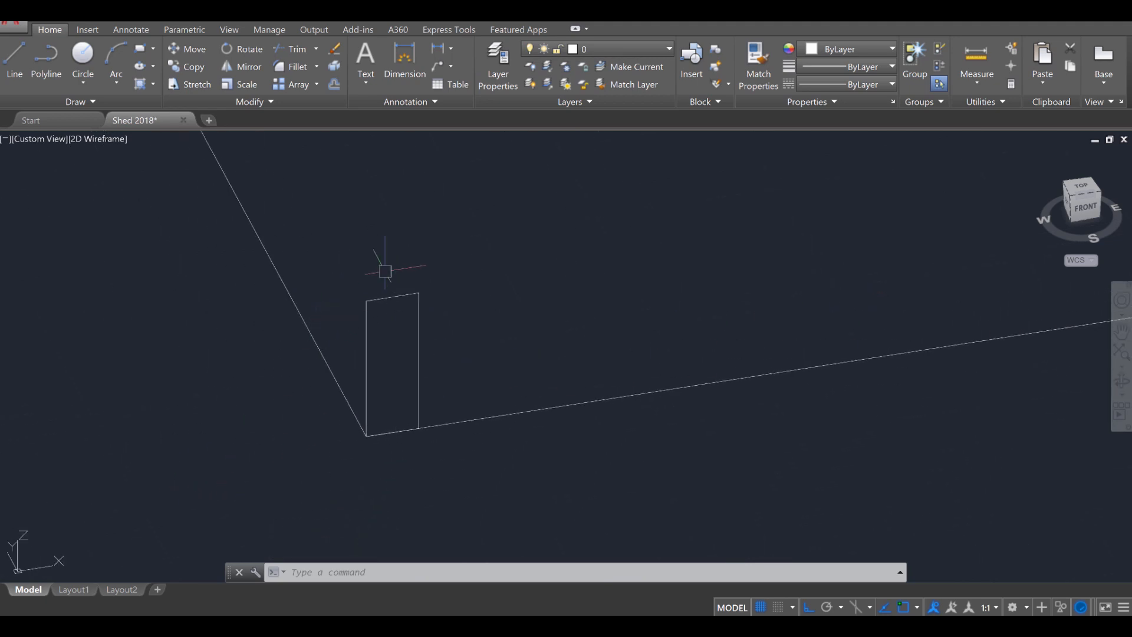
- Draw a second .17 by .5 joist-end rectangle from the slab corner along the adjacent edge
{"action": "type", "text": "L"}
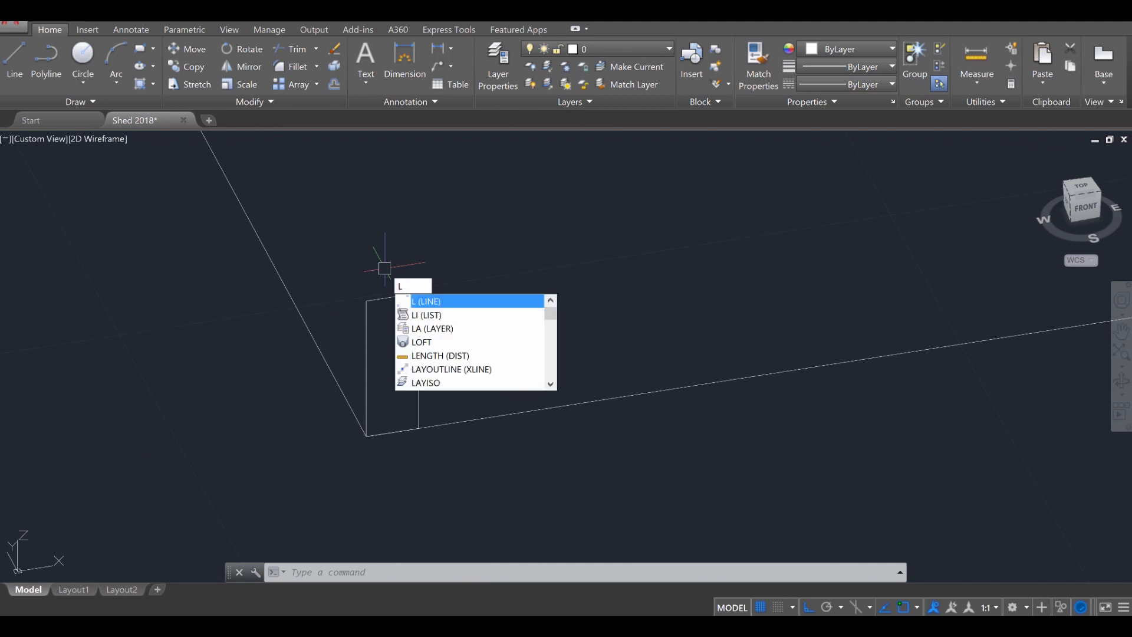
{"action": "key", "text": "Enter"}
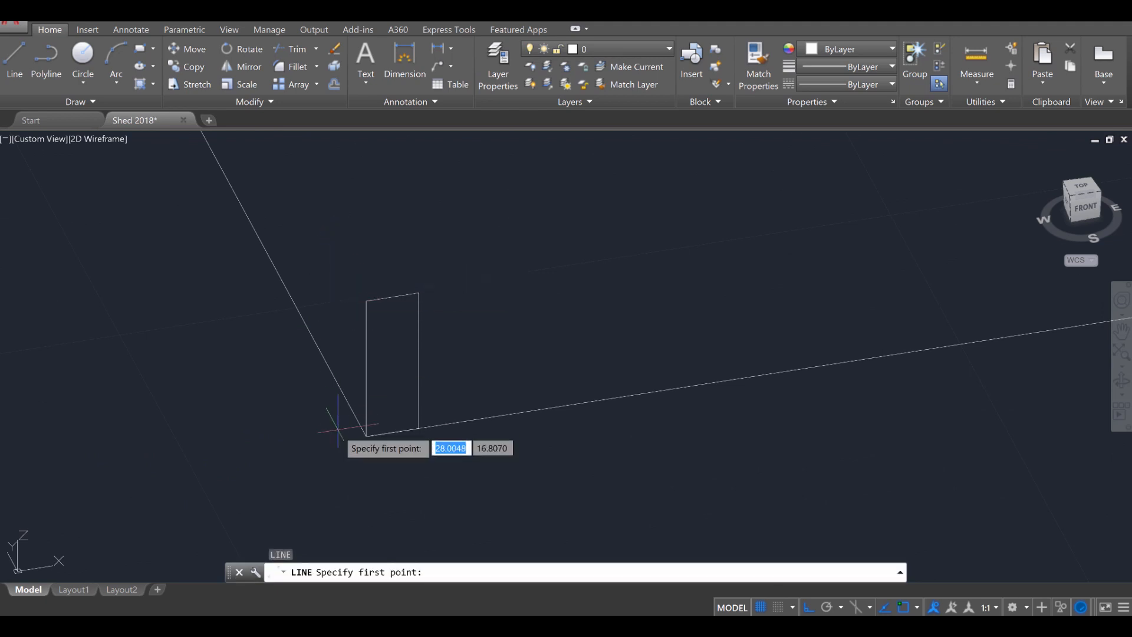
{"action": "left_click", "coordinate": [366, 301]}
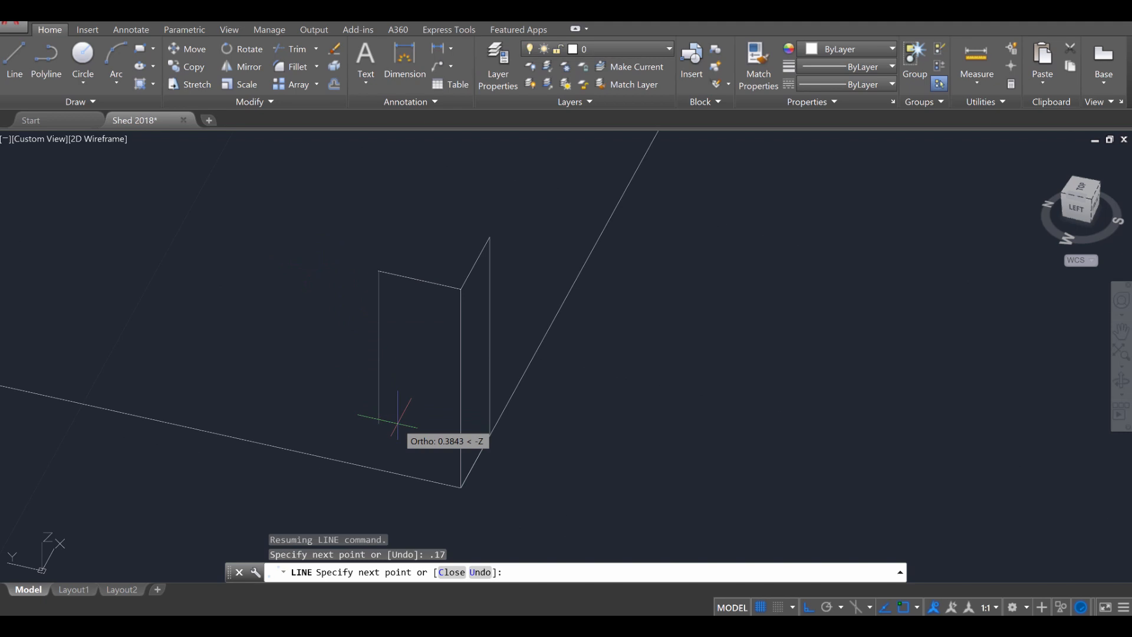
{"action": "type", "text": ".5"}
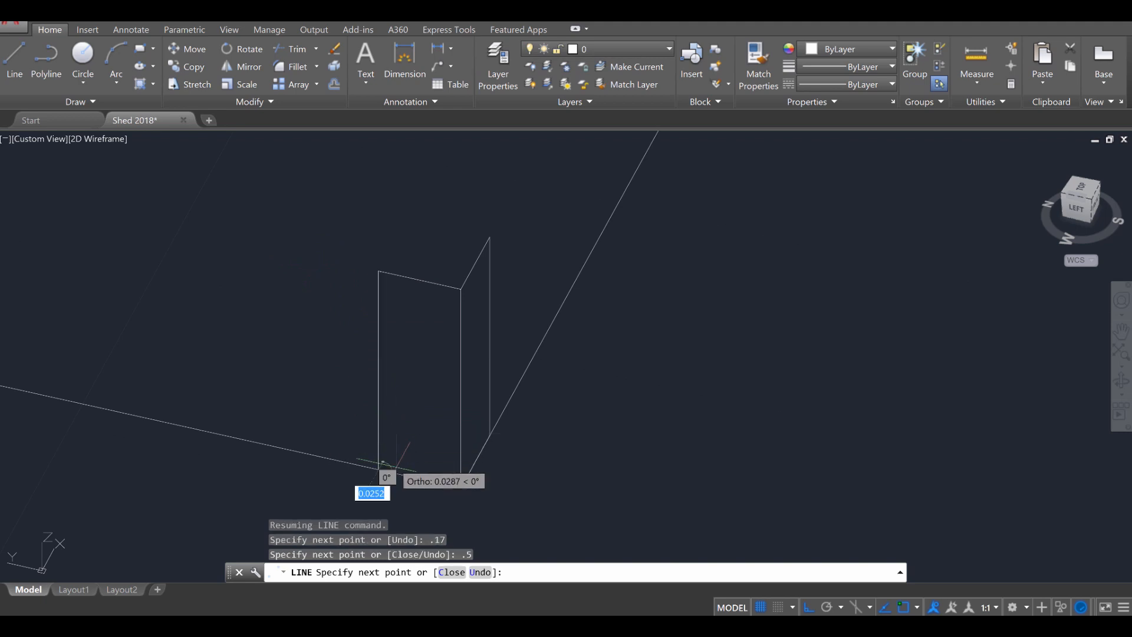
{"action": "key", "text": "Escape"}
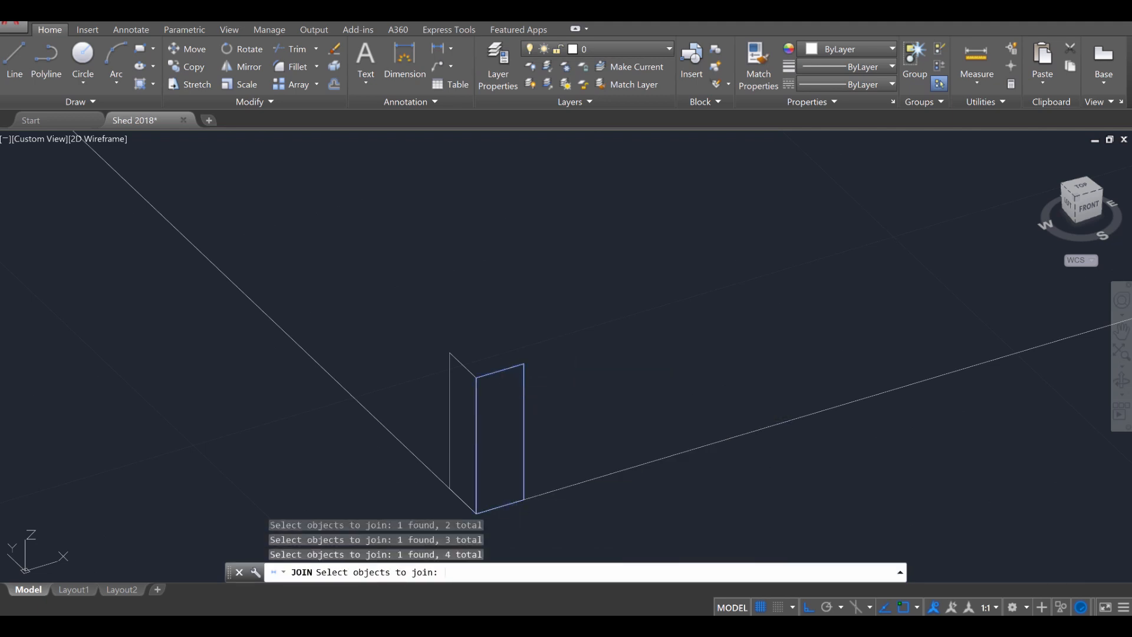
- Join both joist-end rectangles into closed polylines and move one onto the Floor Joists layer
{"action": "key", "text": "Enter"}
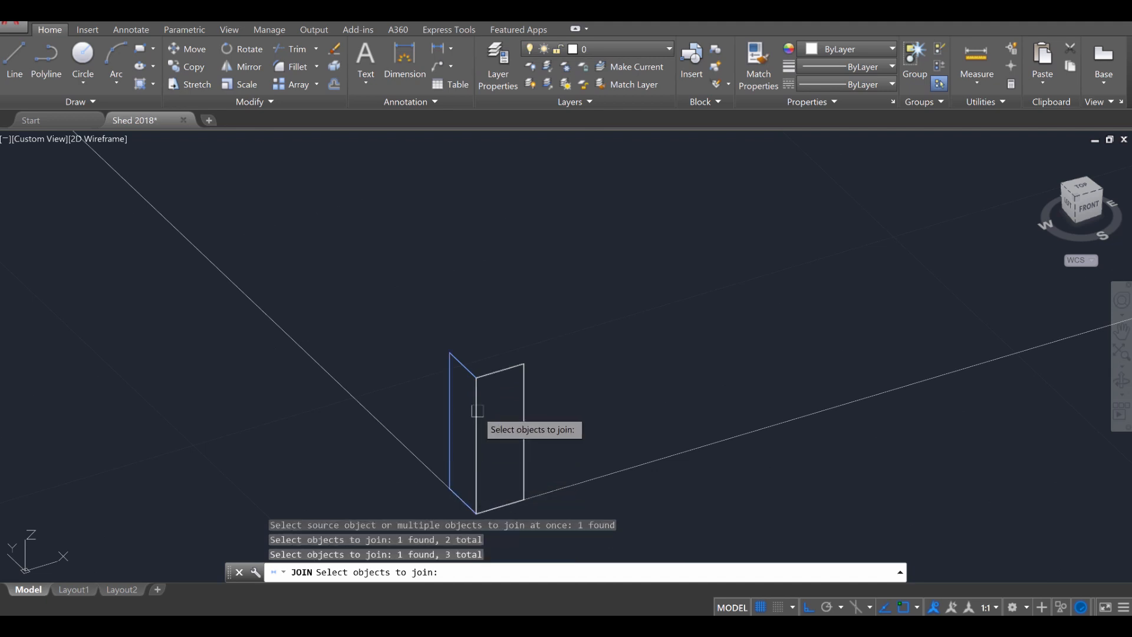
{"action": "mouse_move", "coordinate": [469, 415]}
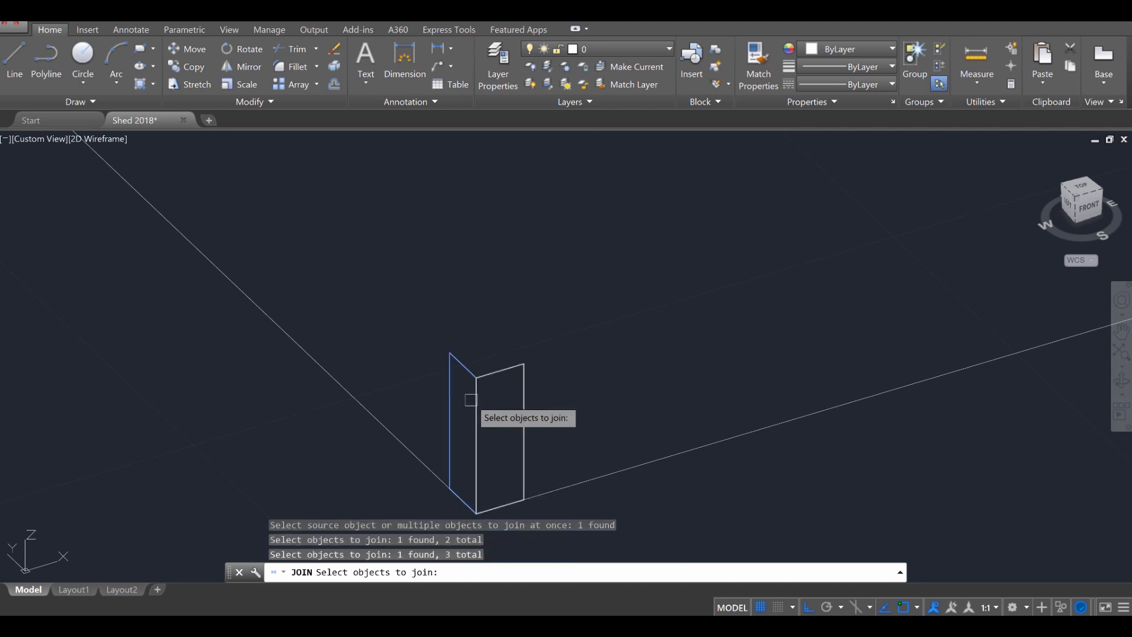
{"action": "key", "text": "Escape"}
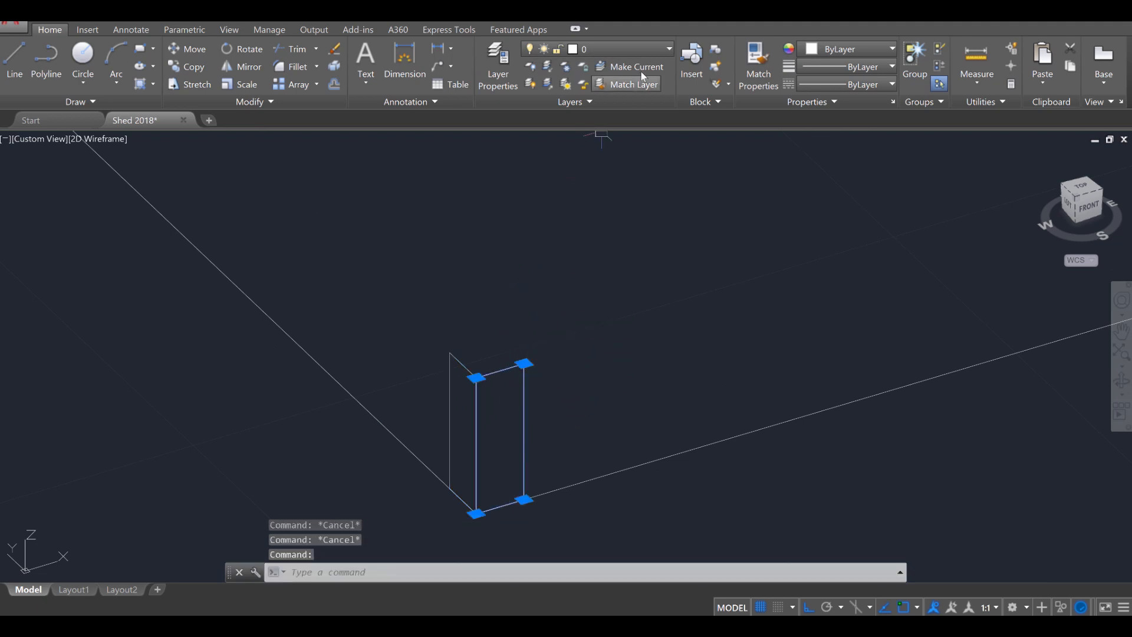
{"action": "left_click", "coordinate": [666, 49]}
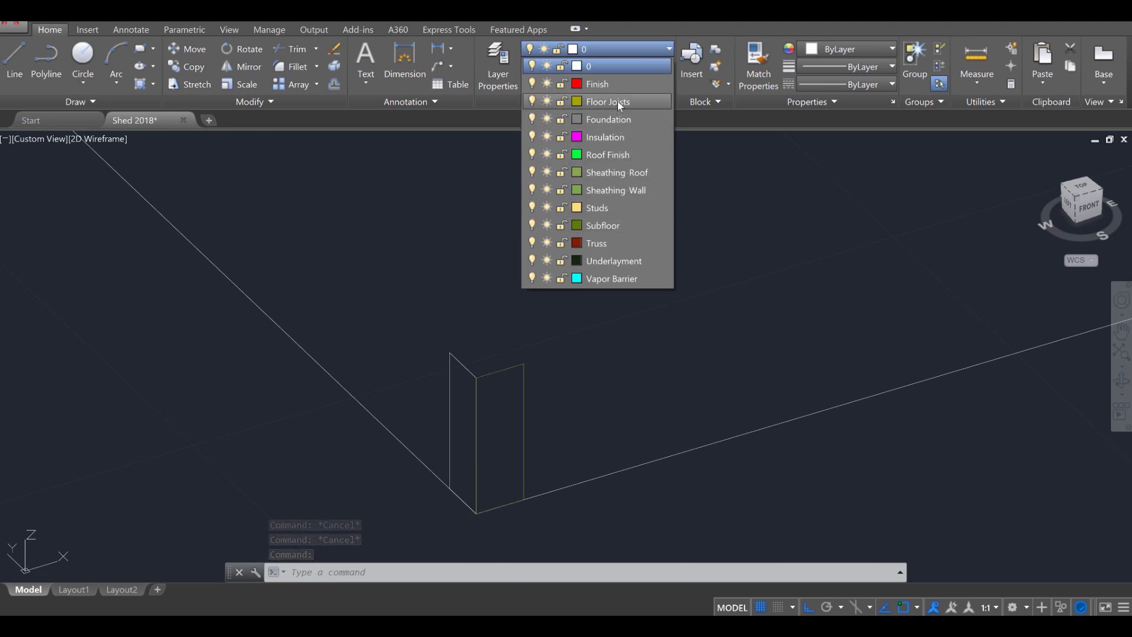
{"action": "left_click", "coordinate": [609, 102]}
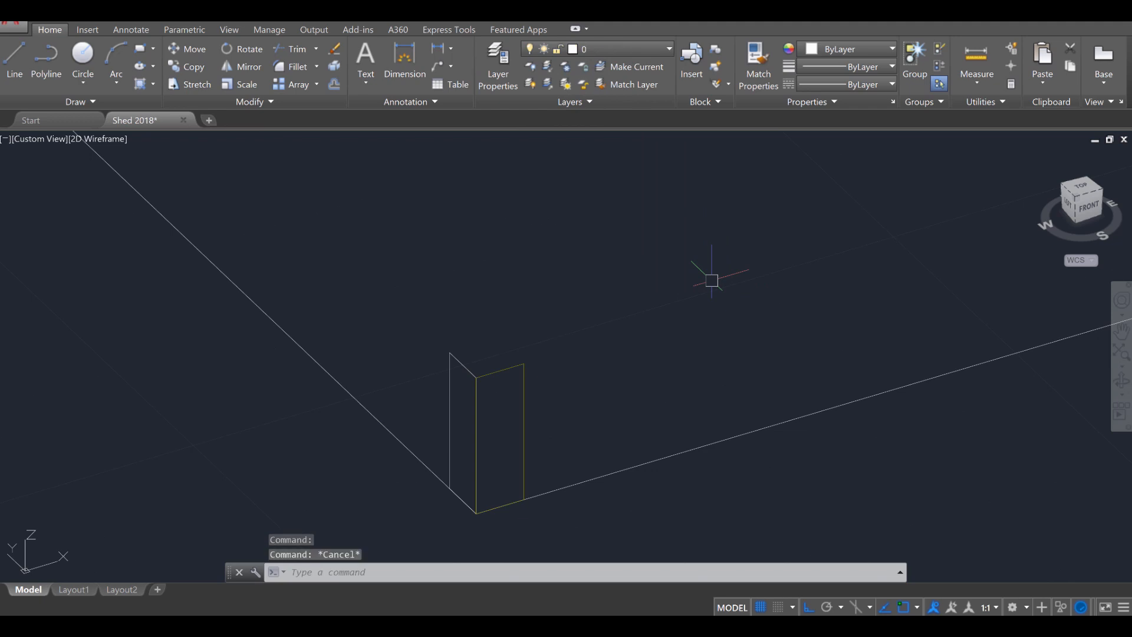
- Run JOIN again on the remaining rectangle's lines via the layer dropdown selection
{"action": "left_click", "coordinate": [668, 48]}
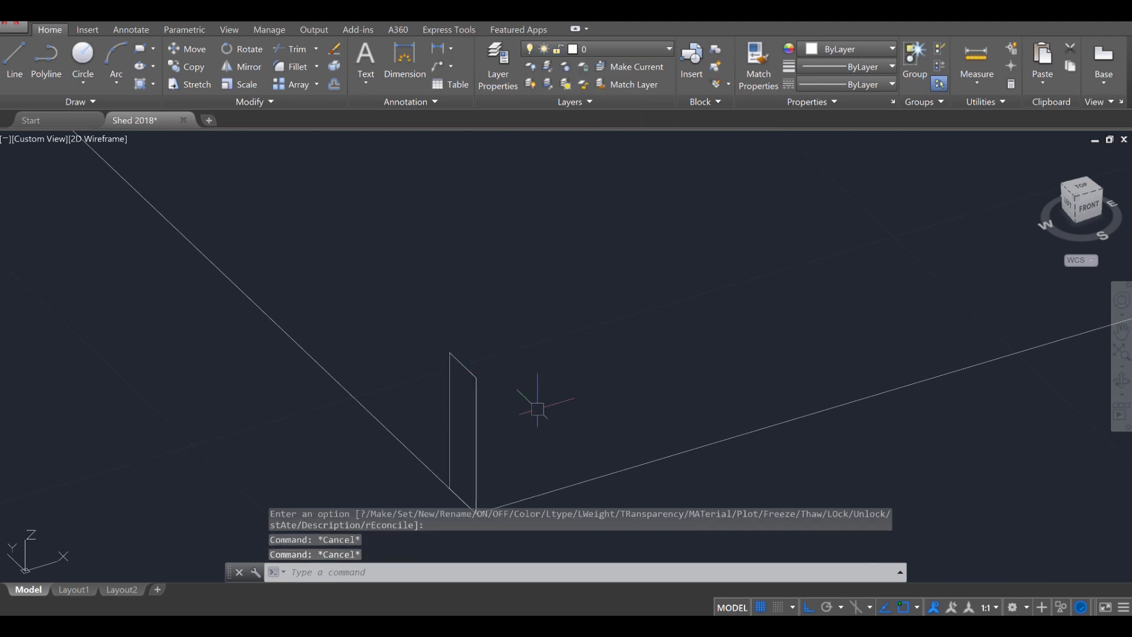
{"action": "type", "text": "JOIN"}
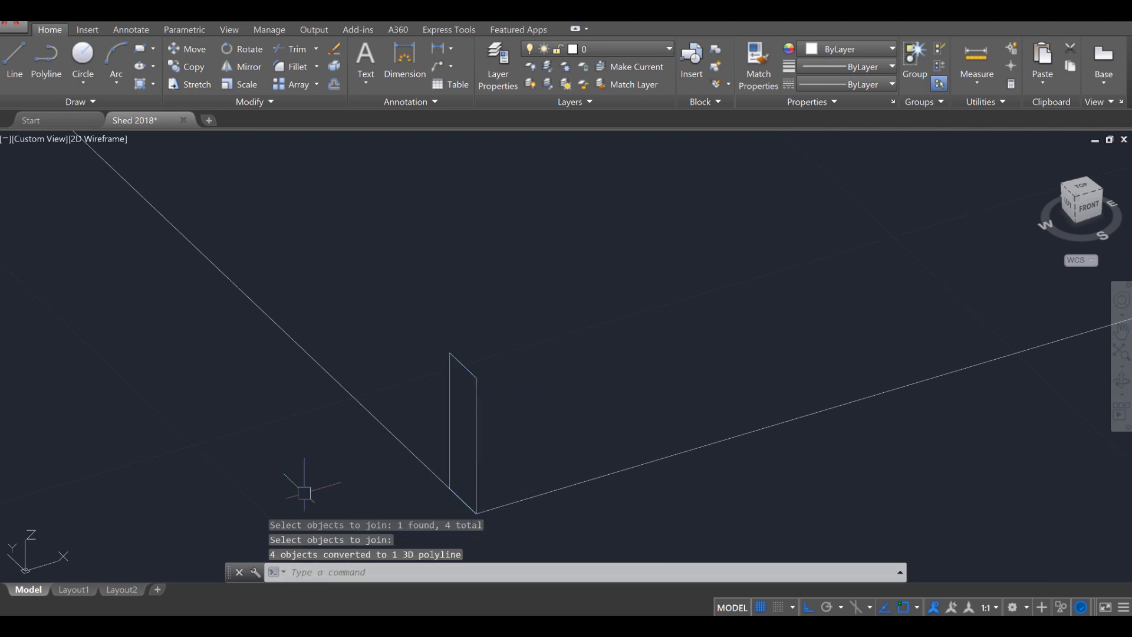
{"action": "left_click", "coordinate": [668, 50]}
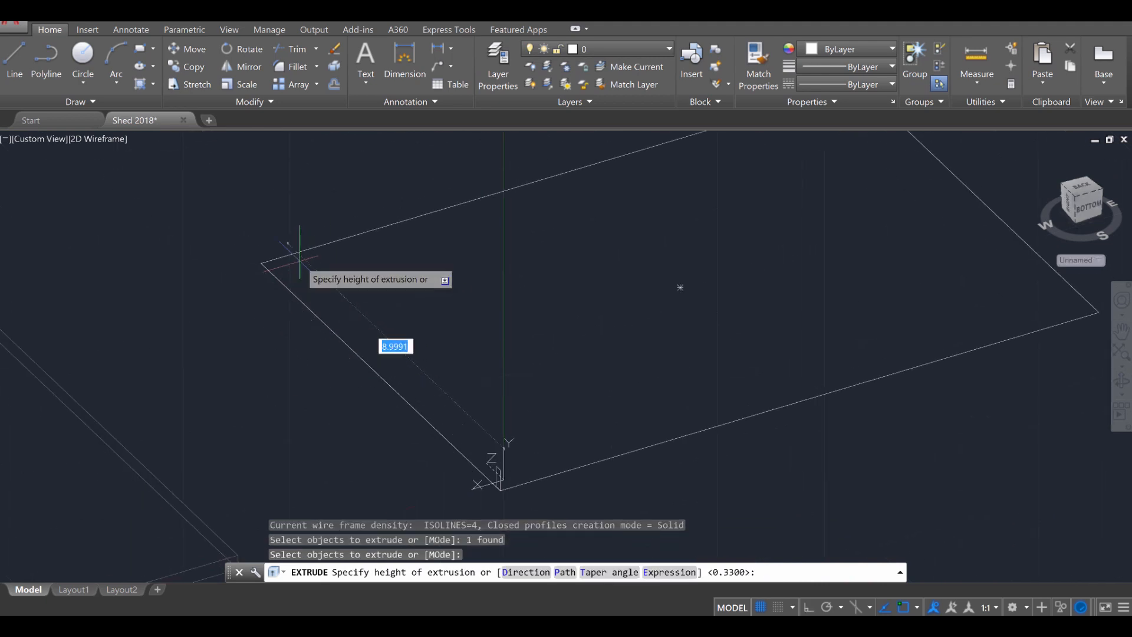
- Extrude the two joist profiles into beams 10 and 14 long along the slab edges
{"action": "type", "text": "10"}
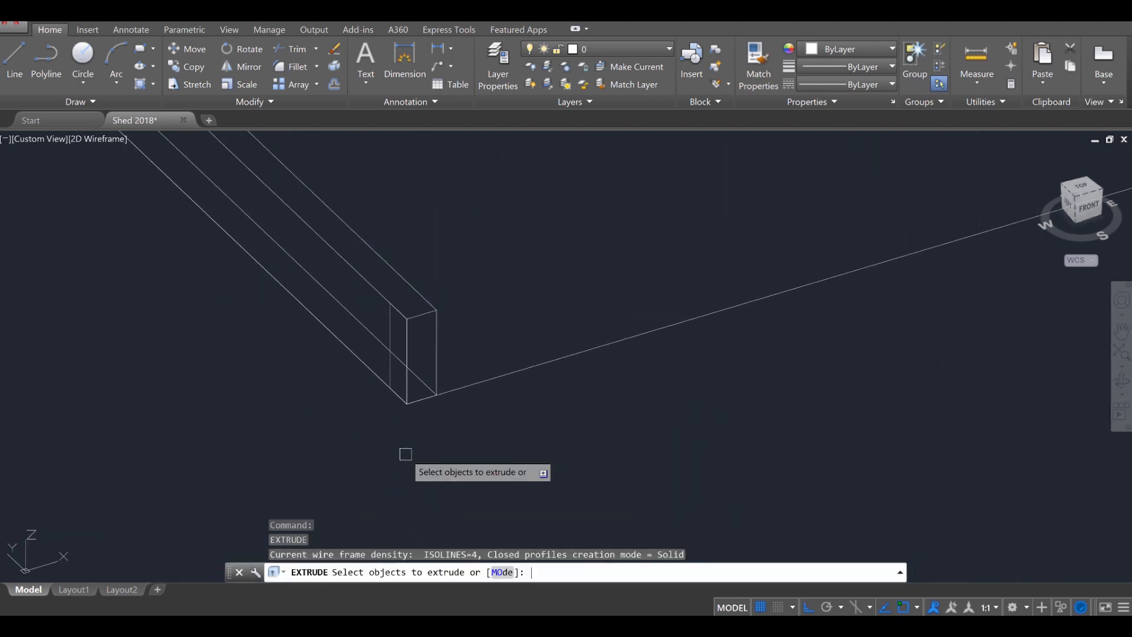
{"action": "mouse_move", "coordinate": [385, 328]}
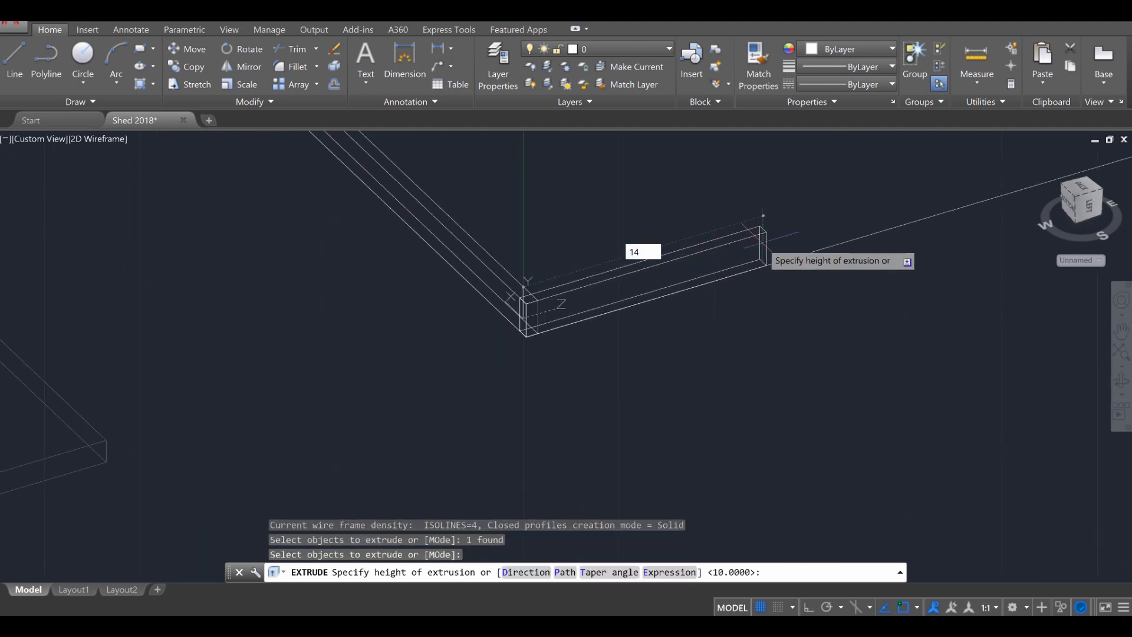
{"action": "key", "text": "Enter"}
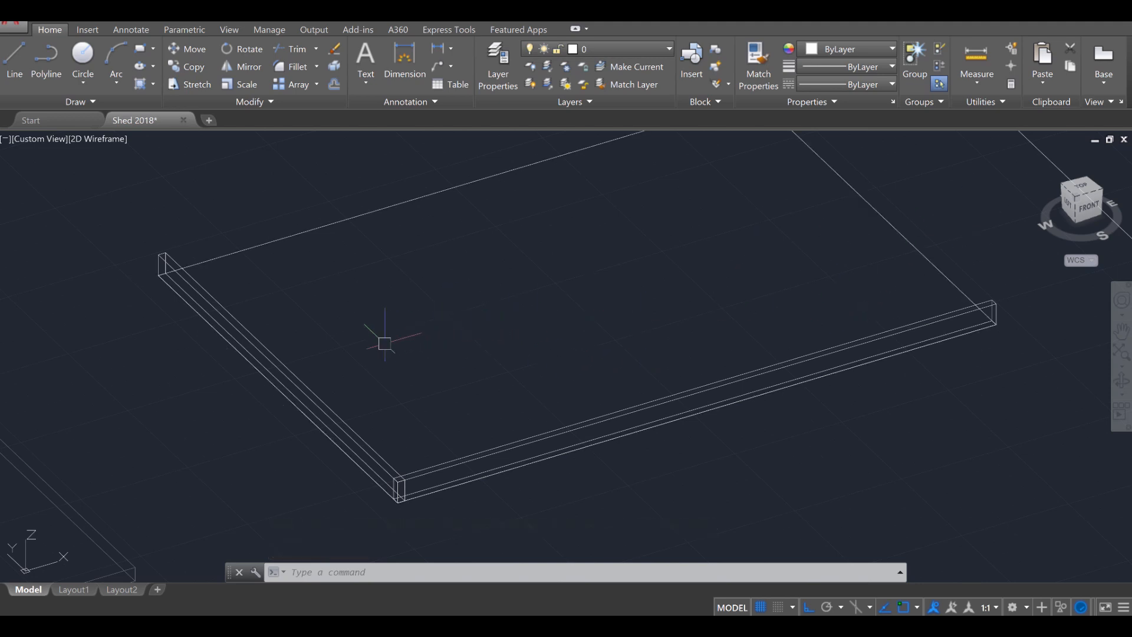
- Mirror each edge joist about the slab midpoint line, keeping the originals, to frame all four edges
{"action": "type", "text": "M"}
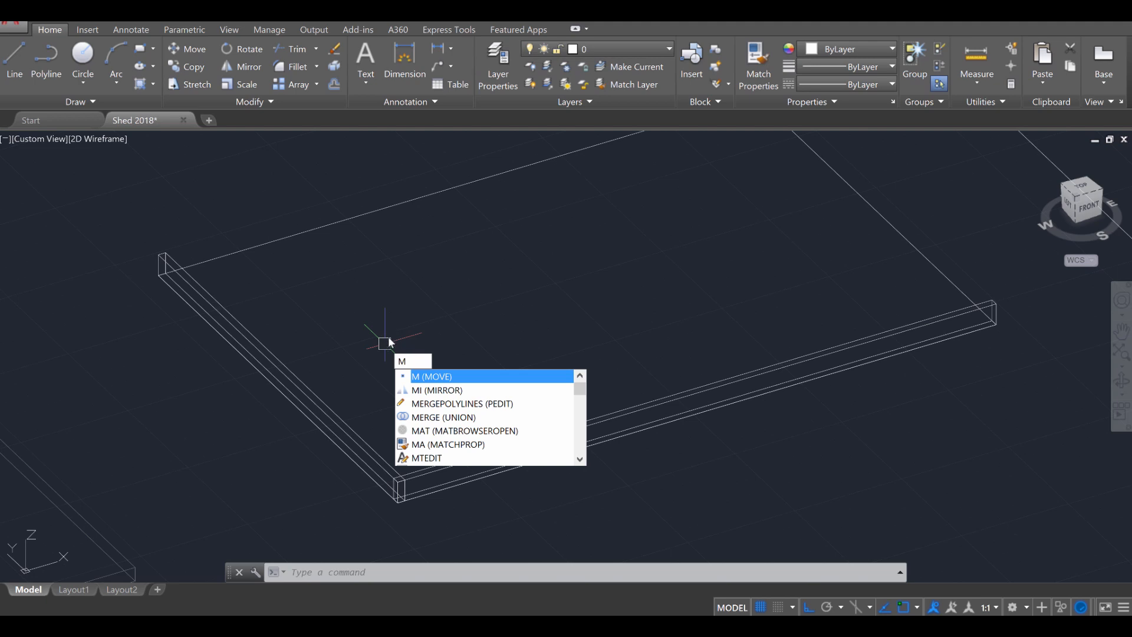
{"action": "left_click", "coordinate": [437, 389]}
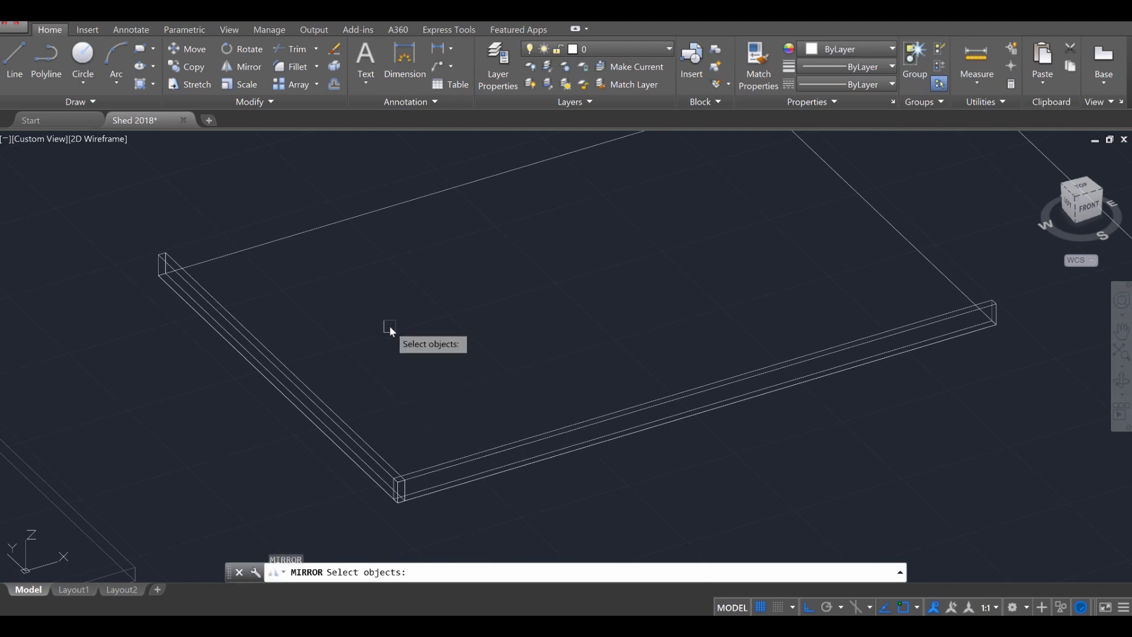
{"action": "left_click", "coordinate": [276, 384]}
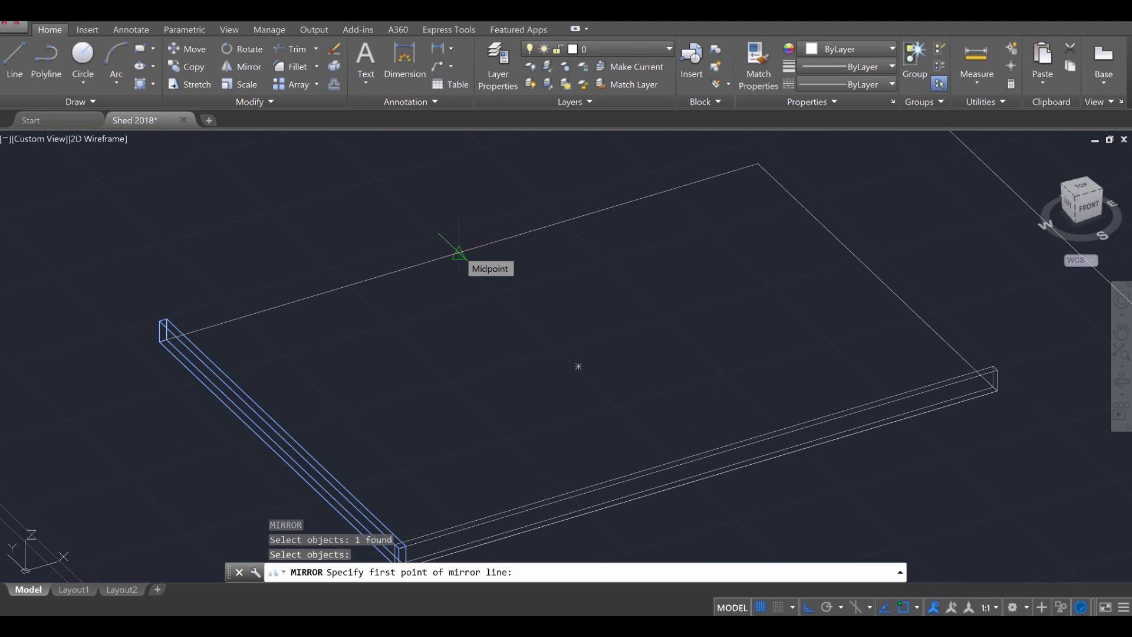
{"action": "left_click", "coordinate": [459, 252]}
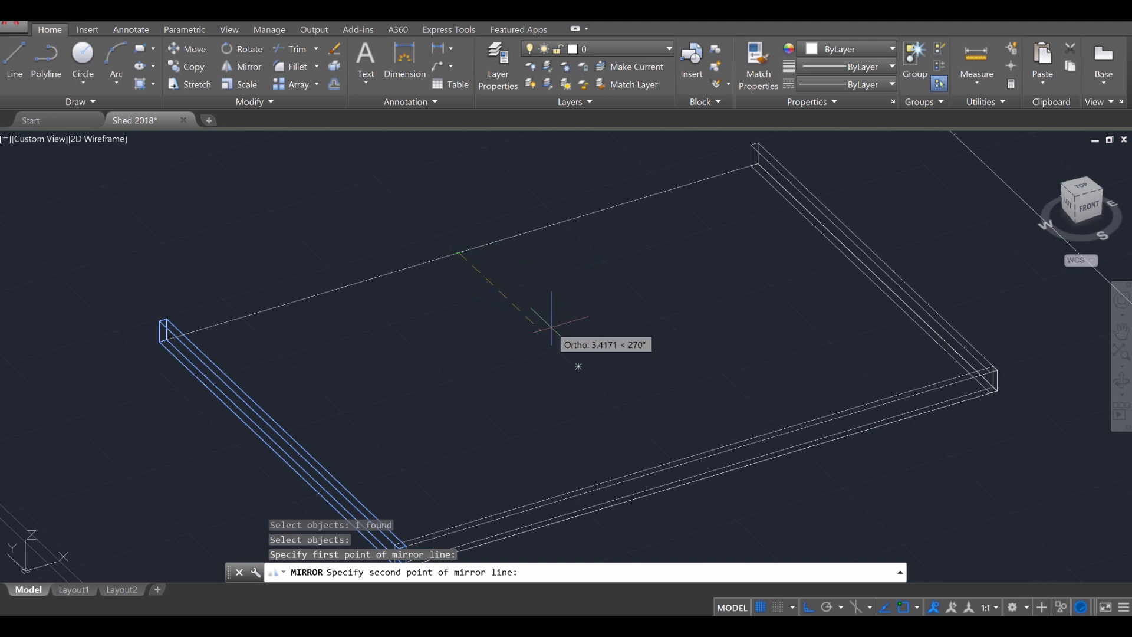
{"action": "mouse_move", "coordinate": [603, 382]}
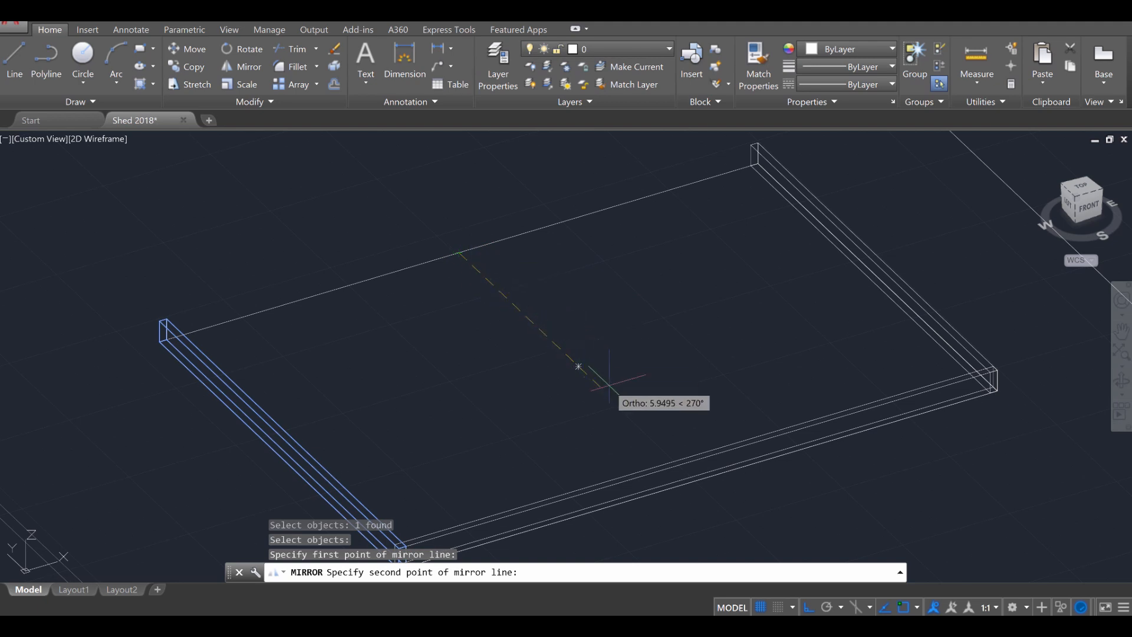
{"action": "left_click", "coordinate": [604, 386]}
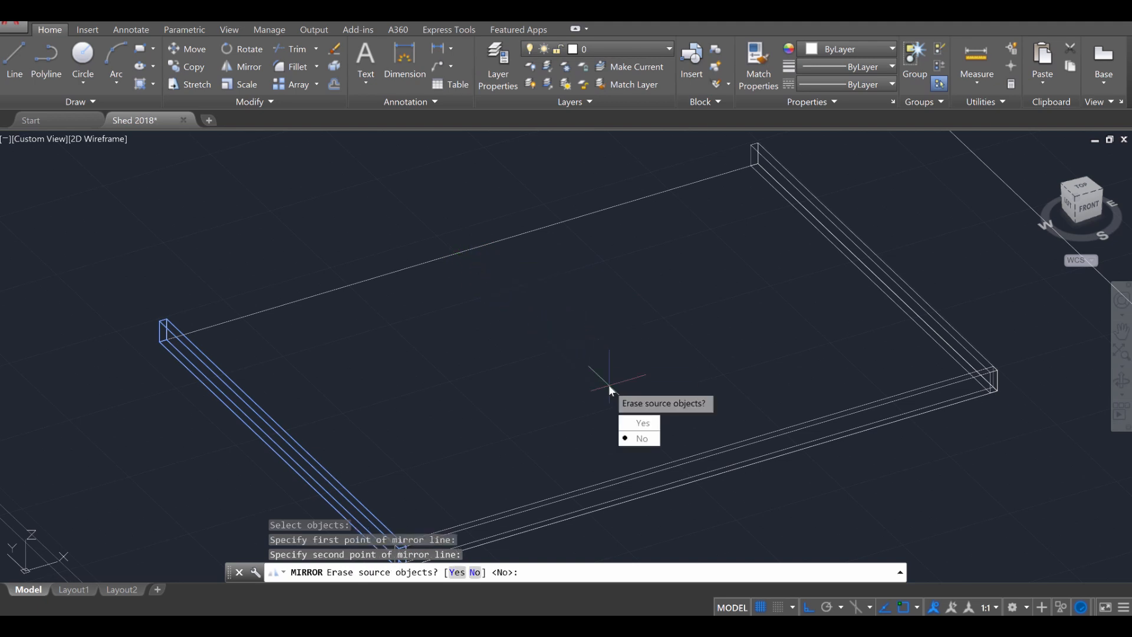
{"action": "mouse_move", "coordinate": [655, 412]}
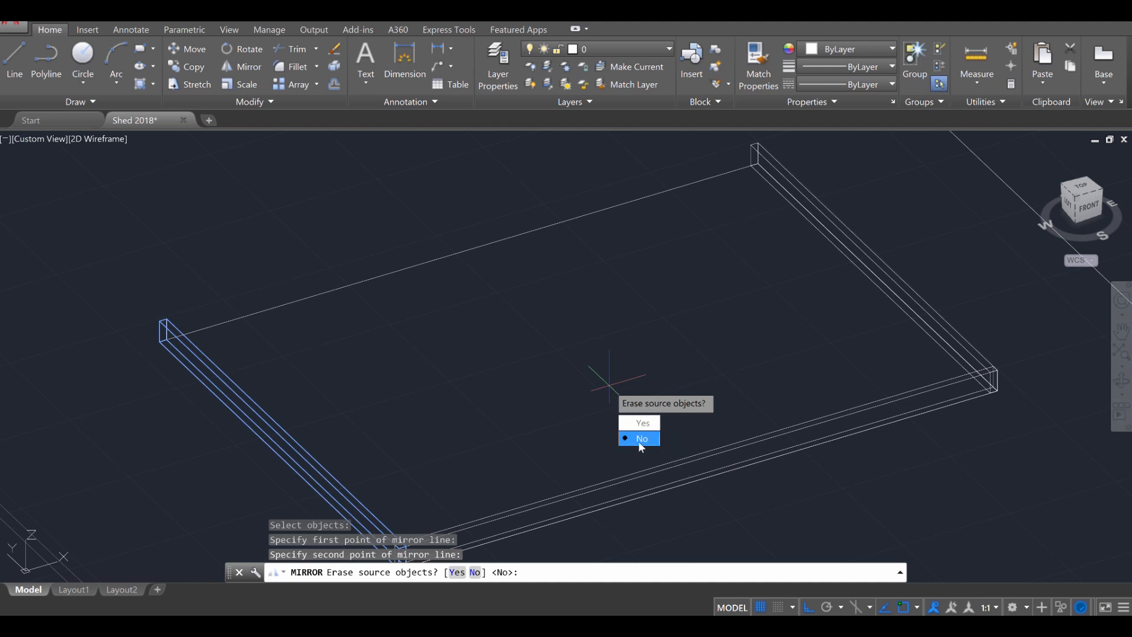
{"action": "left_click", "coordinate": [641, 437]}
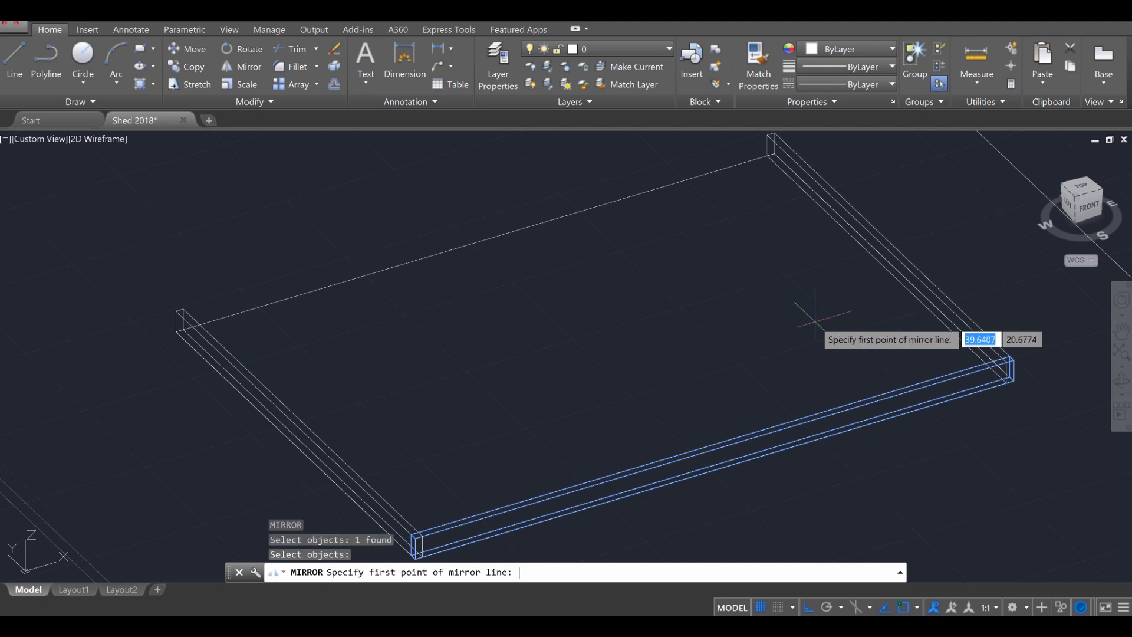
{"action": "mouse_move", "coordinate": [874, 228]}
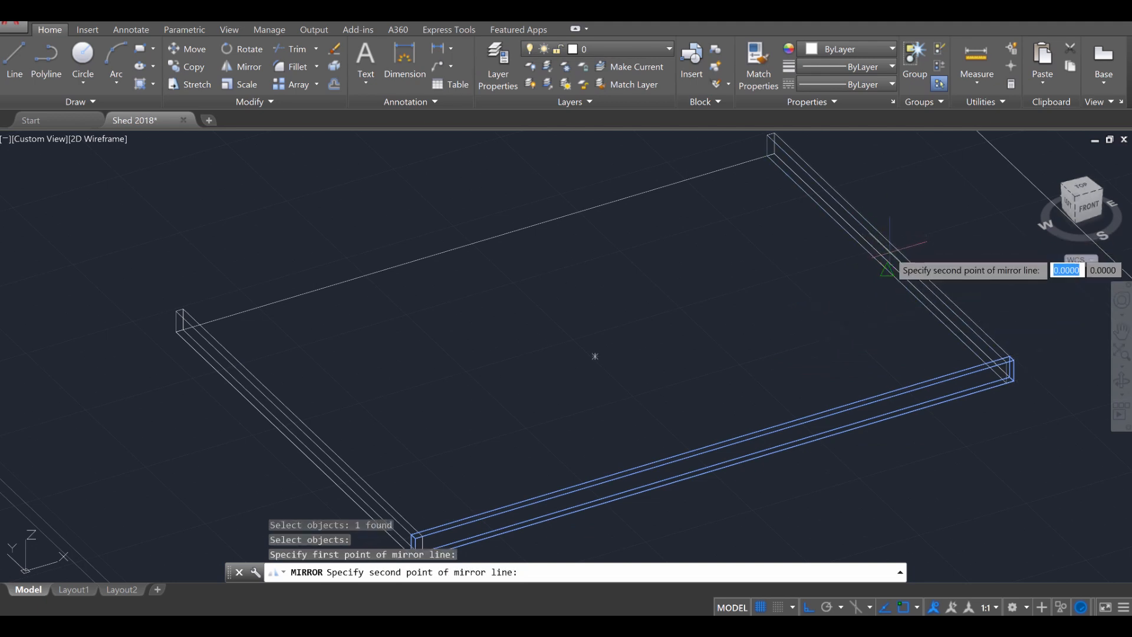
{"action": "mouse_move", "coordinate": [752, 316]}
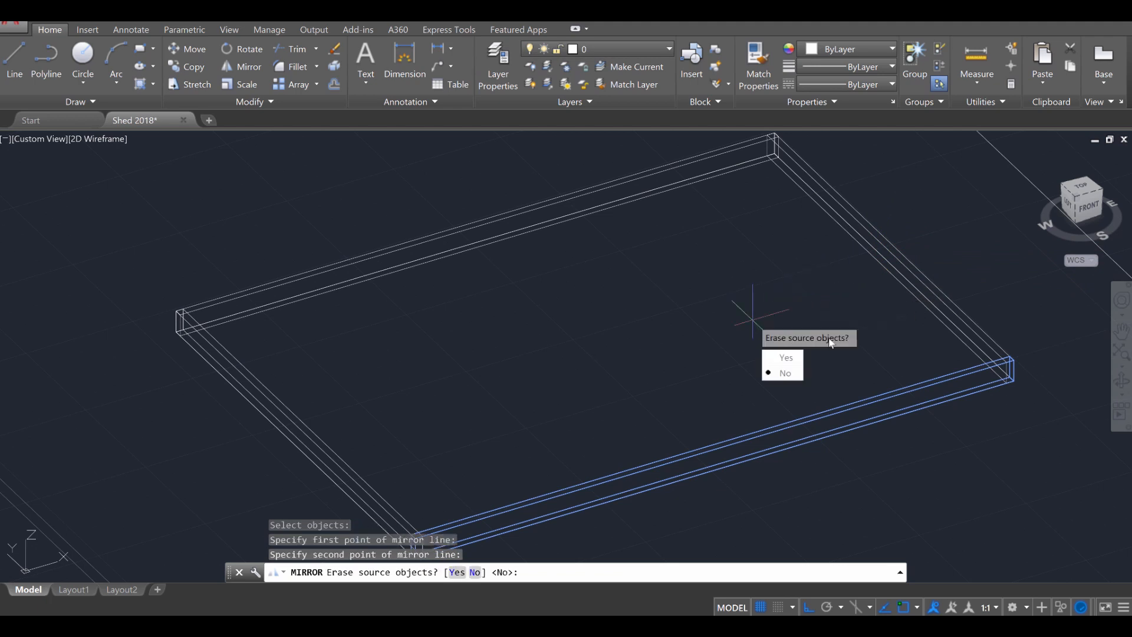
{"action": "left_click", "coordinate": [785, 373]}
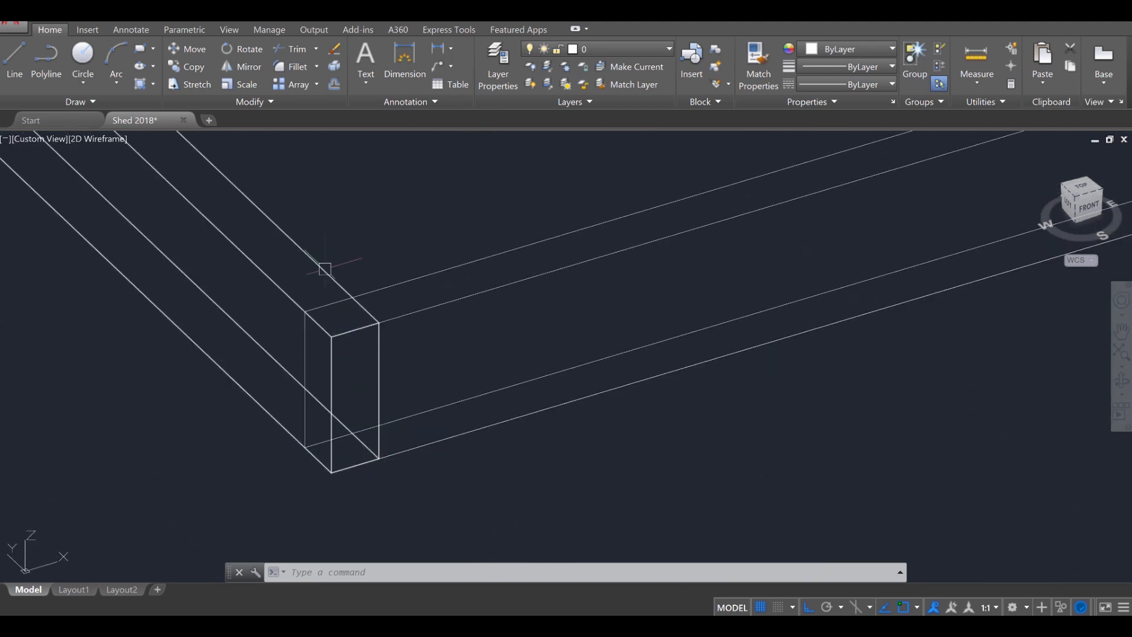
{"action": "mouse_move", "coordinate": [369, 229]}
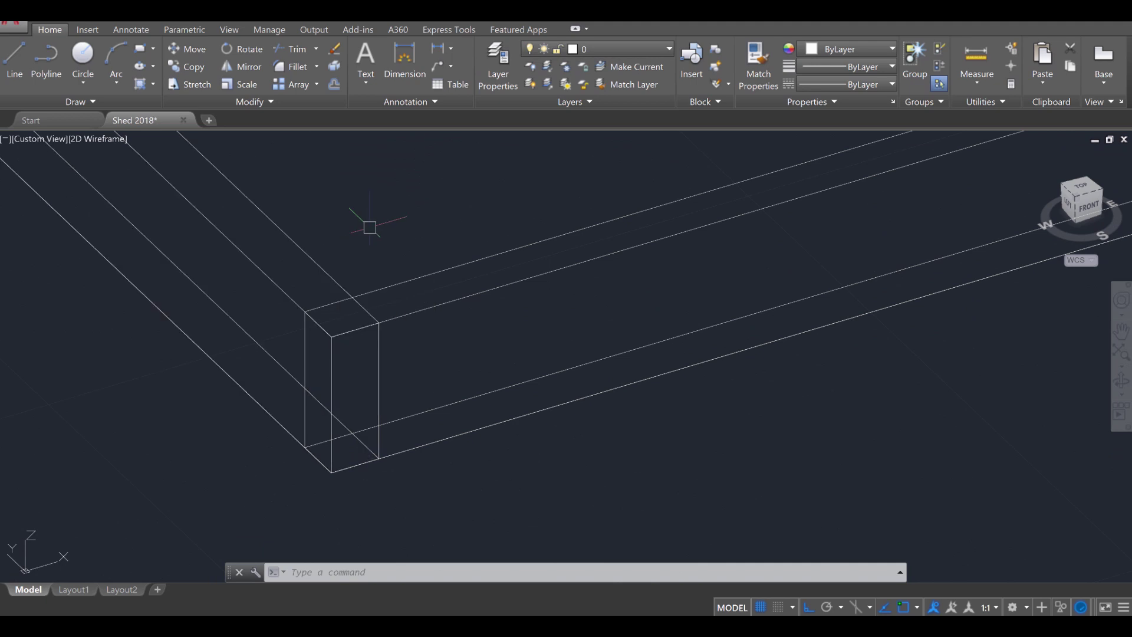
- Copy an edge joist from its bottom midpoint at distances 2 and 6 to form interior joists
{"action": "type", "text": "CO"}
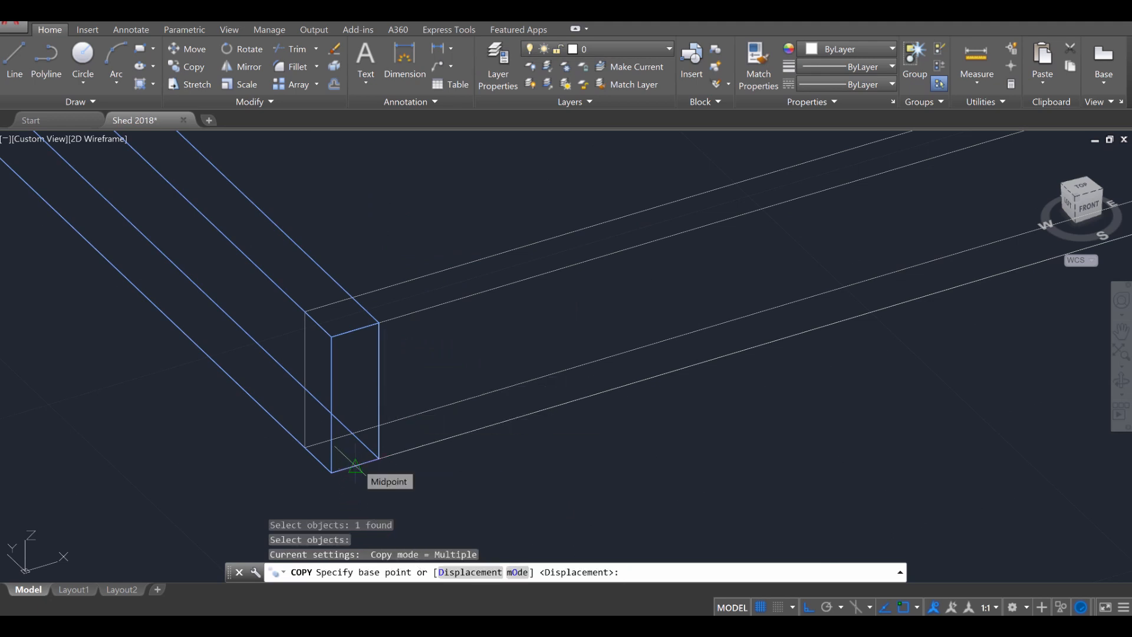
{"action": "left_click", "coordinate": [355, 469]}
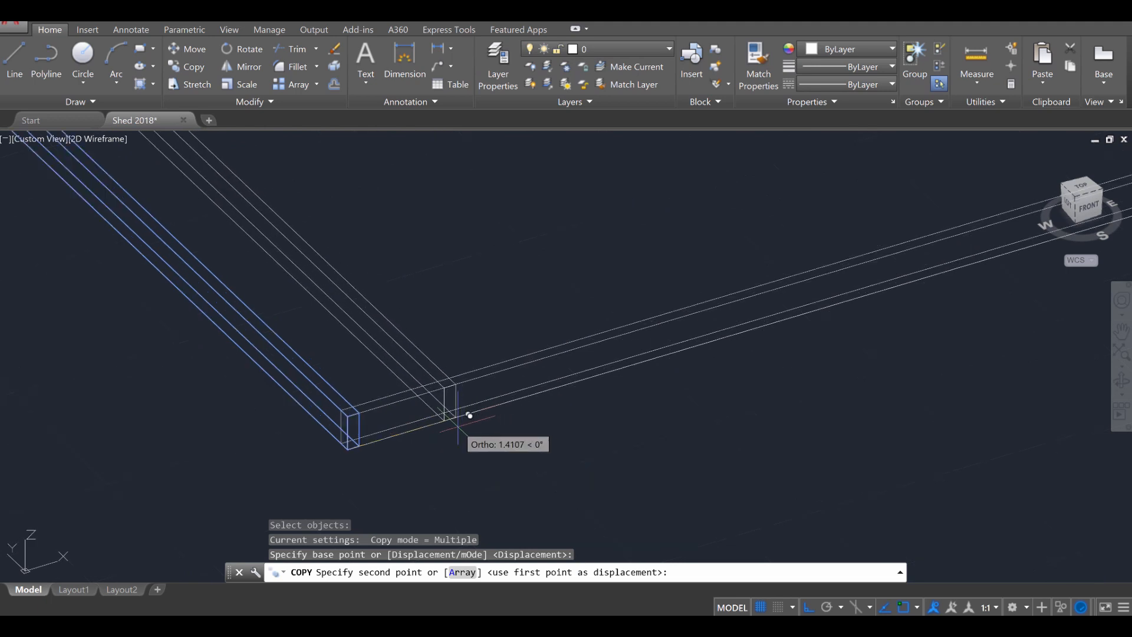
{"action": "type", "text": "2"}
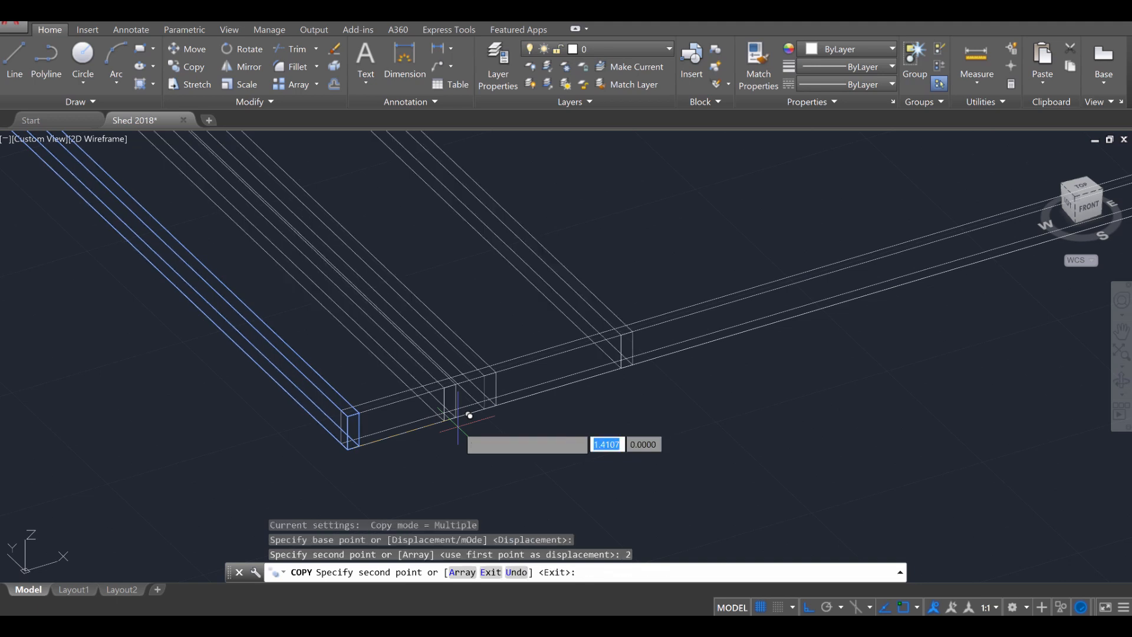
{"action": "type", "text": "6"}
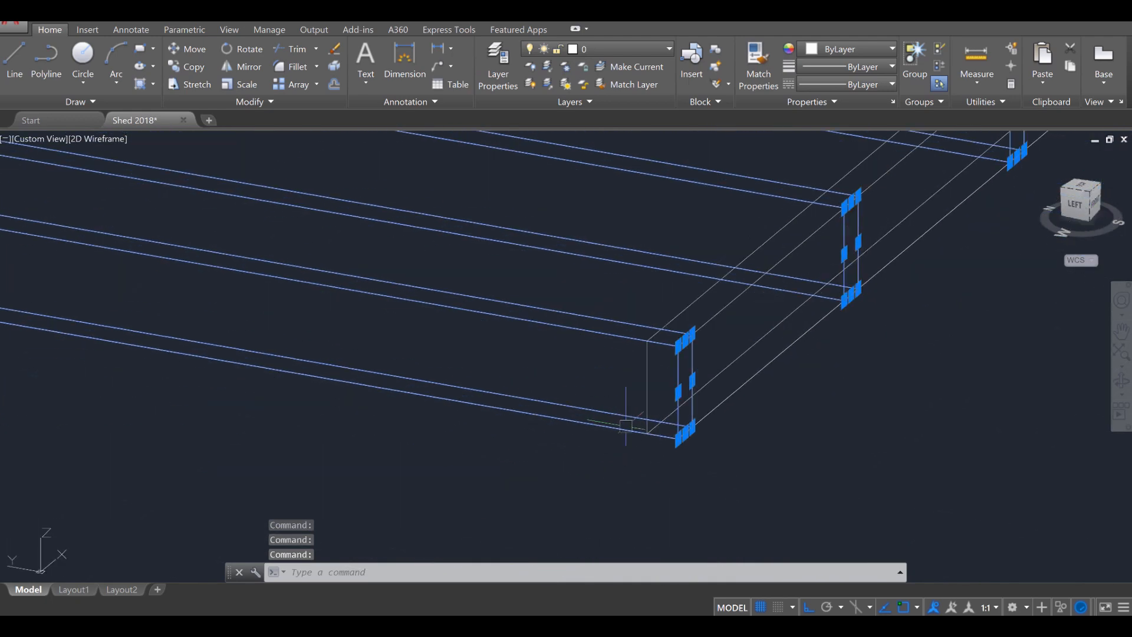
- Move the interior joist ends so each sits flush against the rim joist face
{"action": "type", "text": "M"}
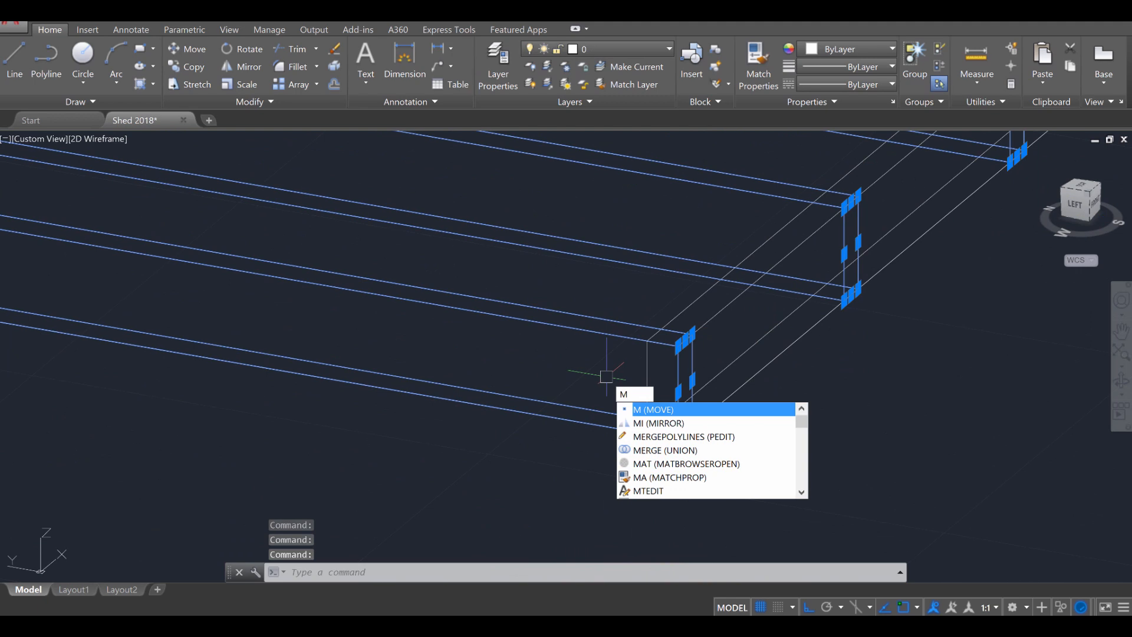
{"action": "left_click", "coordinate": [641, 409]}
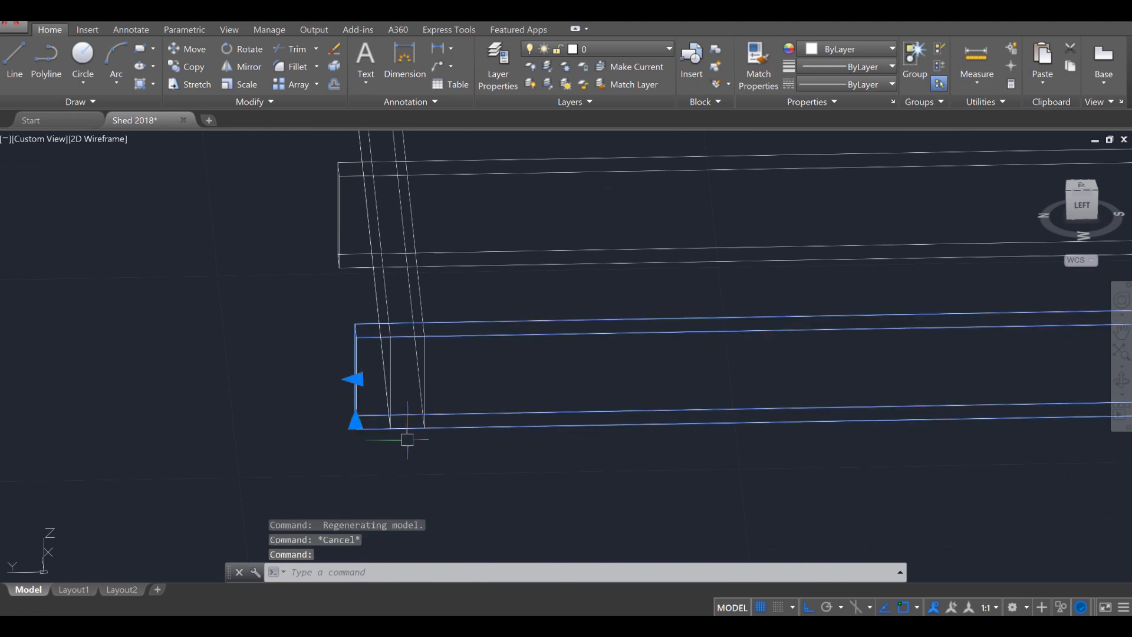
{"action": "left_click", "coordinate": [353, 378]}
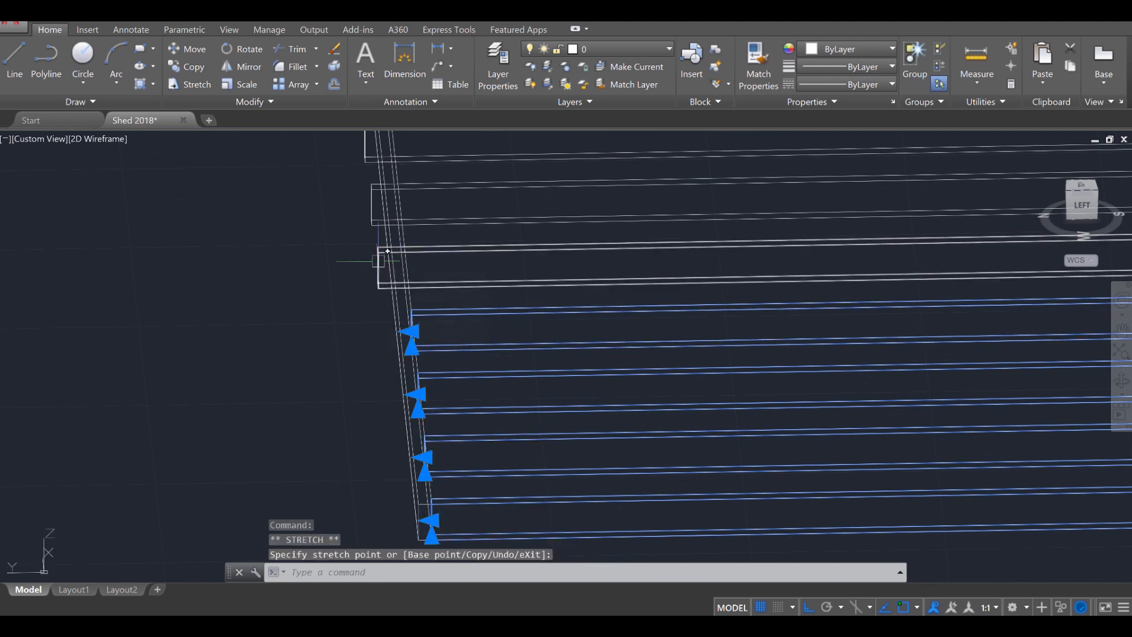
{"action": "left_click", "coordinate": [384, 254]}
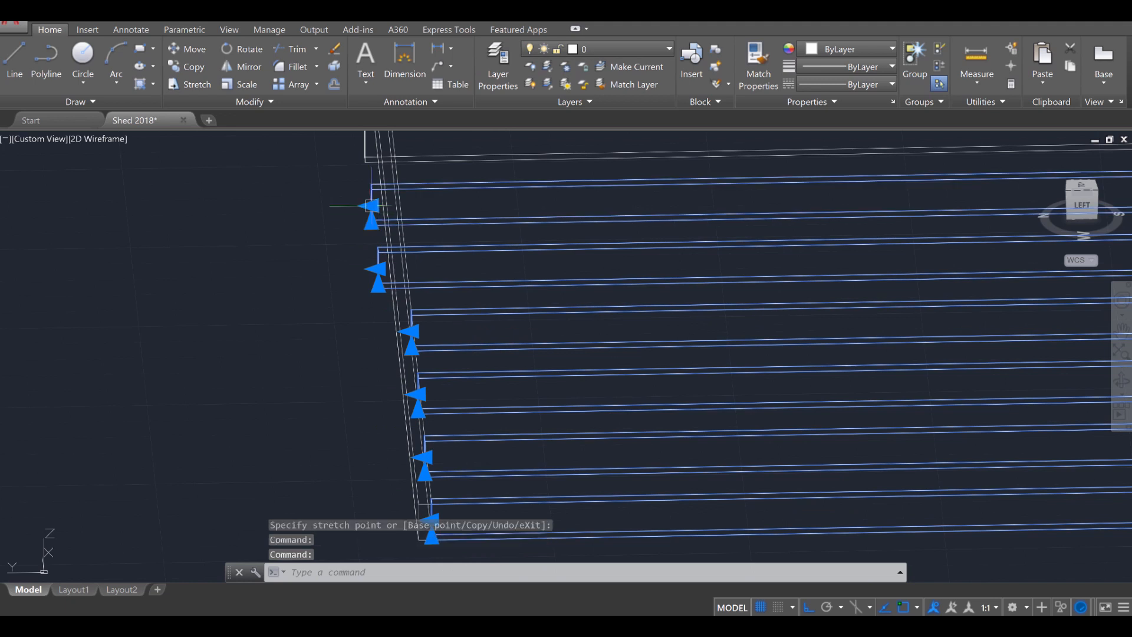
{"action": "left_click", "coordinate": [376, 266]}
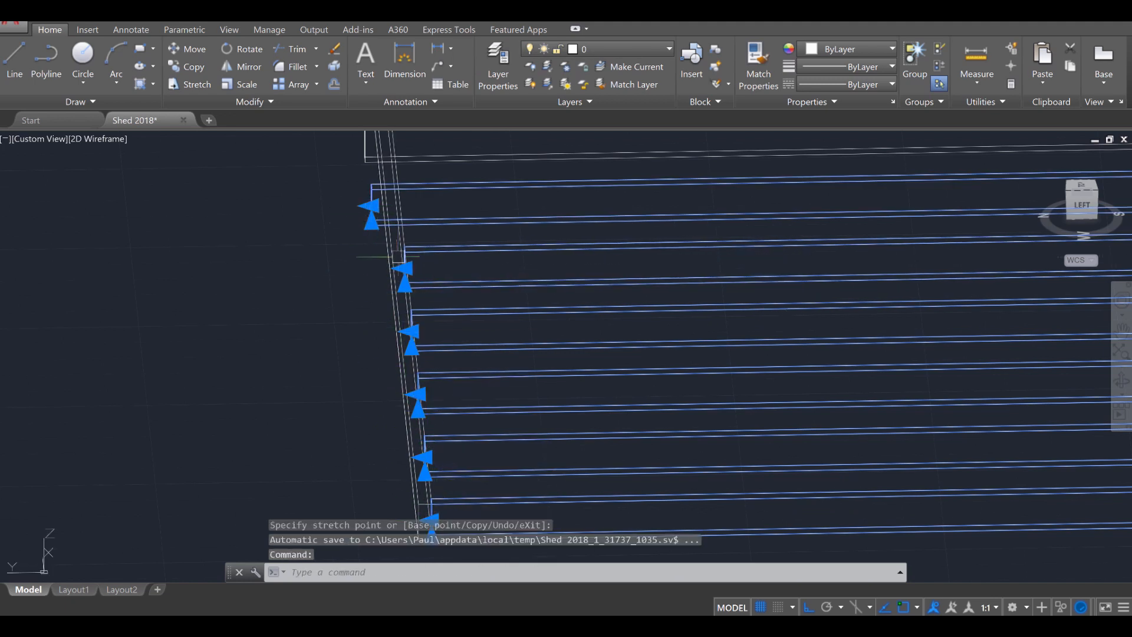
{"action": "left_click", "coordinate": [371, 206]}
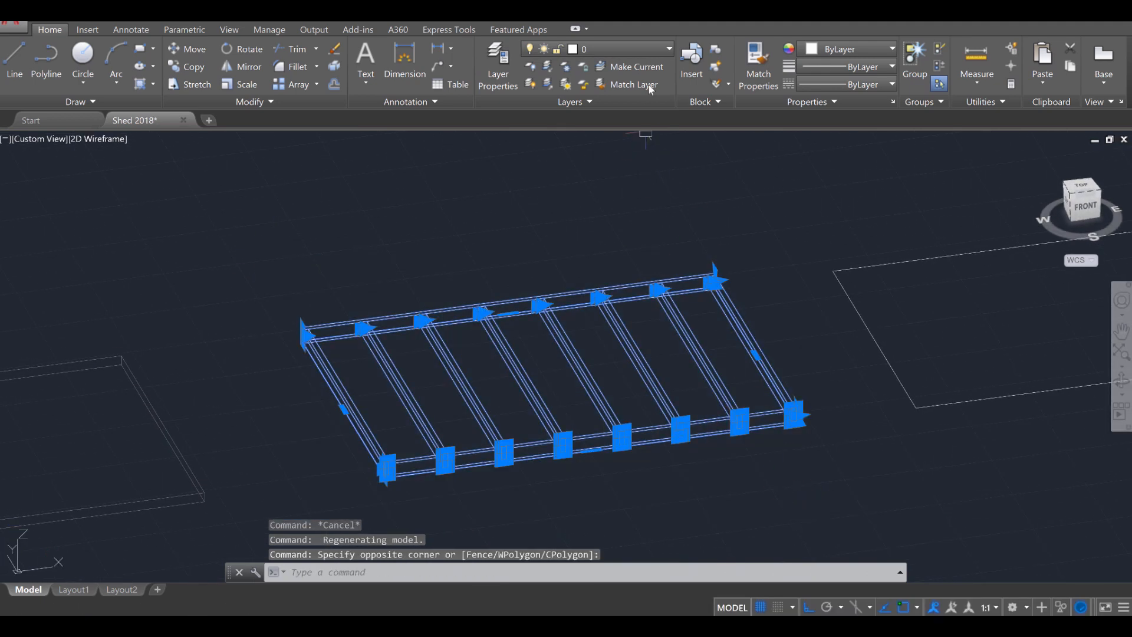
- Extrude the plywood rectangle to a 0.07 thick panel and assign it to the Subfloor layer
{"action": "left_click", "coordinate": [668, 48]}
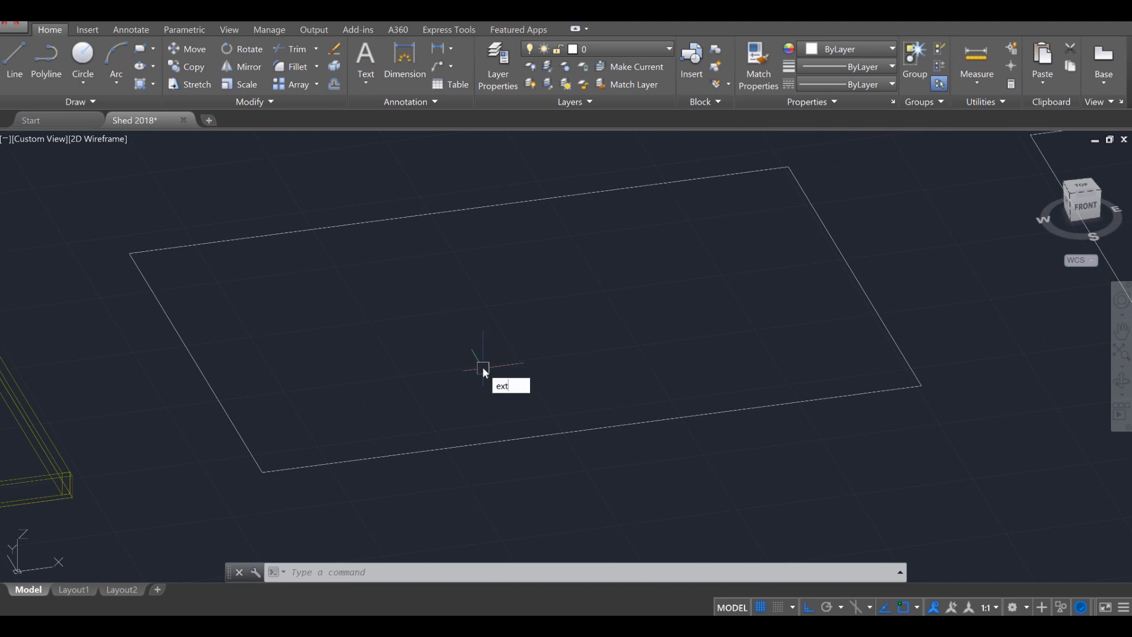
{"action": "key", "text": "Enter"}
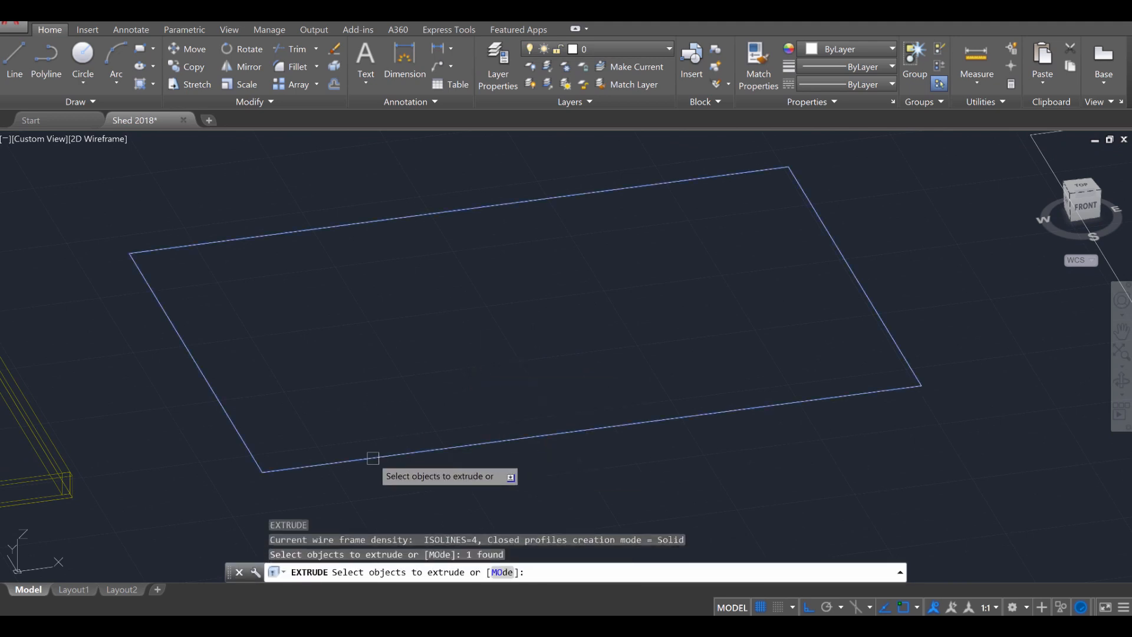
{"action": "key", "text": "Enter"}
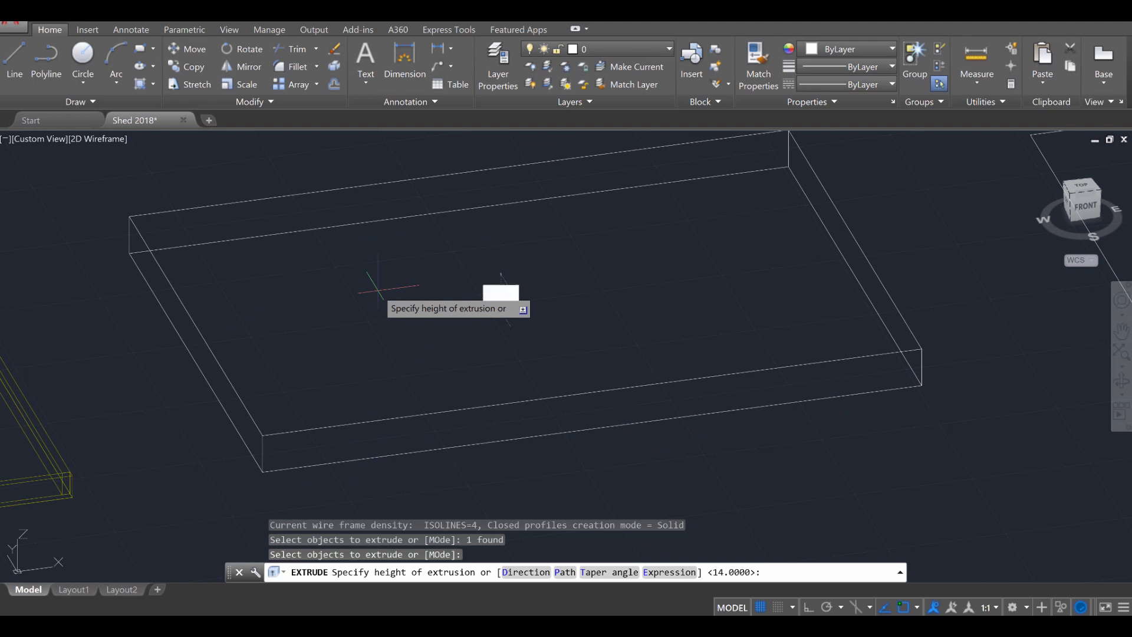
{"action": "type", "text": ".07"}
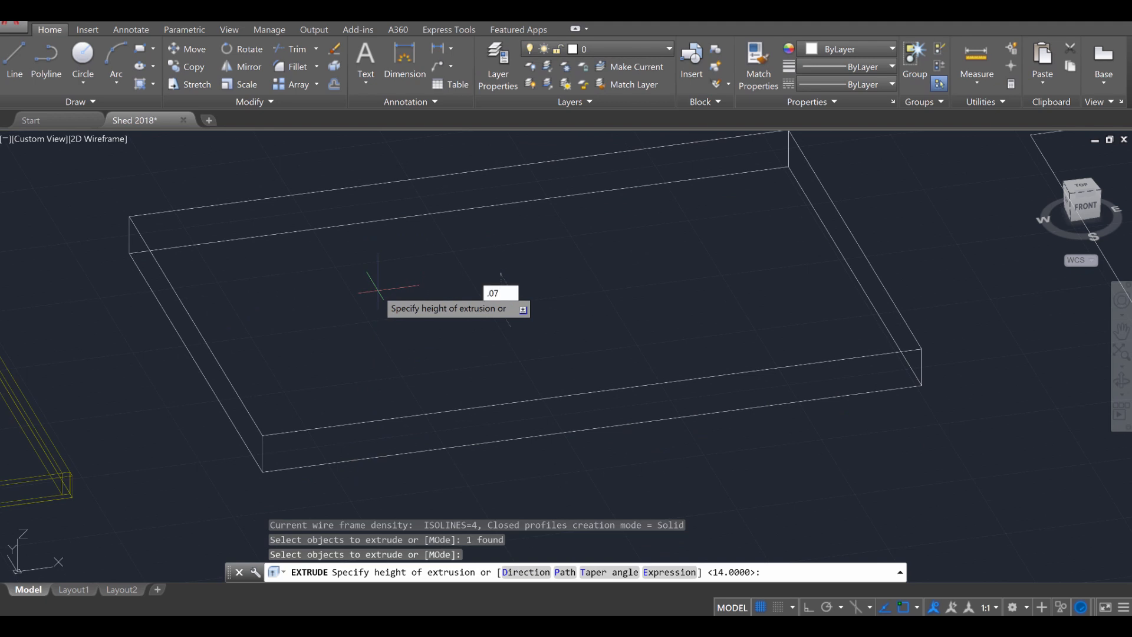
{"action": "key", "text": "Enter"}
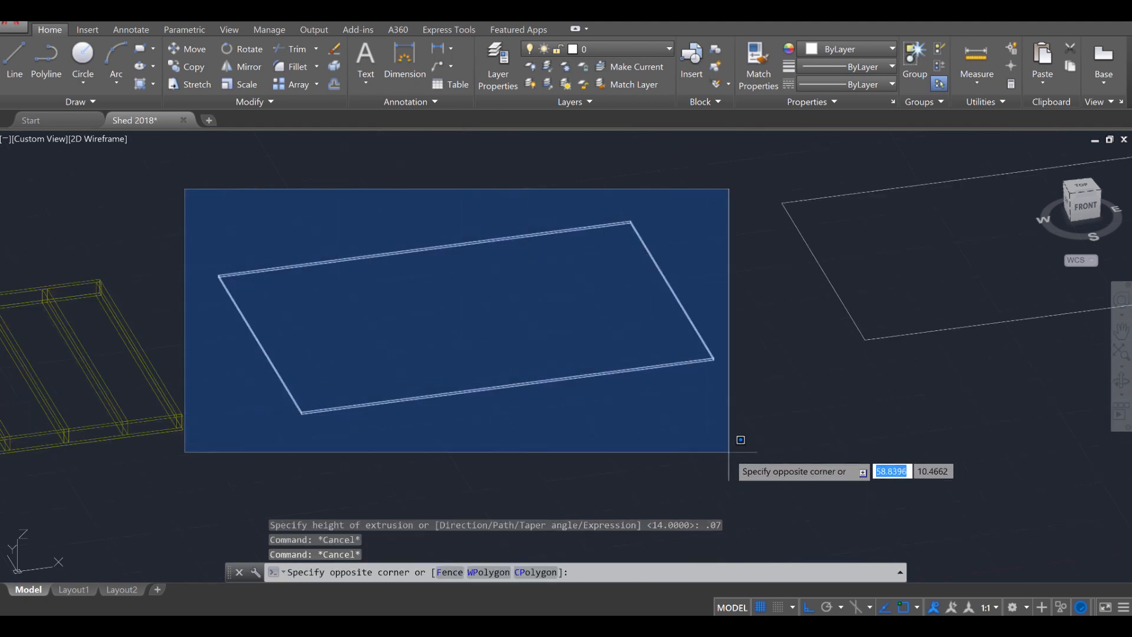
{"action": "left_click", "coordinate": [667, 48]}
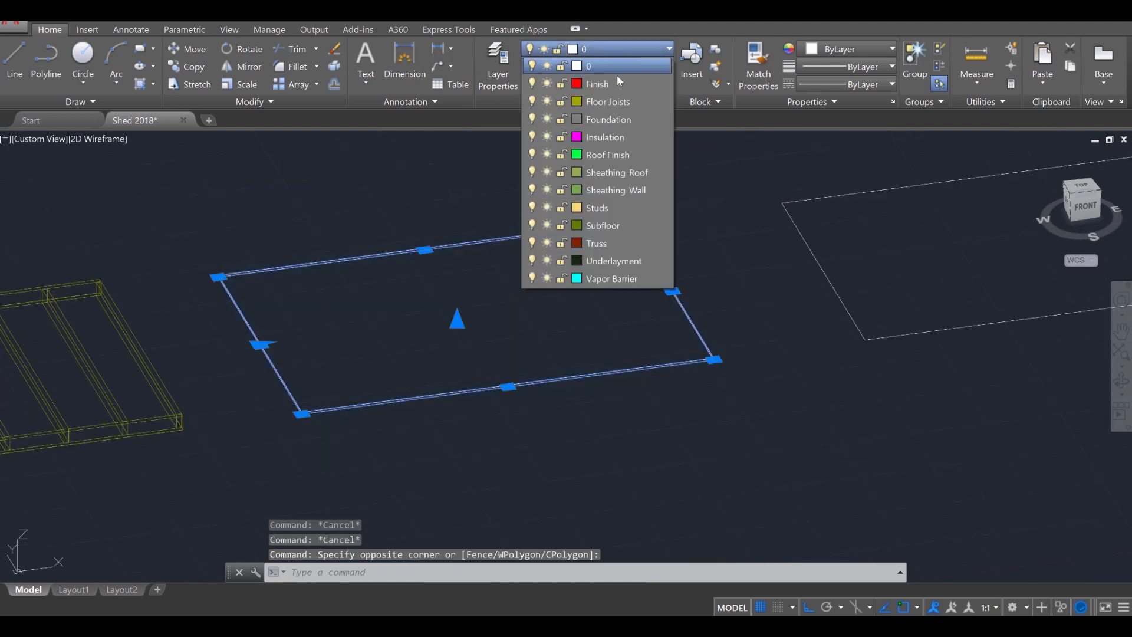
{"action": "left_click", "coordinate": [602, 226]}
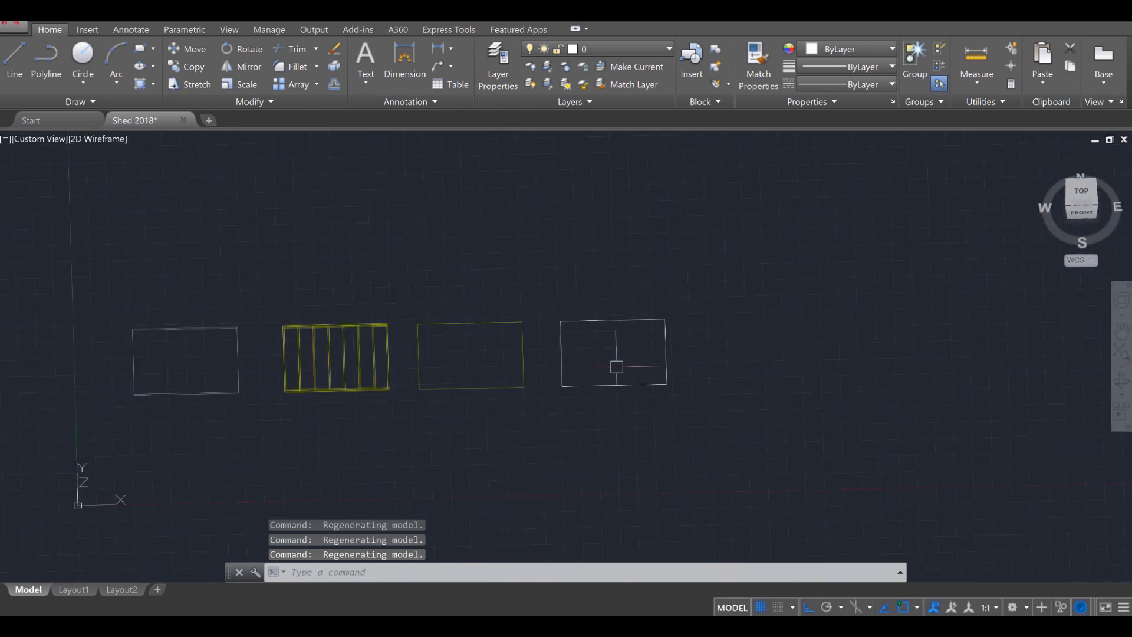
- Start a COPY of the rectangular outline in plan view, then cancel it
{"action": "type", "text": "CO"}
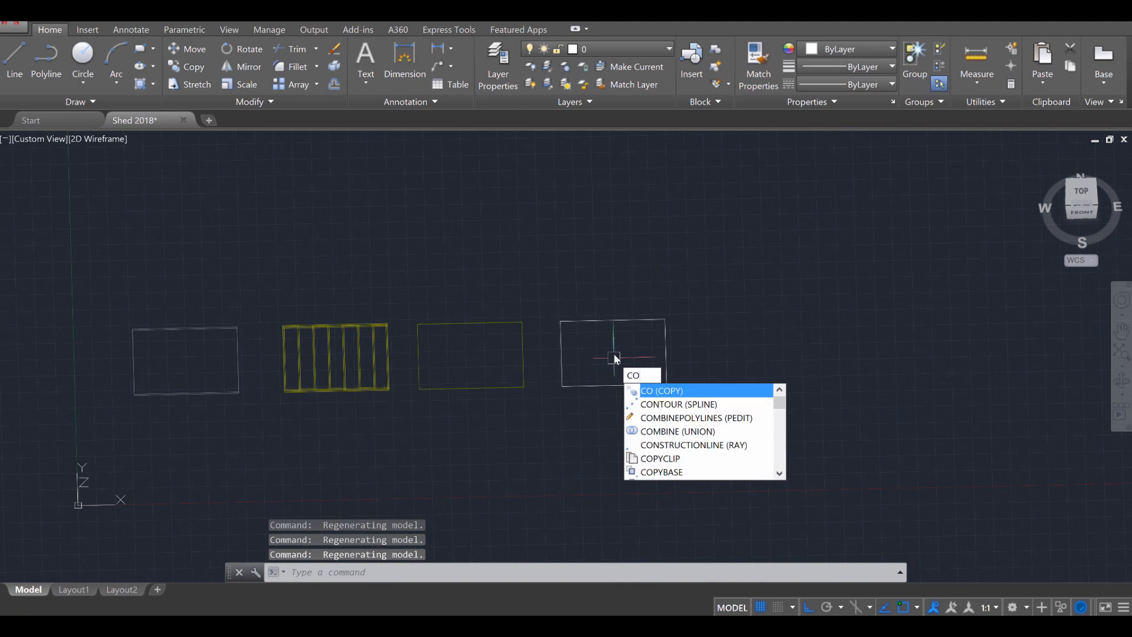
{"action": "left_click", "coordinate": [662, 390]}
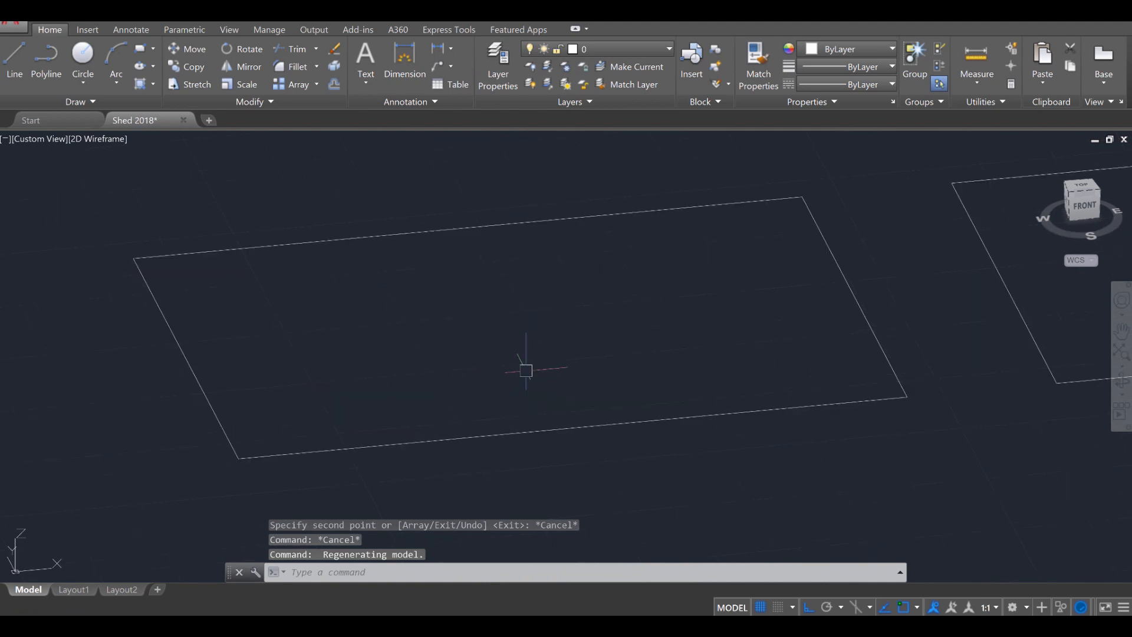
{"action": "mouse_move", "coordinate": [226, 359]}
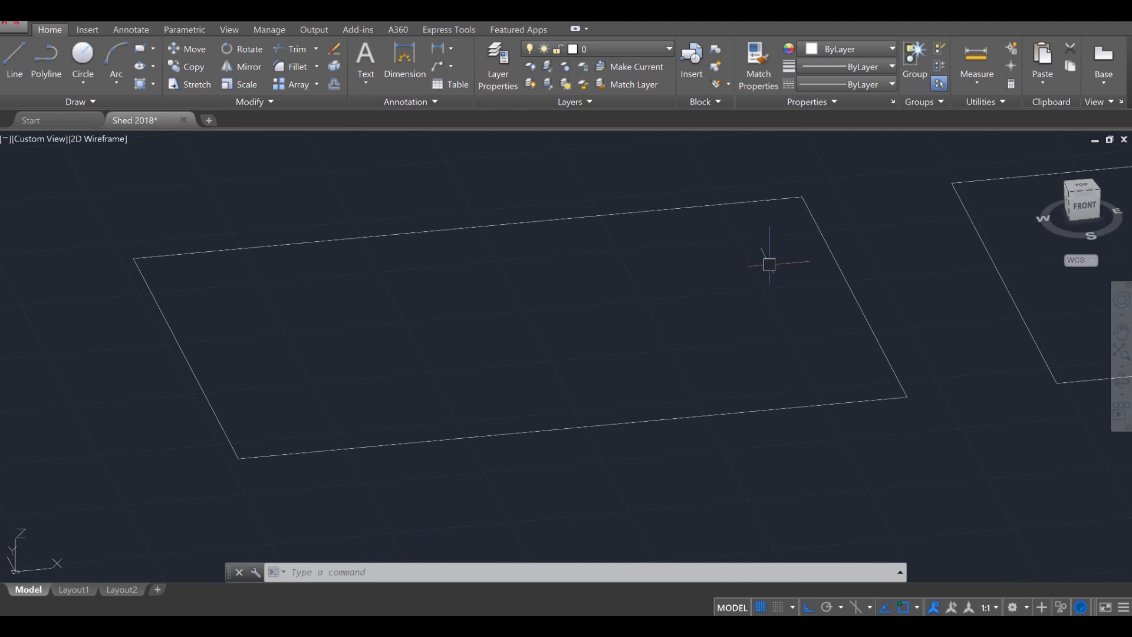
{"action": "mouse_move", "coordinate": [421, 338]}
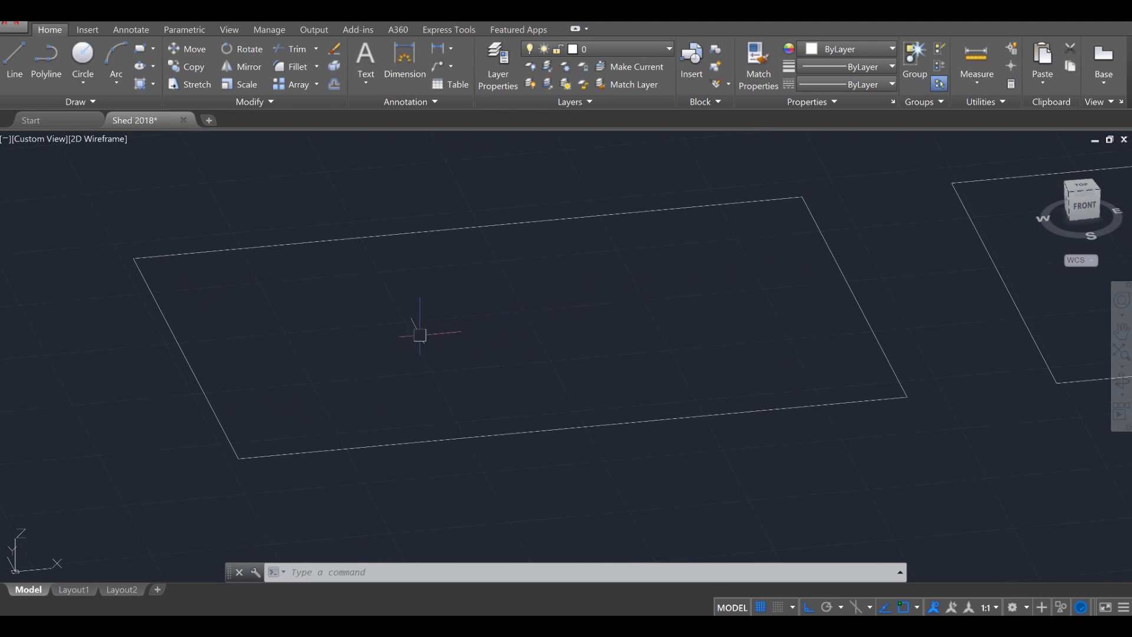
- Draw a 0.5 by 10 sole plate rectangle from the slab's front-left corner along the left edge
{"action": "type", "text": "REC"}
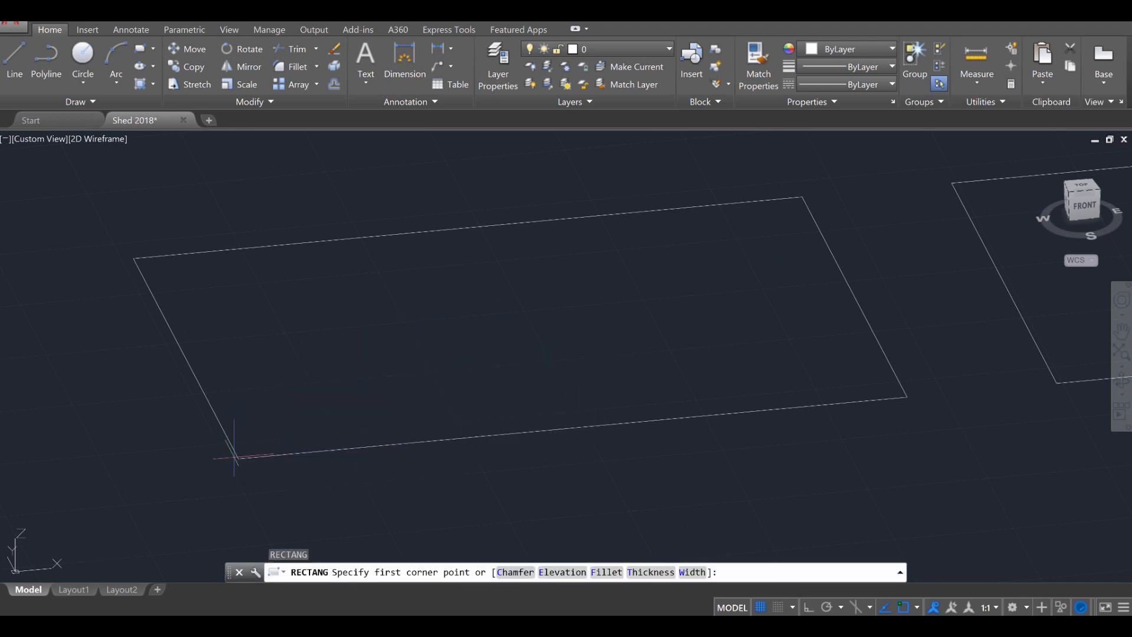
{"action": "left_click", "coordinate": [233, 463]}
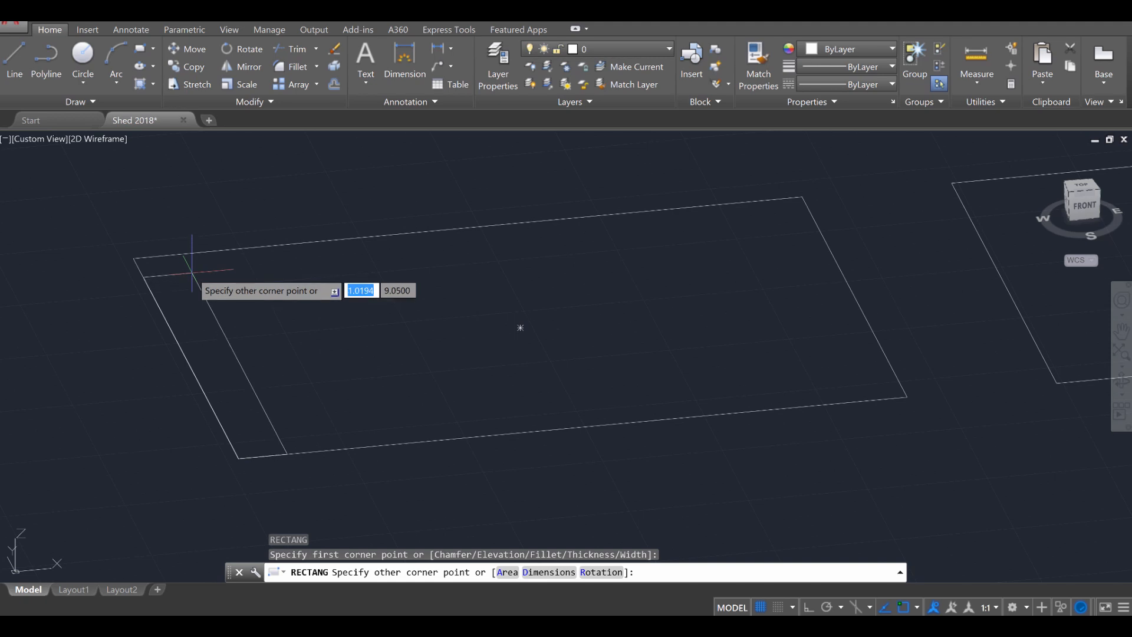
{"action": "type", "text": ".5"}
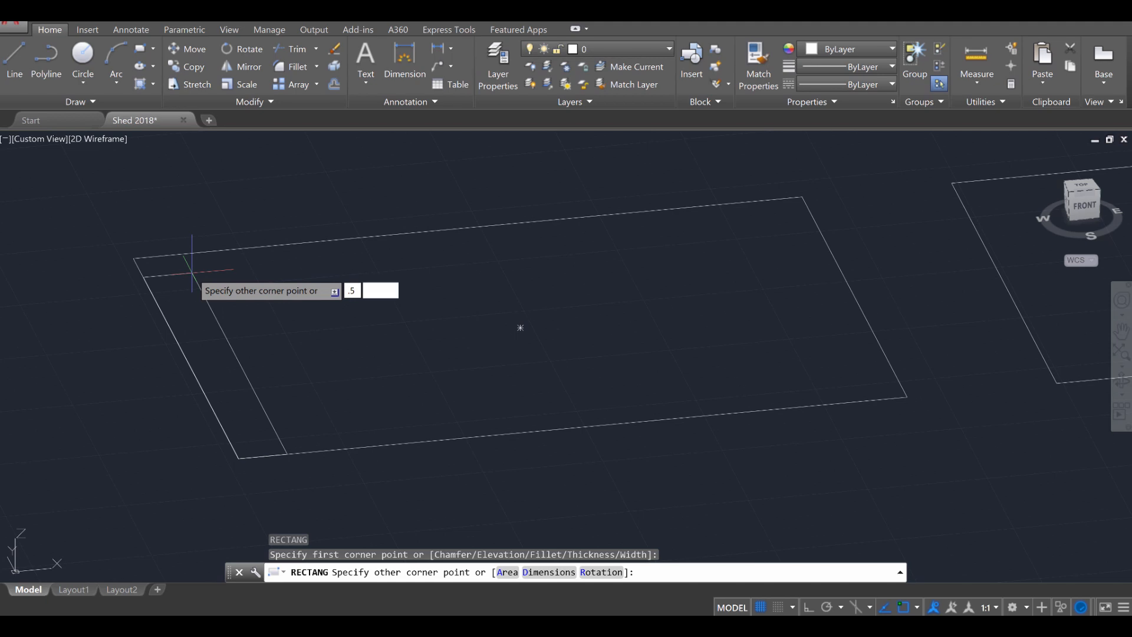
{"action": "type", "text": "10"}
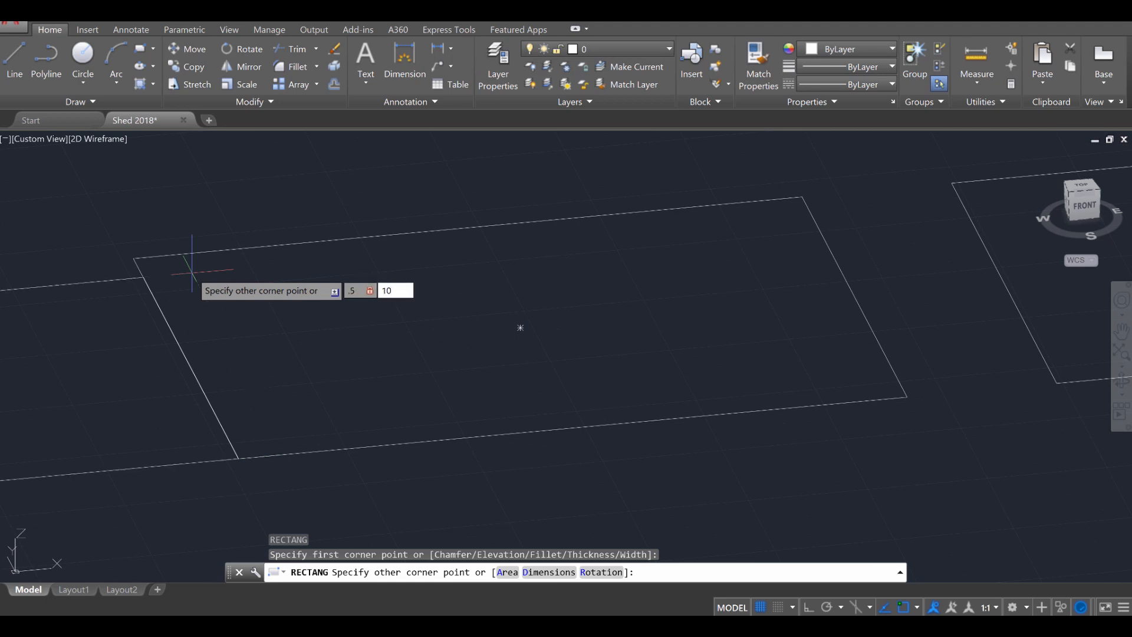
{"action": "key", "text": "Enter"}
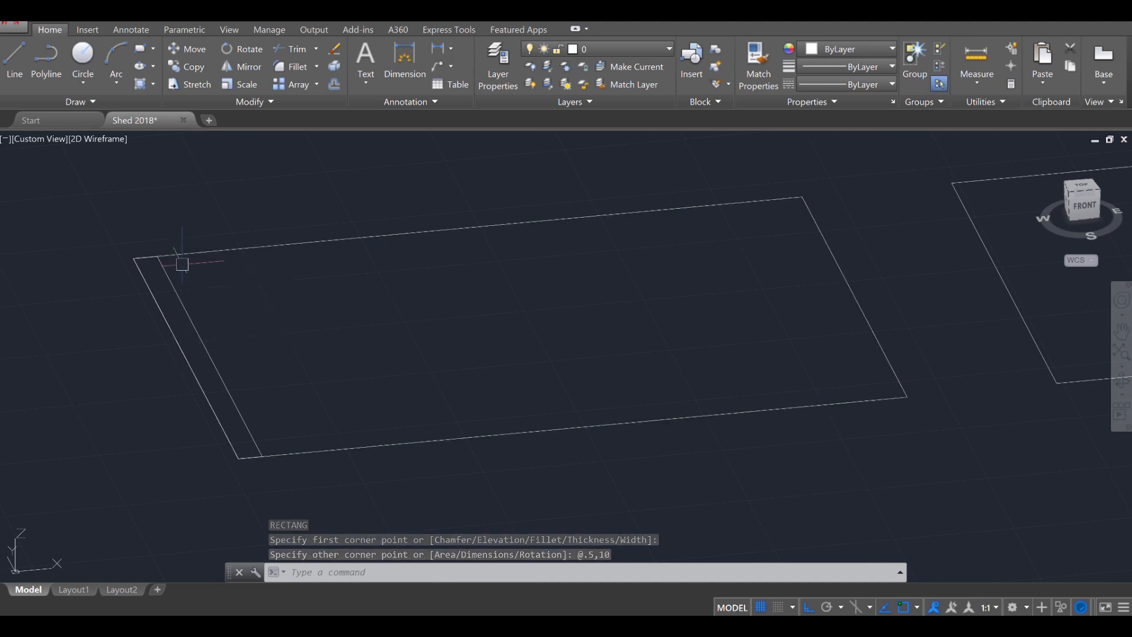
{"action": "key", "text": "Enter"}
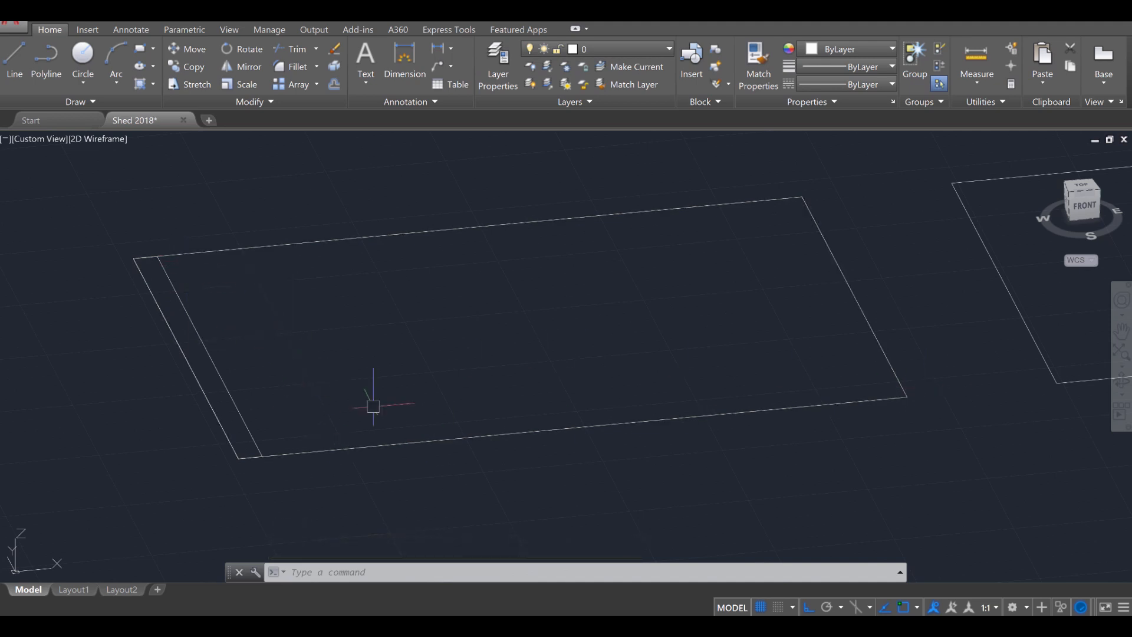
{"action": "mouse_move", "coordinate": [373, 390]}
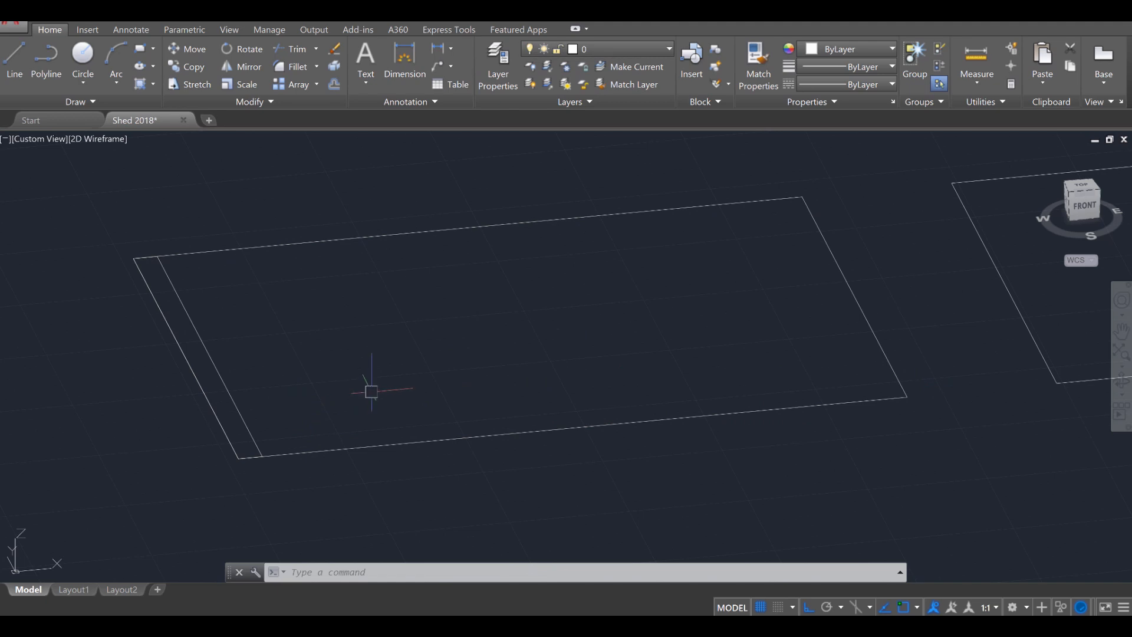
- Draw a 14 by 0.5 sole plate rectangle from the same corner along the front edge
{"action": "type", "text": "REC"}
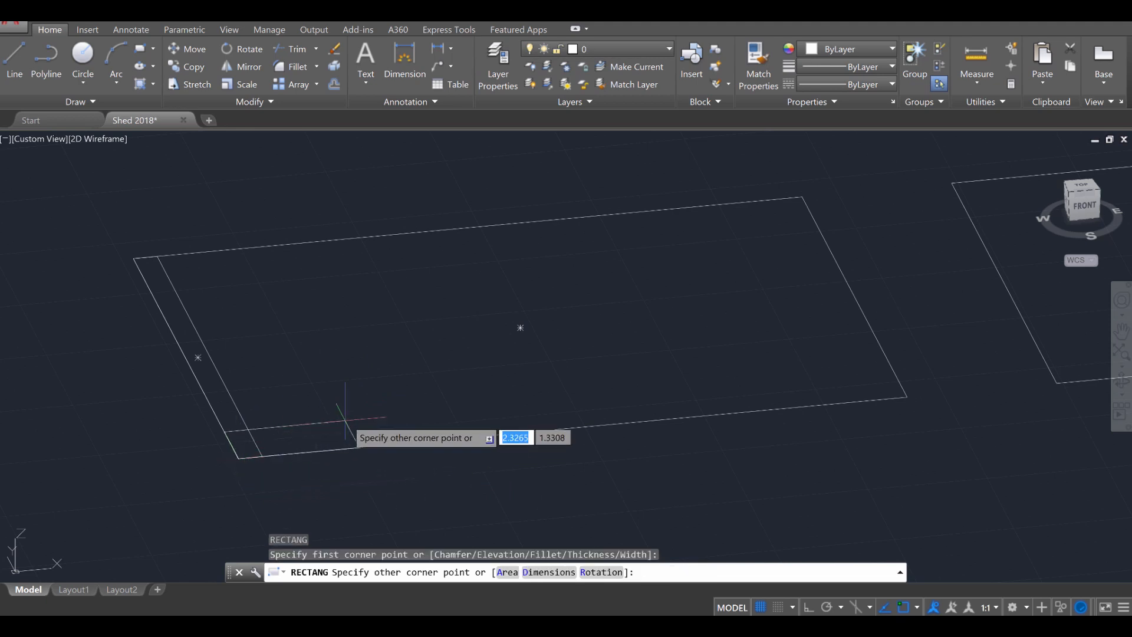
{"action": "mouse_move", "coordinate": [787, 374]}
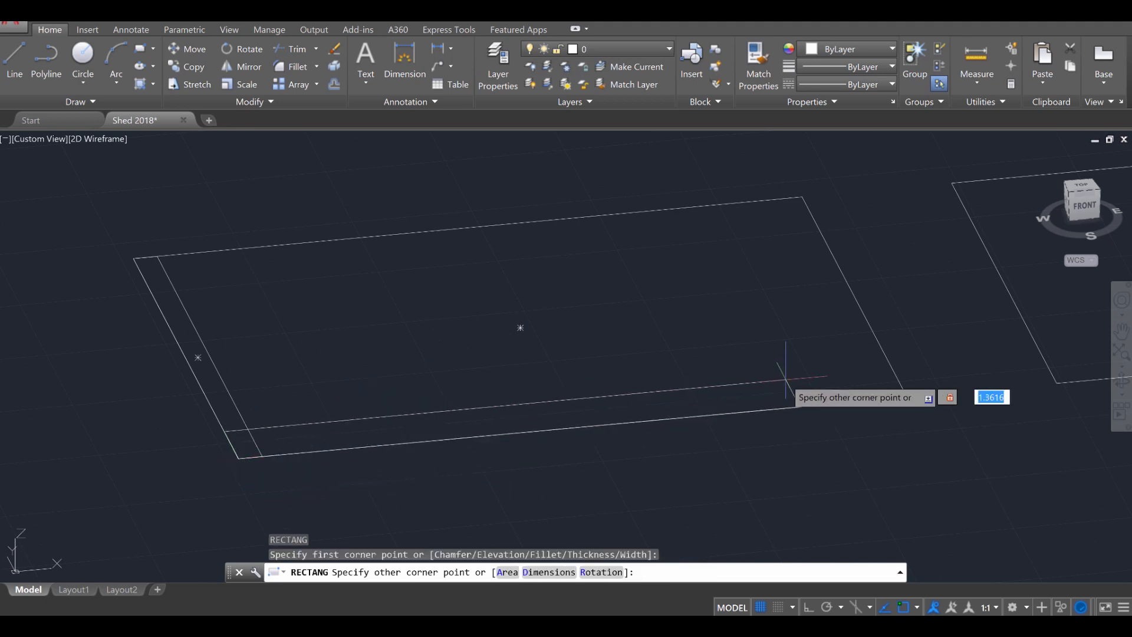
{"action": "type", "text": "@14,.5"}
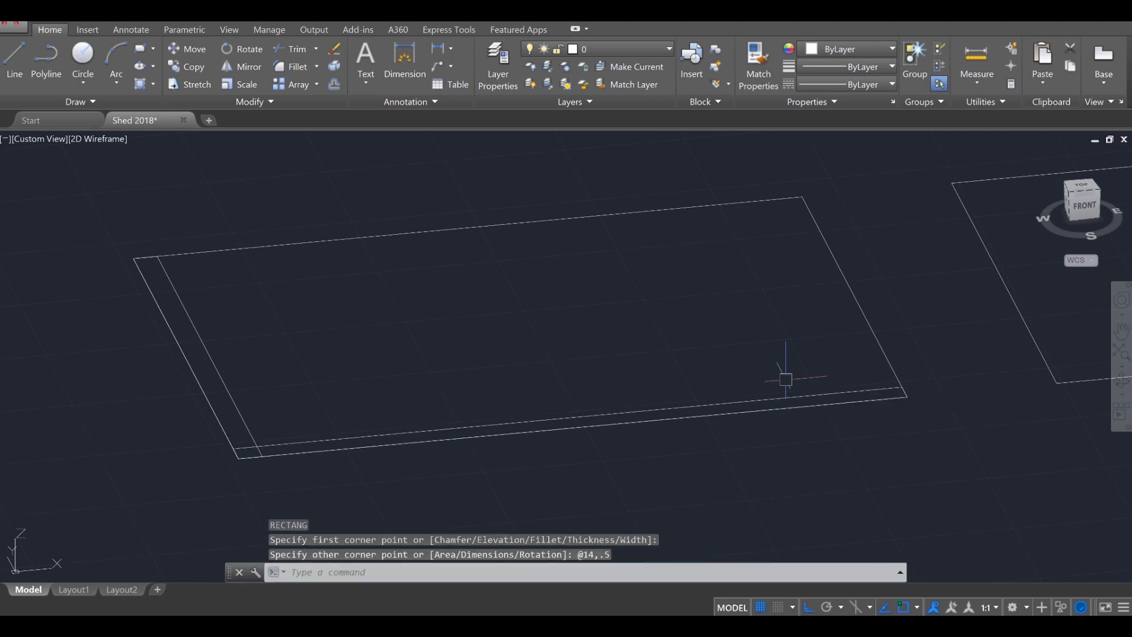
{"action": "mouse_move", "coordinate": [745, 396]}
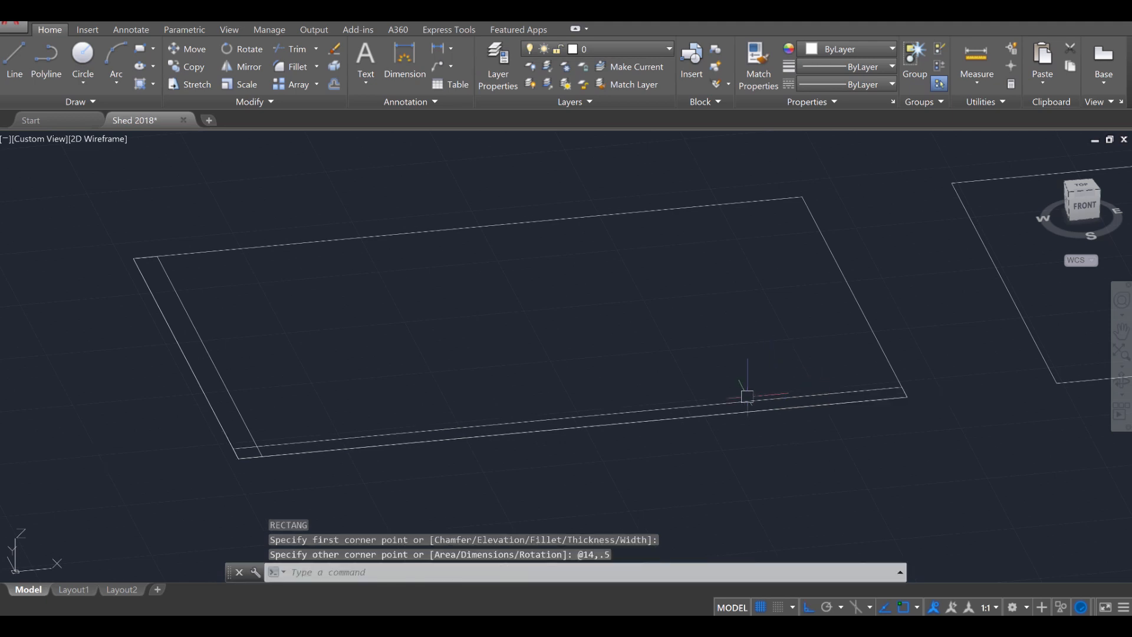
{"action": "mouse_move", "coordinate": [316, 332]}
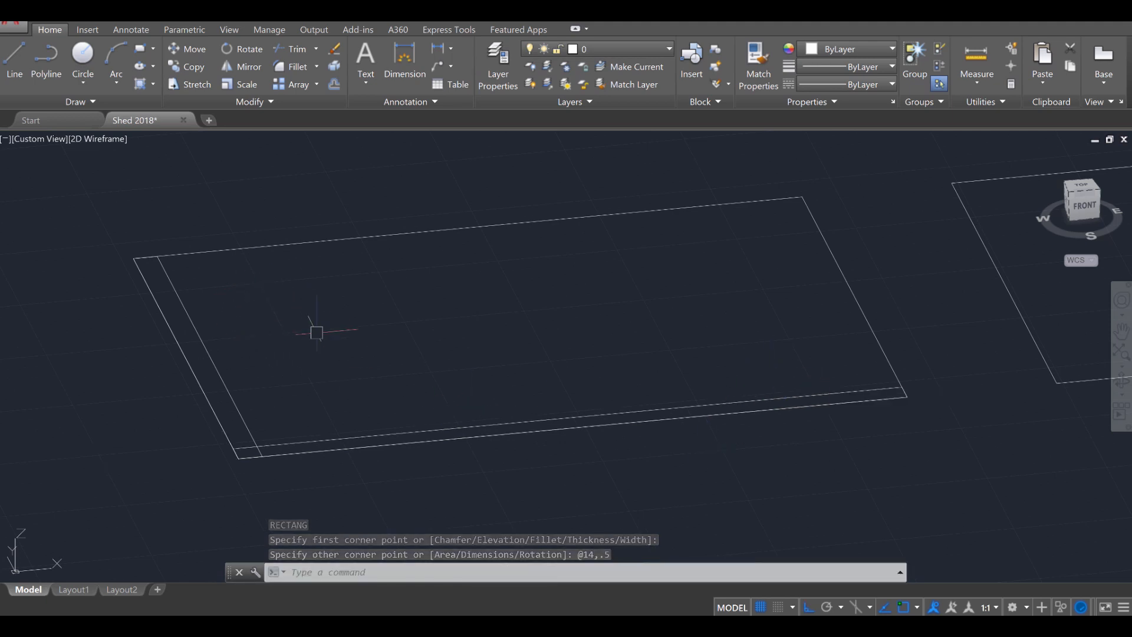
{"action": "key", "text": "Escape"}
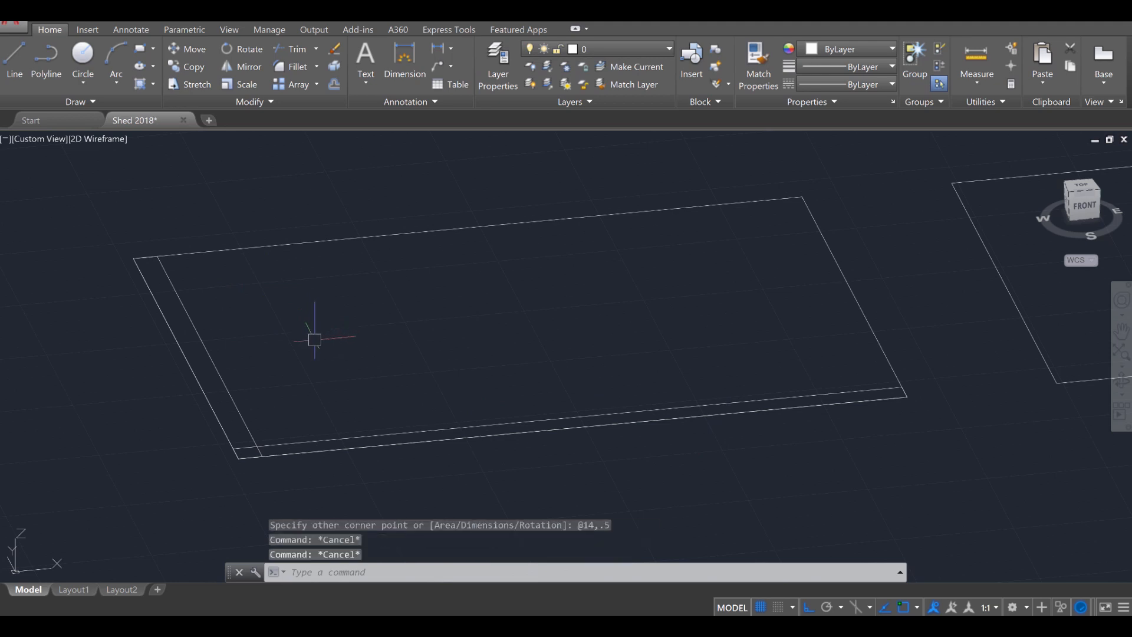
- Copy the sole plate strip from the front-left corner and pull the overlapping strip end back by 0.5
{"action": "type", "text": "COp"}
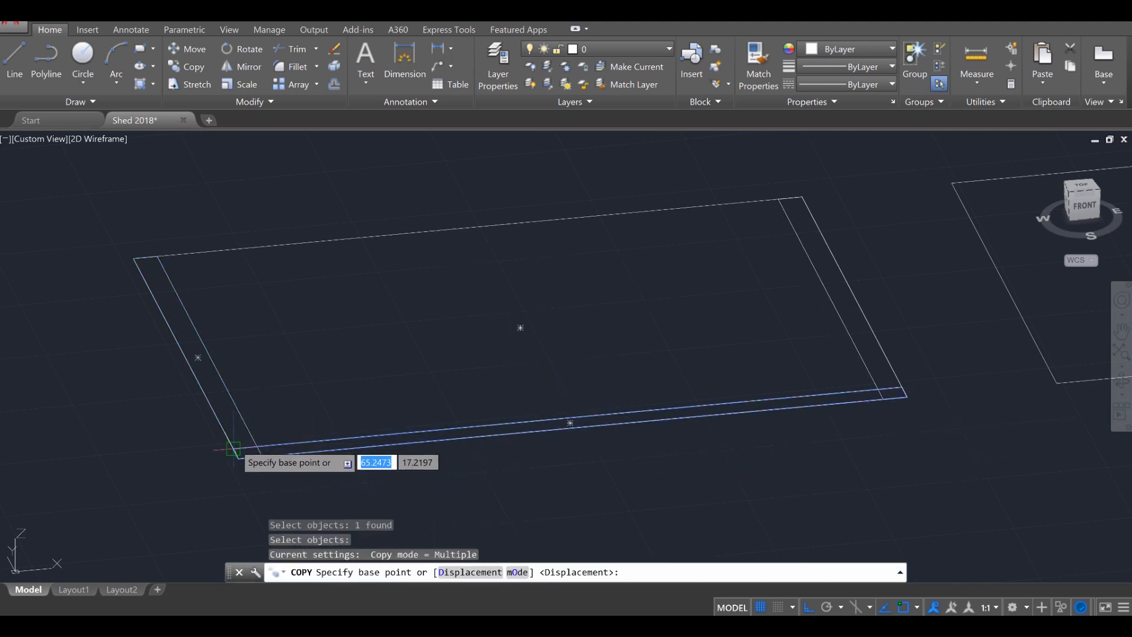
{"action": "left_click", "coordinate": [231, 448]}
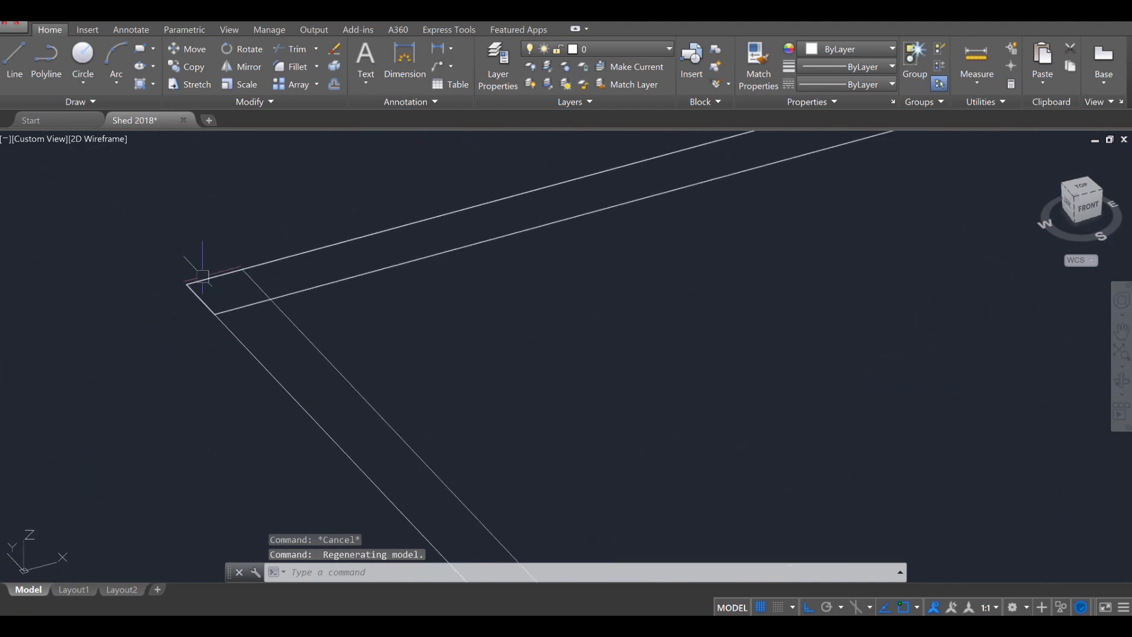
{"action": "left_click", "coordinate": [210, 274]}
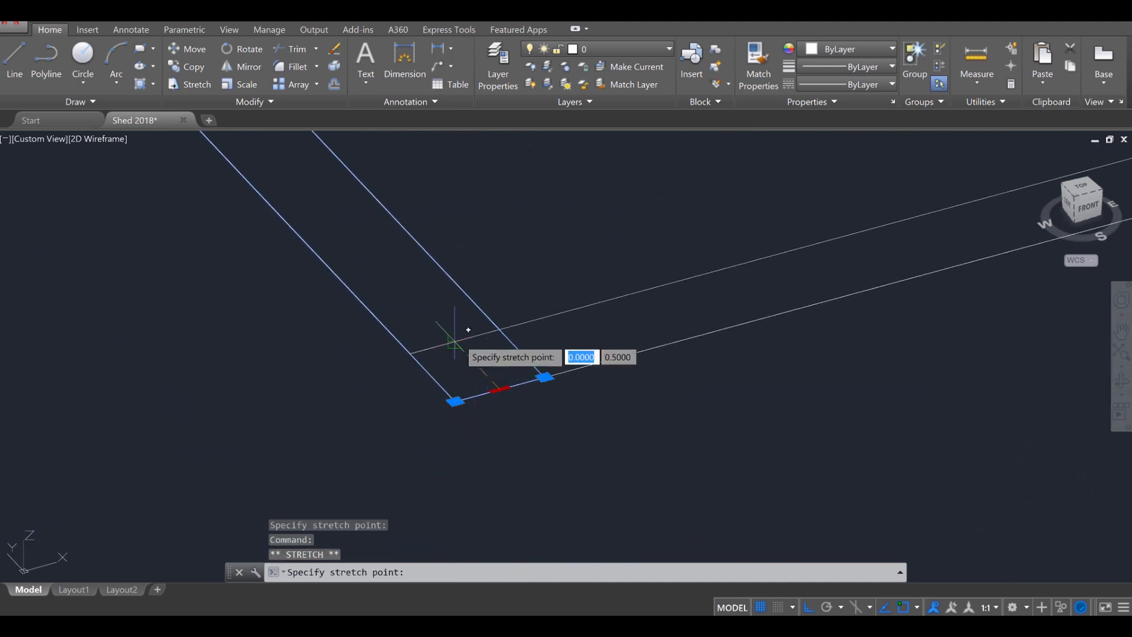
{"action": "key", "text": "Escape"}
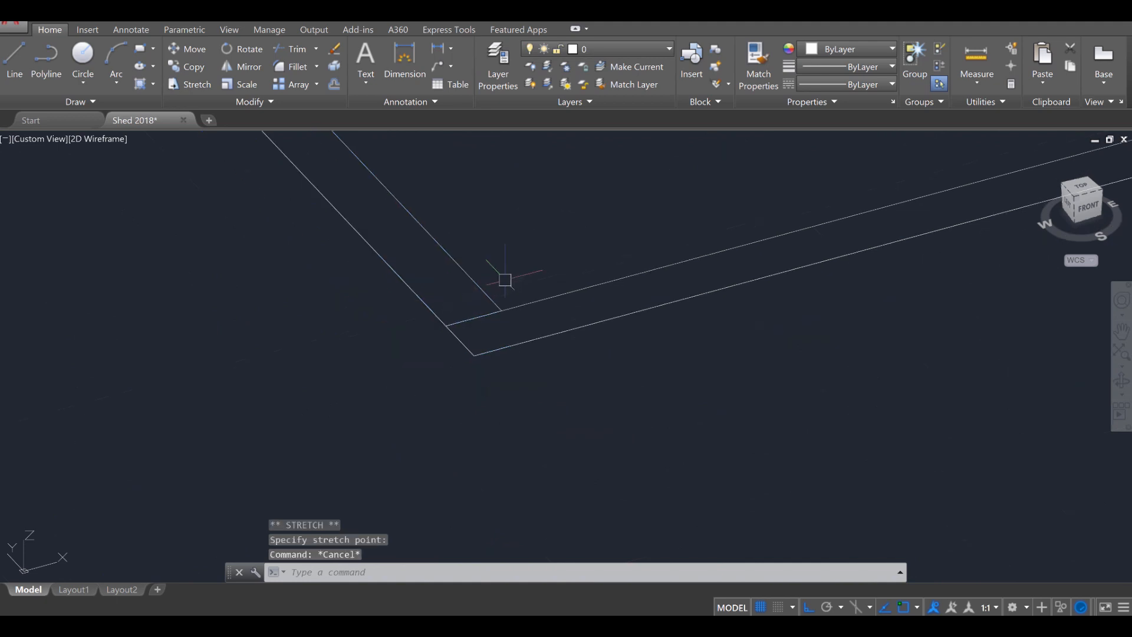